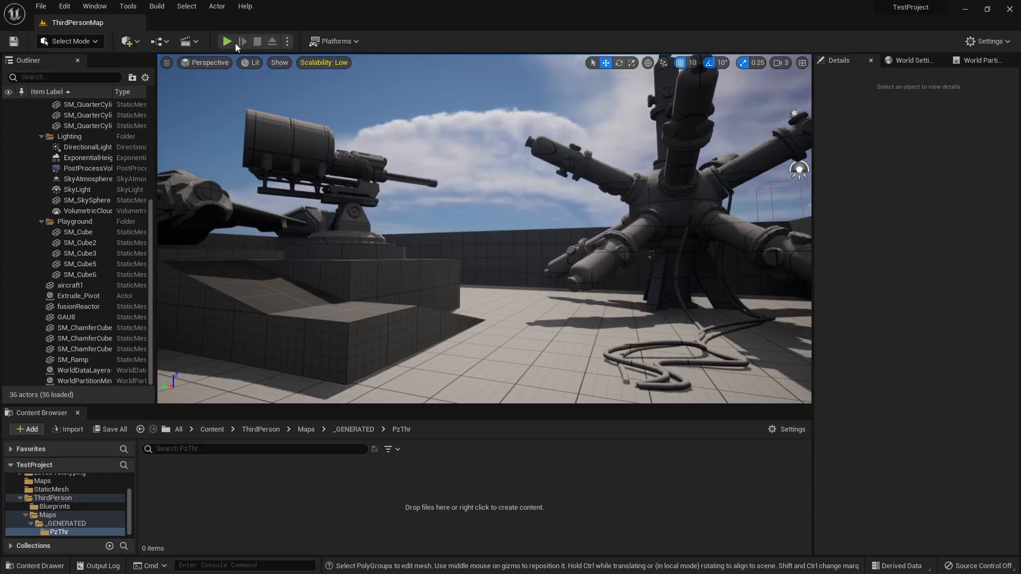
mouse_move(226, 41)
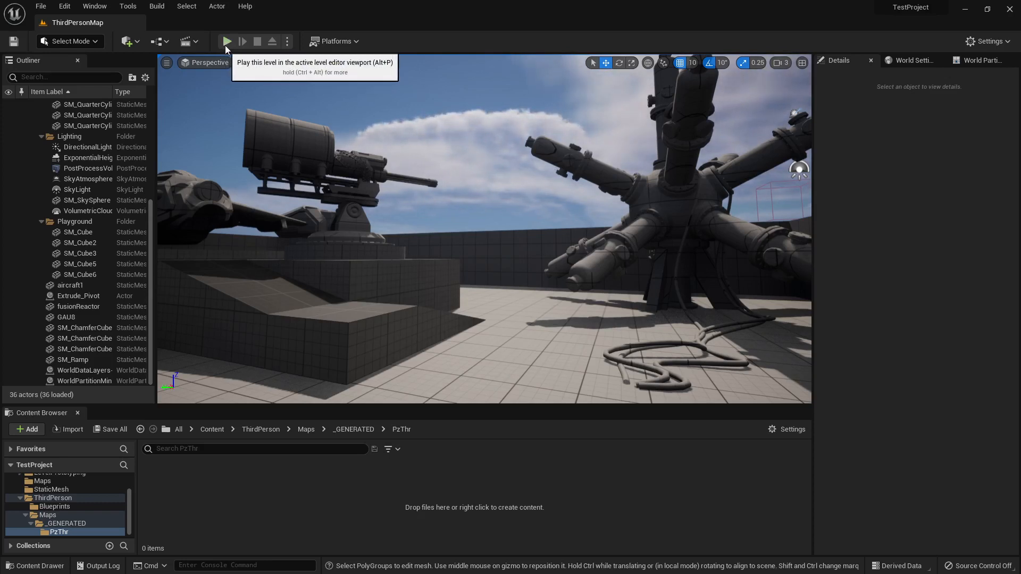
Step: Switch the editor's Select Mode to Modeling mode
click(226, 41)
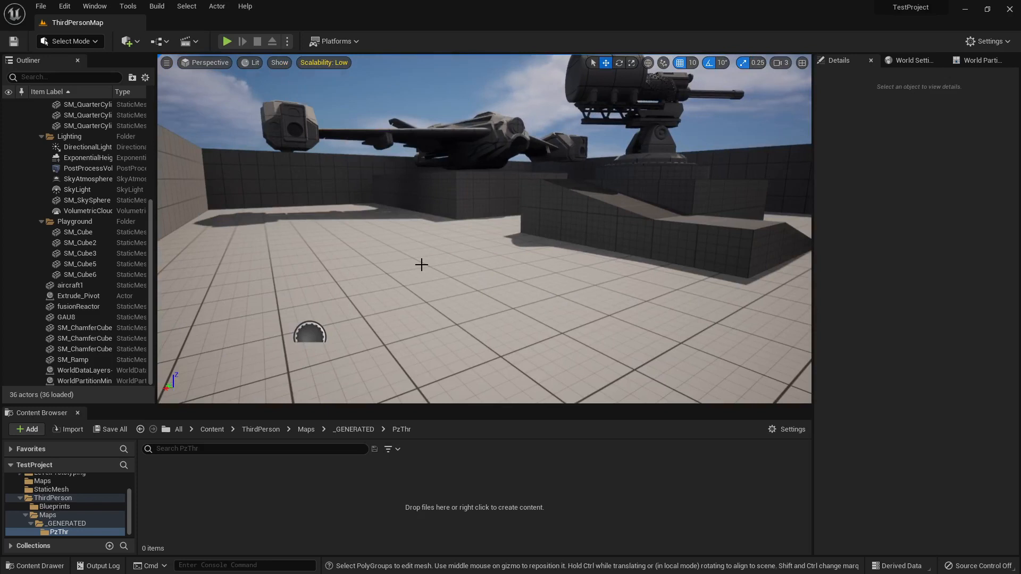
mouse_move(500, 247)
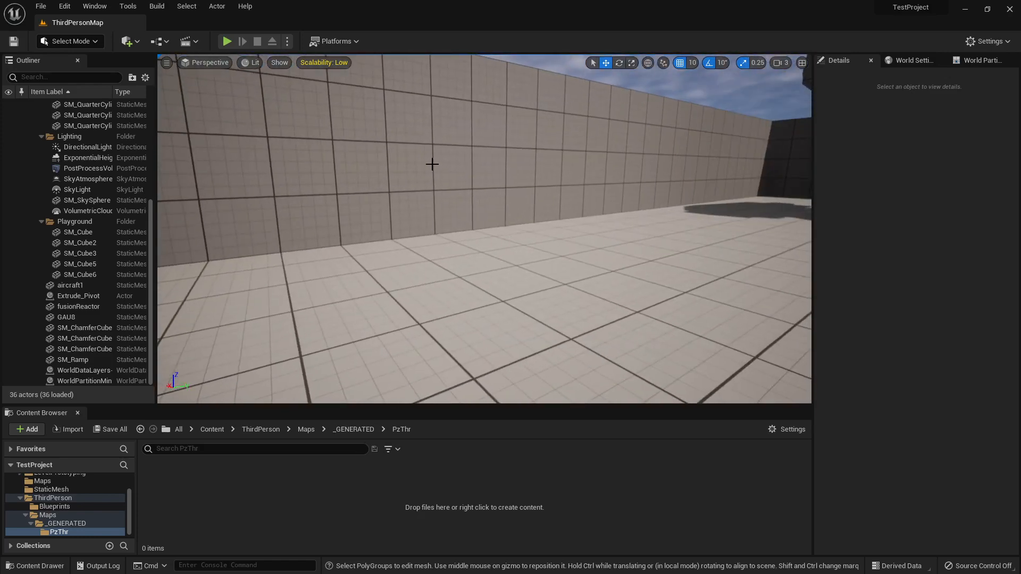
click(69, 41)
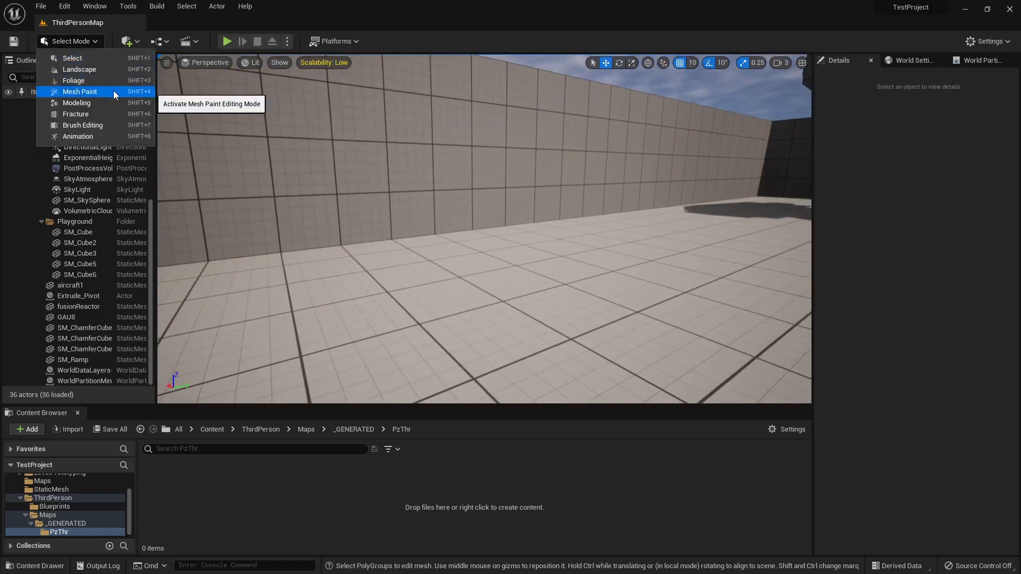
mouse_move(76, 102)
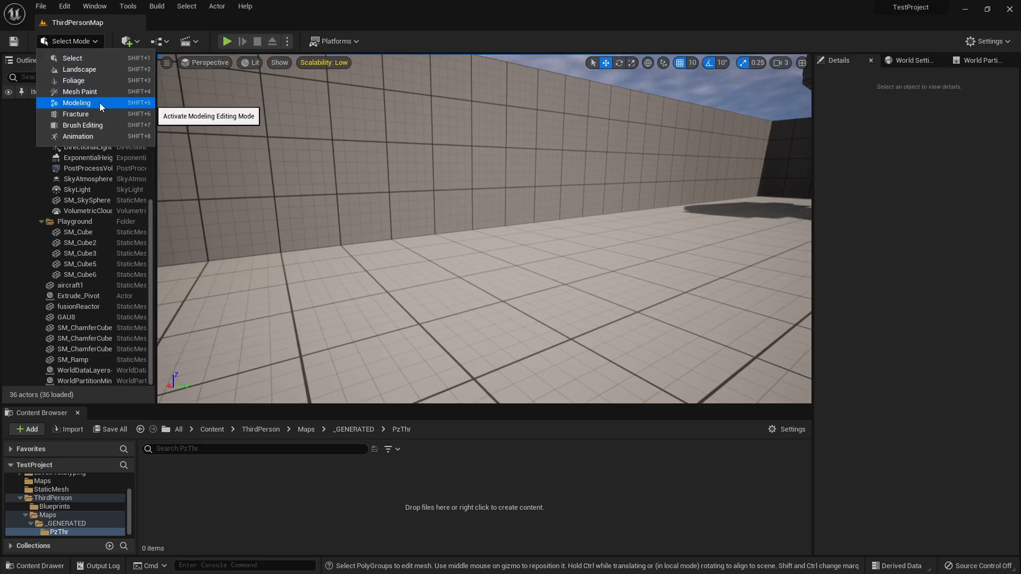
click(76, 103)
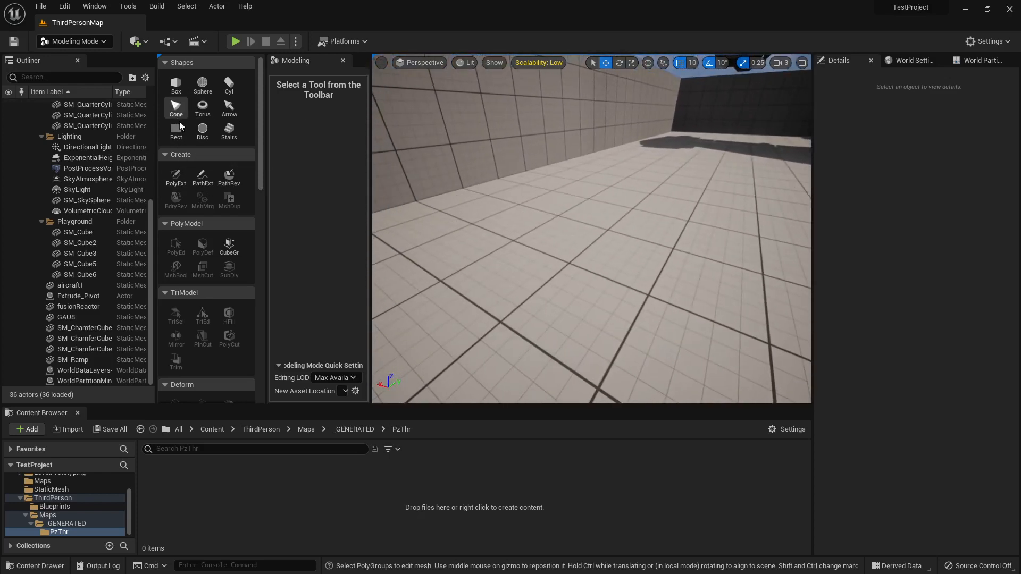
Step: Draw a polygon outline on the floor with PolyExt and extrude it into a block
click(175, 177)
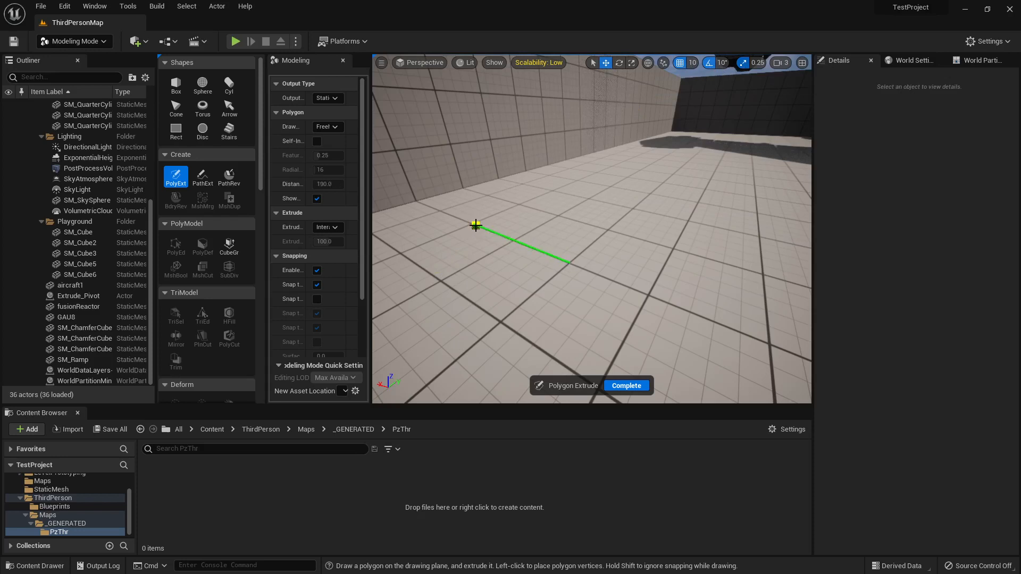
click(561, 186)
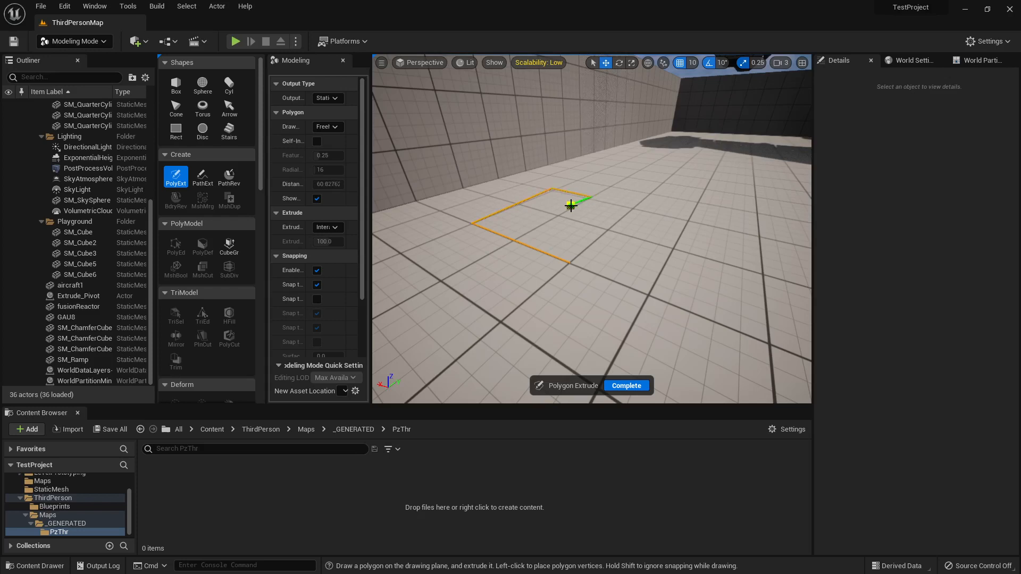
click(571, 262)
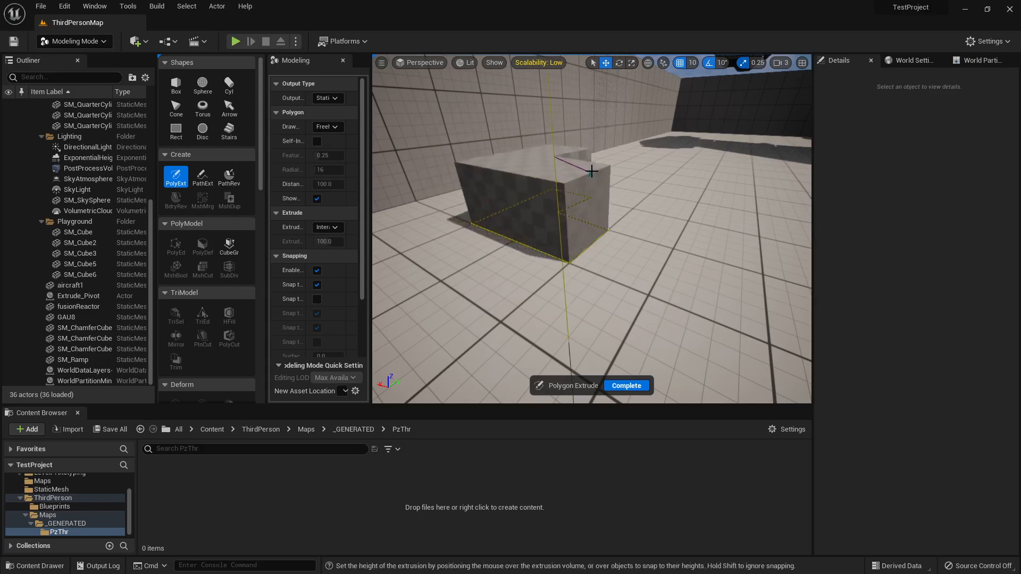
click(625, 385)
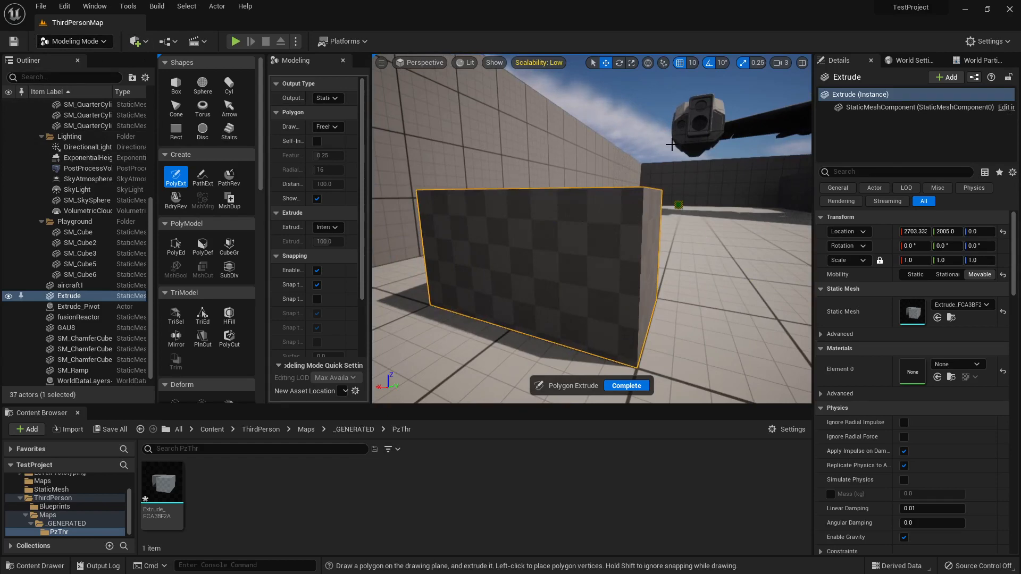
mouse_move(470, 194)
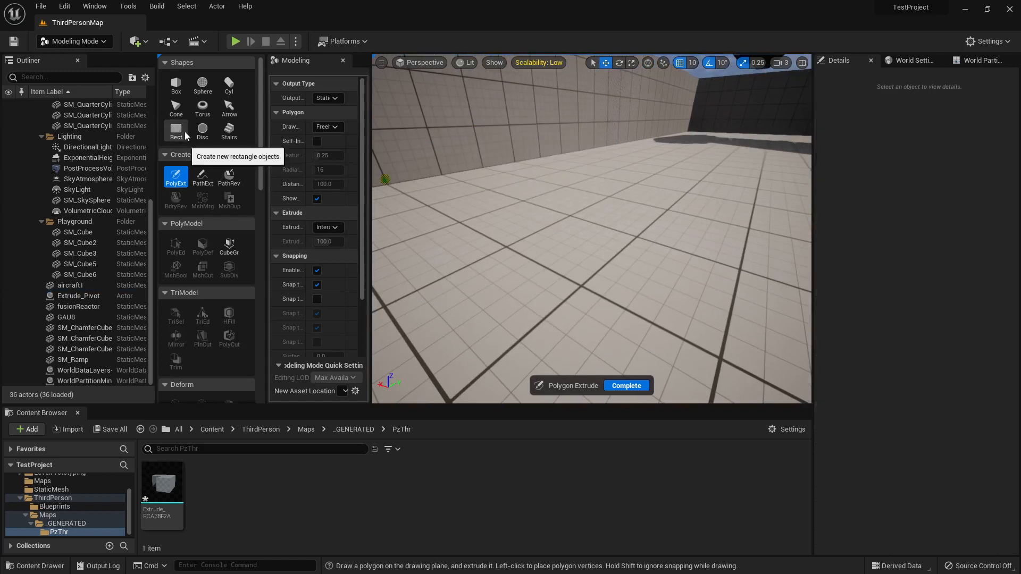
Step: Place a new box mesh on the floor using the Box shape
click(176, 131)
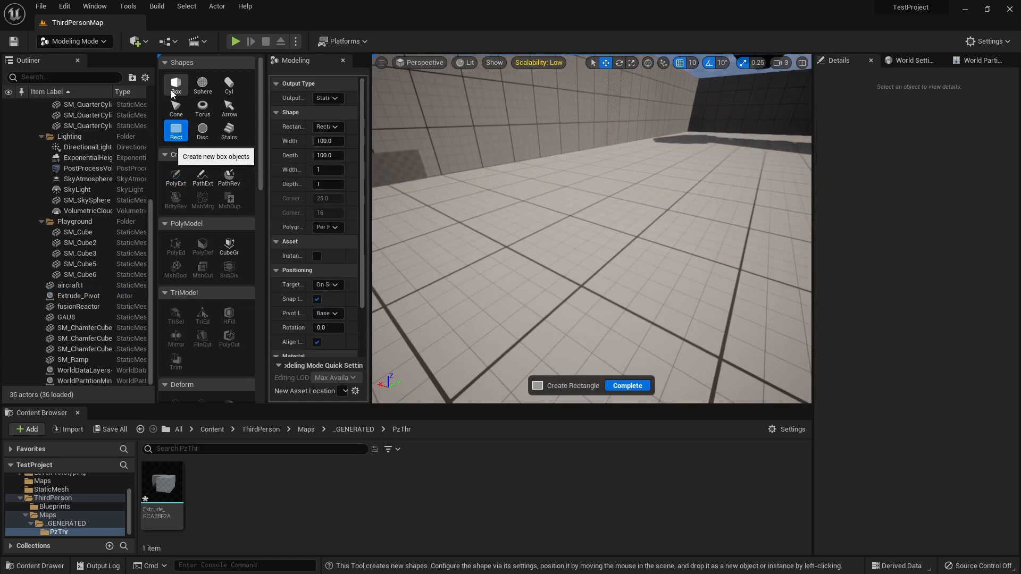
click(175, 84)
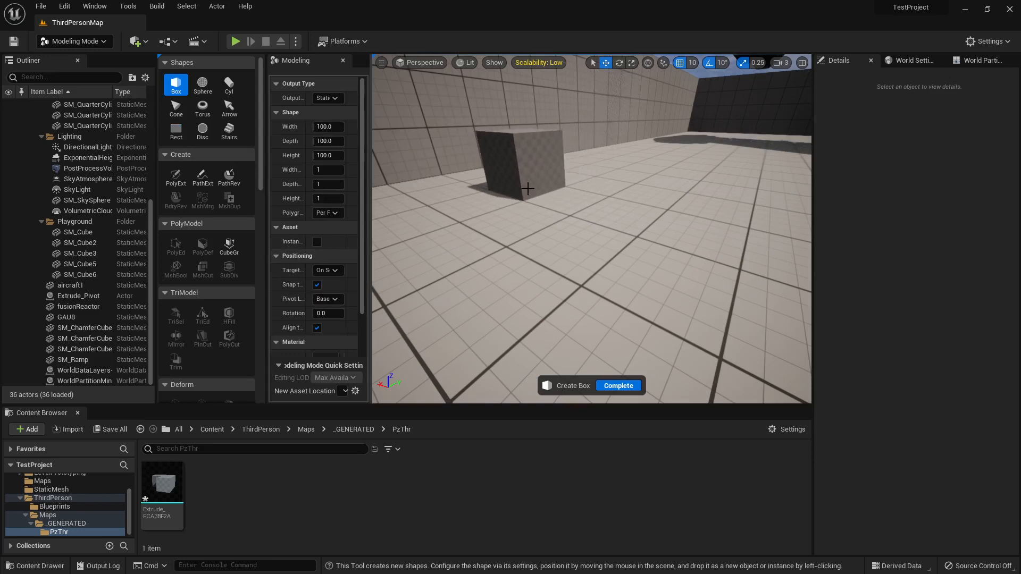
click(527, 189)
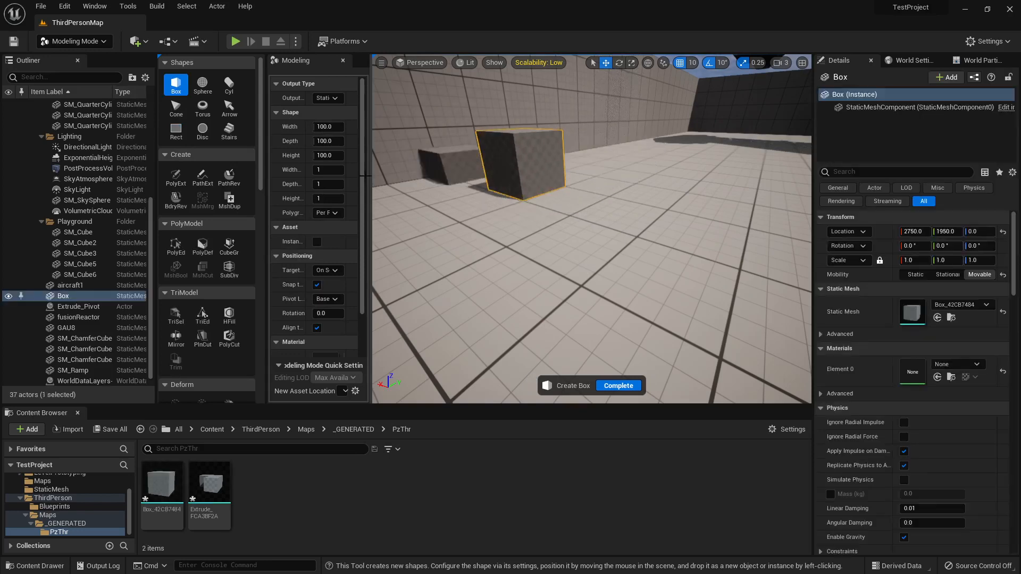
mouse_move(176, 179)
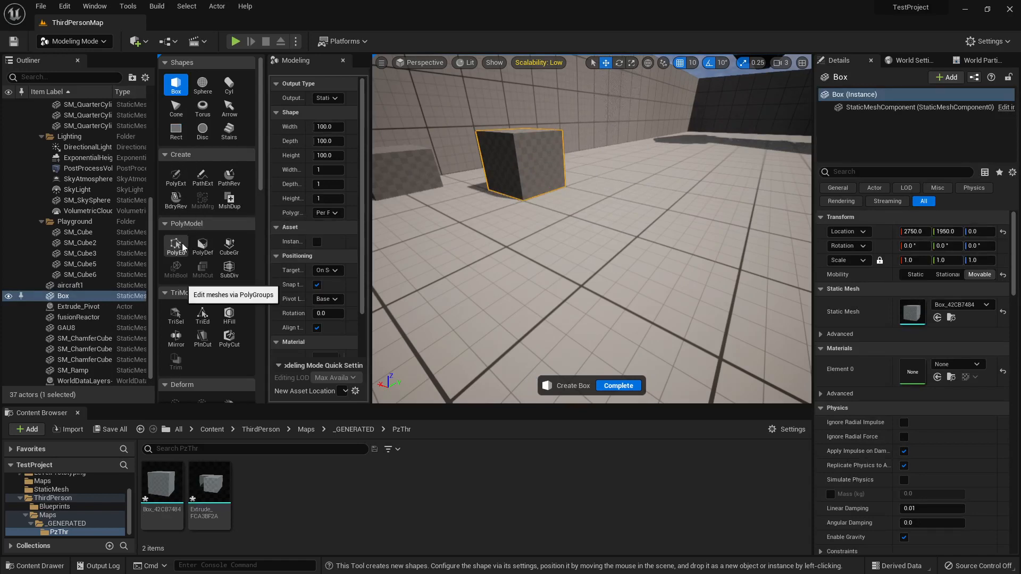
Step: Start PolyGroup editing on the box to flatten it into a slab
click(175, 246)
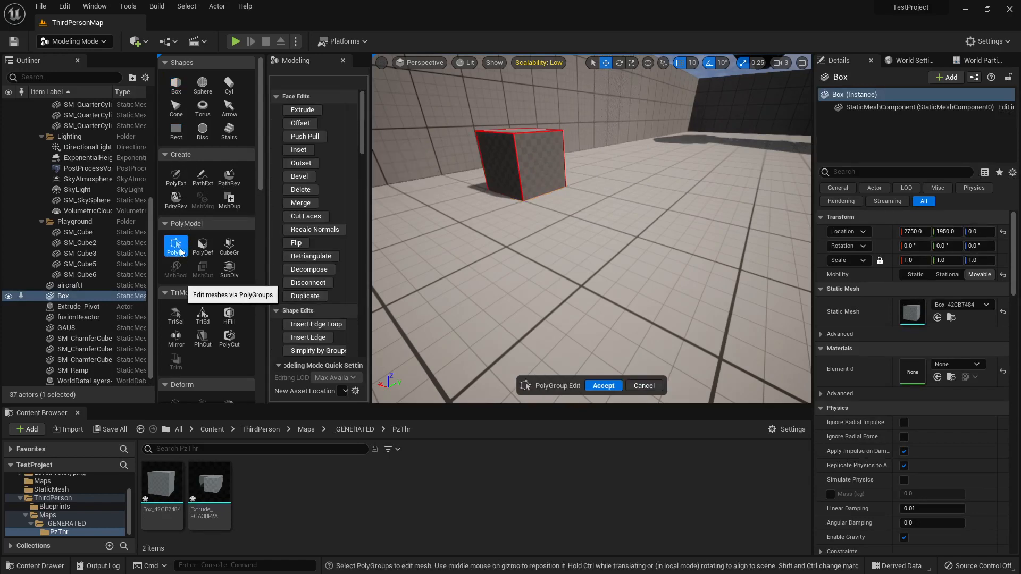
mouse_move(202, 316)
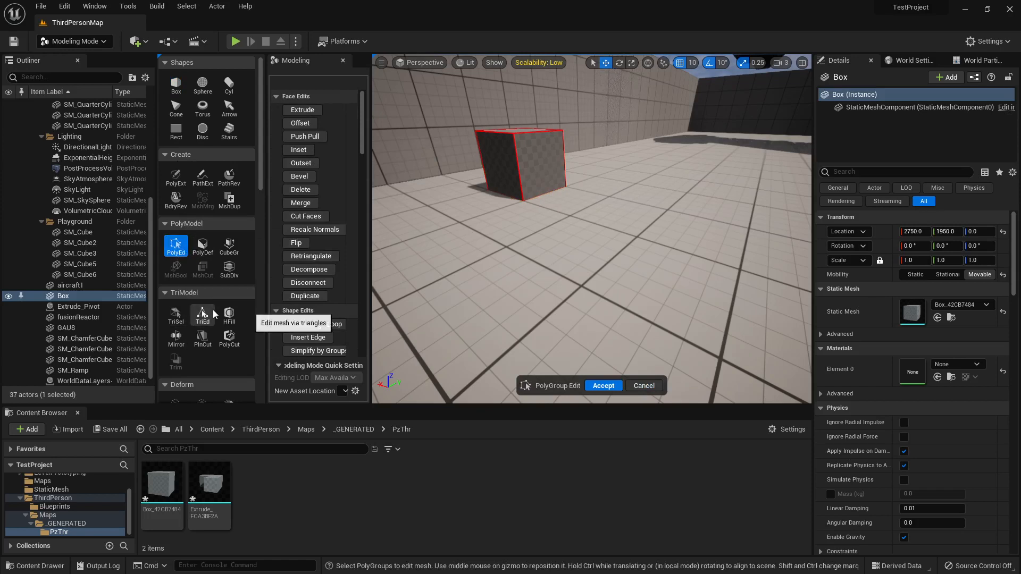
scroll(down, 3)
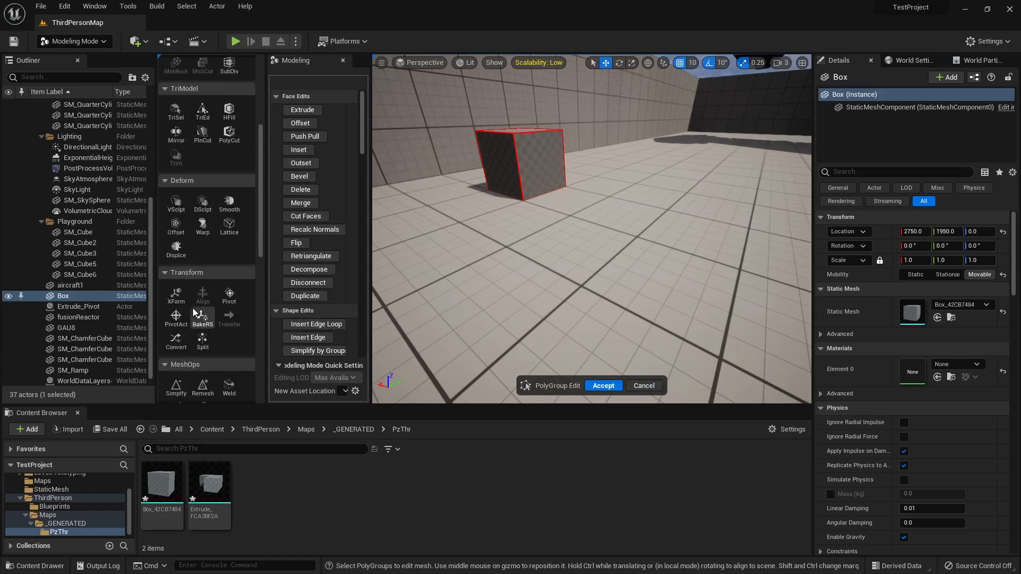
scroll(down, 3)
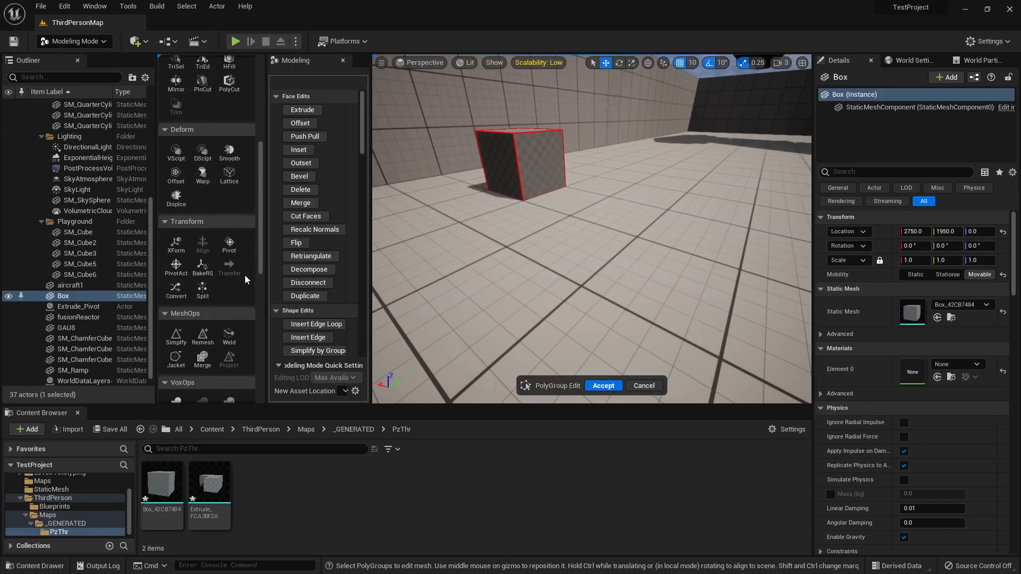
scroll(down, 3)
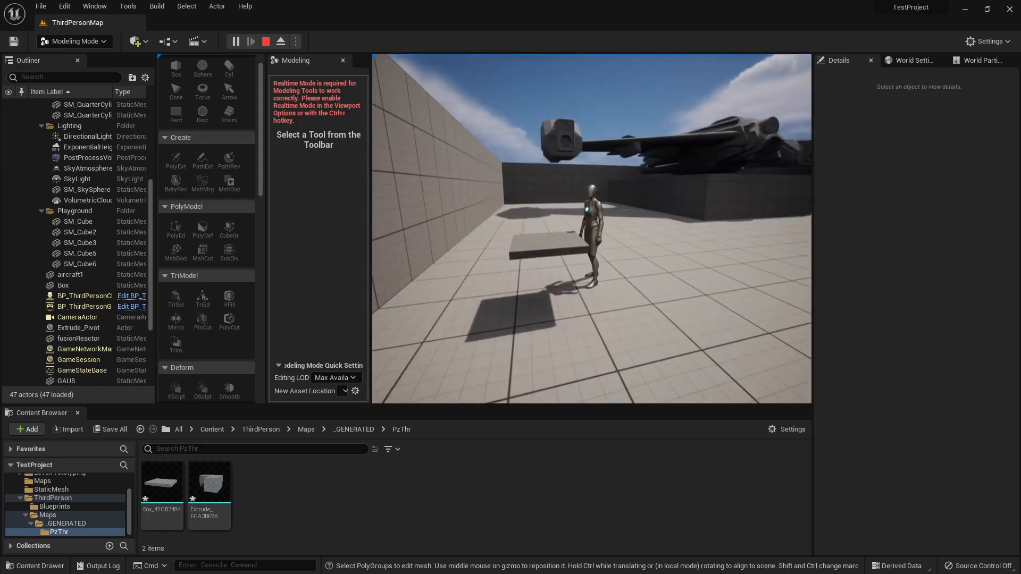
Step: Stop play mode and reopen PolyGroup editing on the slab for edge loops
click(545, 248)
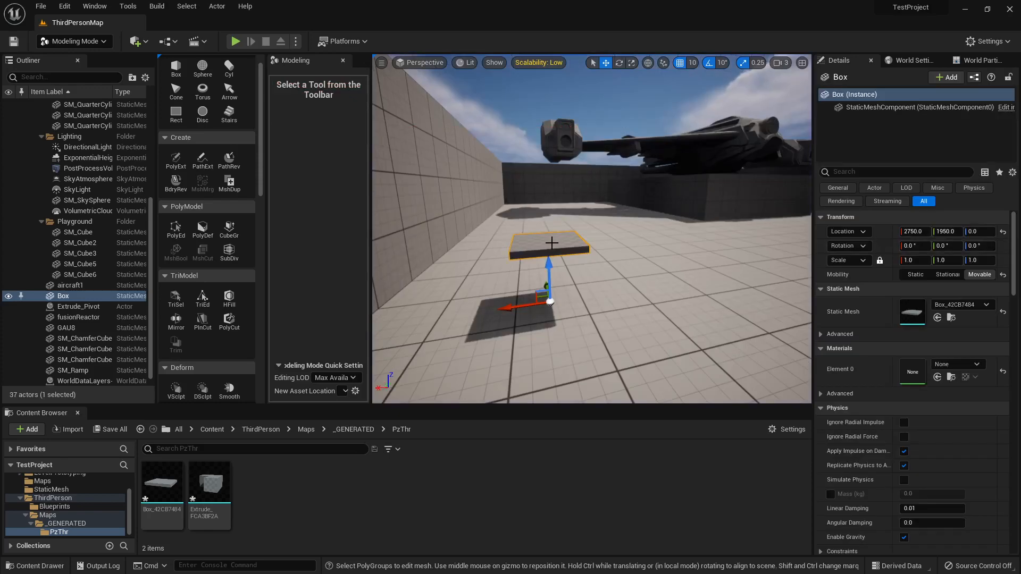
scroll(down, 3)
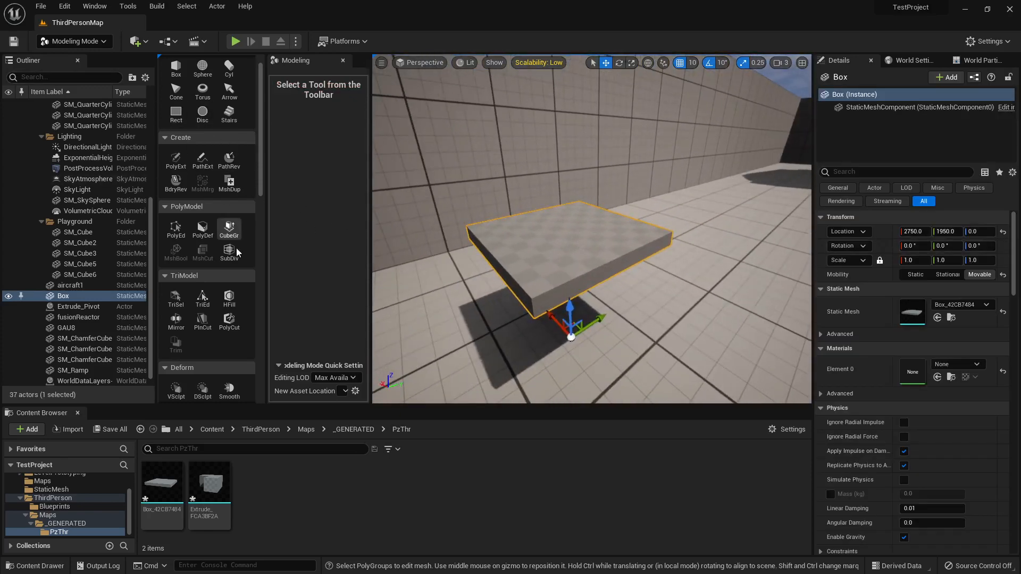
click(175, 229)
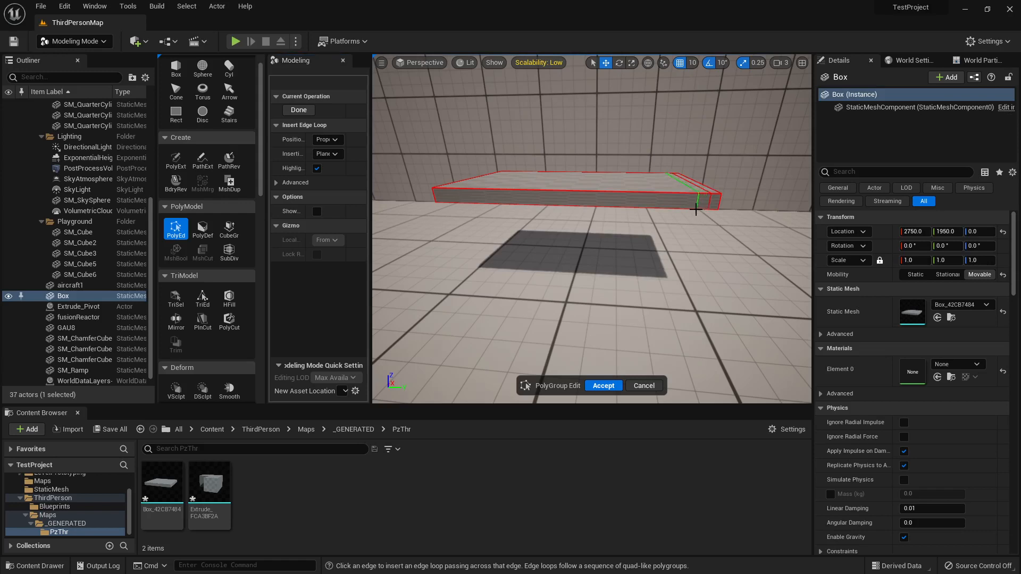
mouse_move(454, 205)
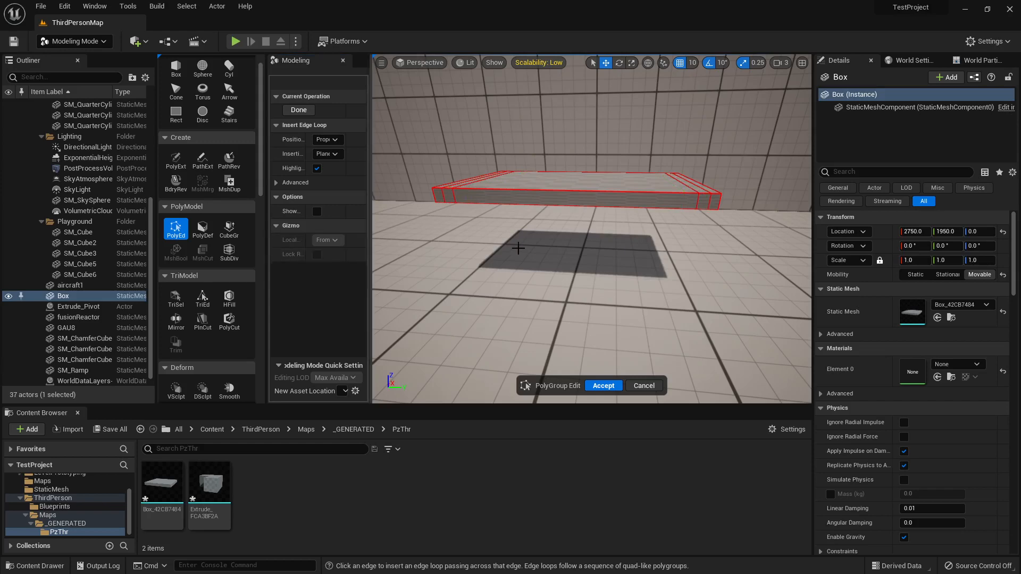
mouse_move(176, 69)
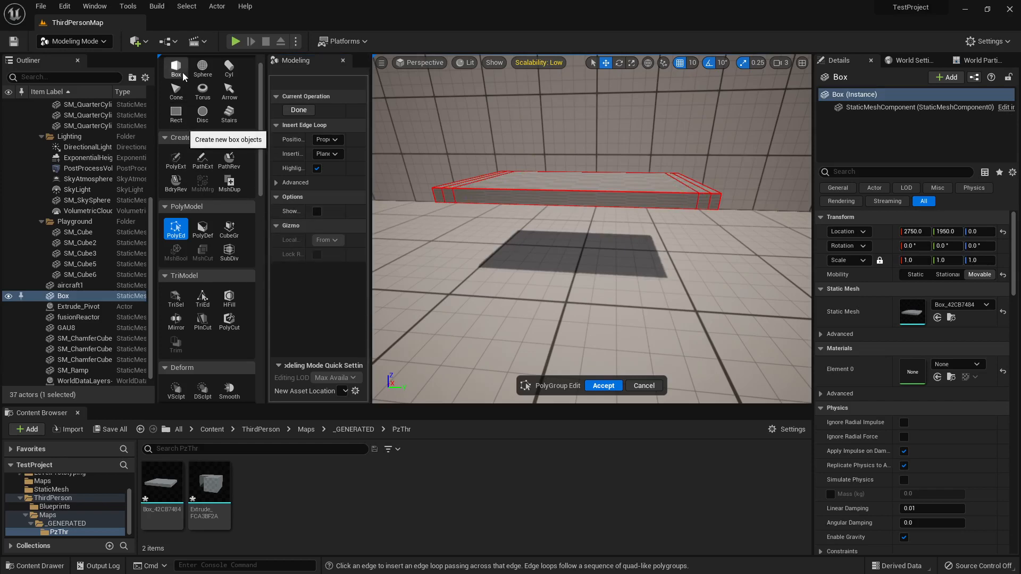
Step: Edit the slab's polygroups to push its ends down into desk legs
click(176, 68)
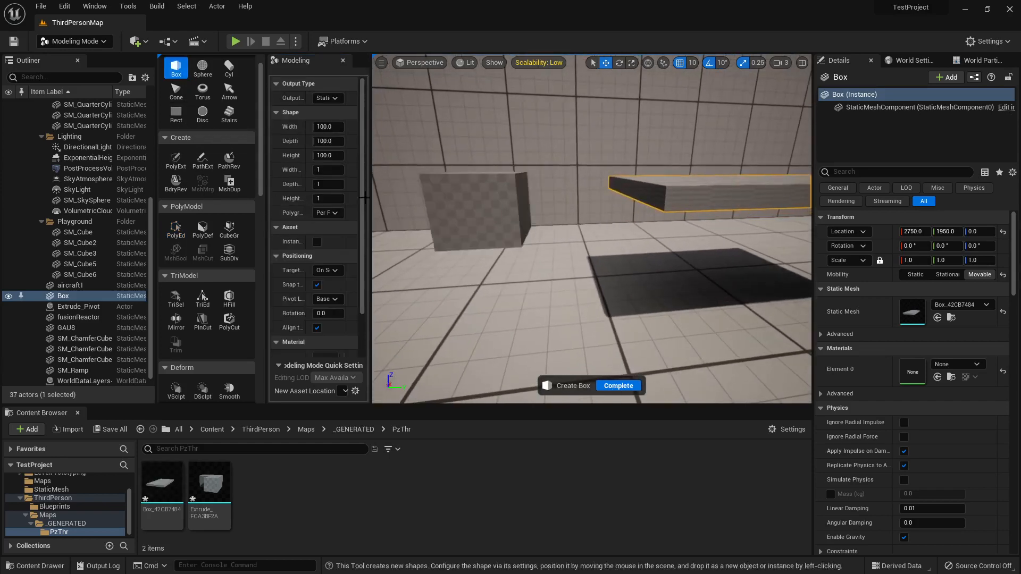
click(174, 160)
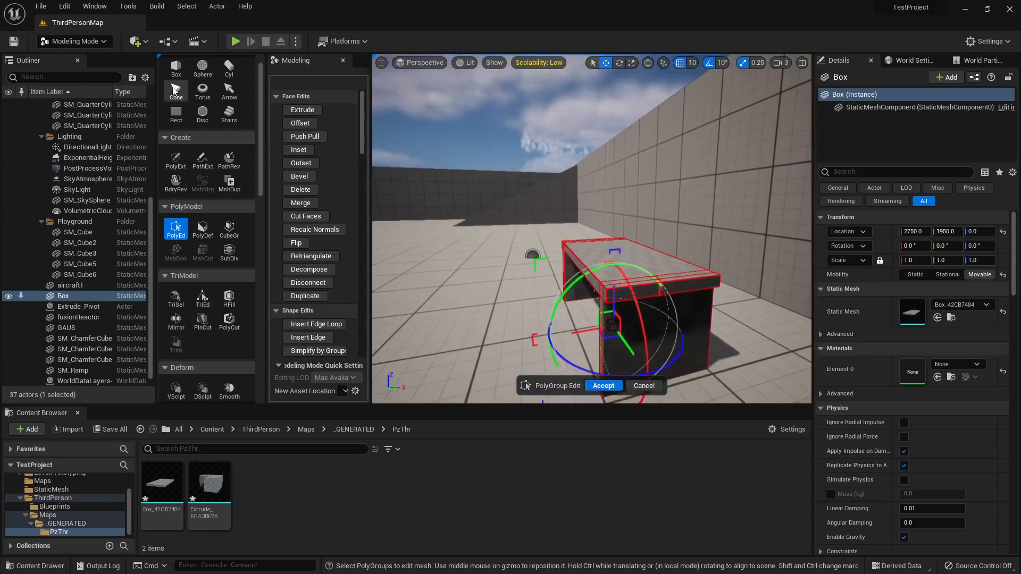
click(175, 89)
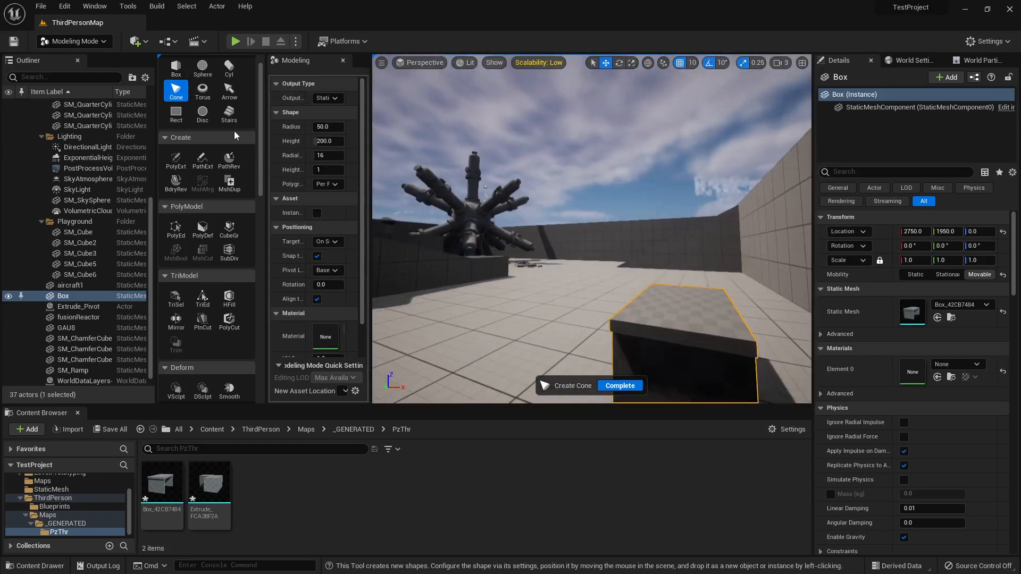
Step: Resume PolyGroup editing on the Box desk mesh to reshape its top face
click(175, 161)
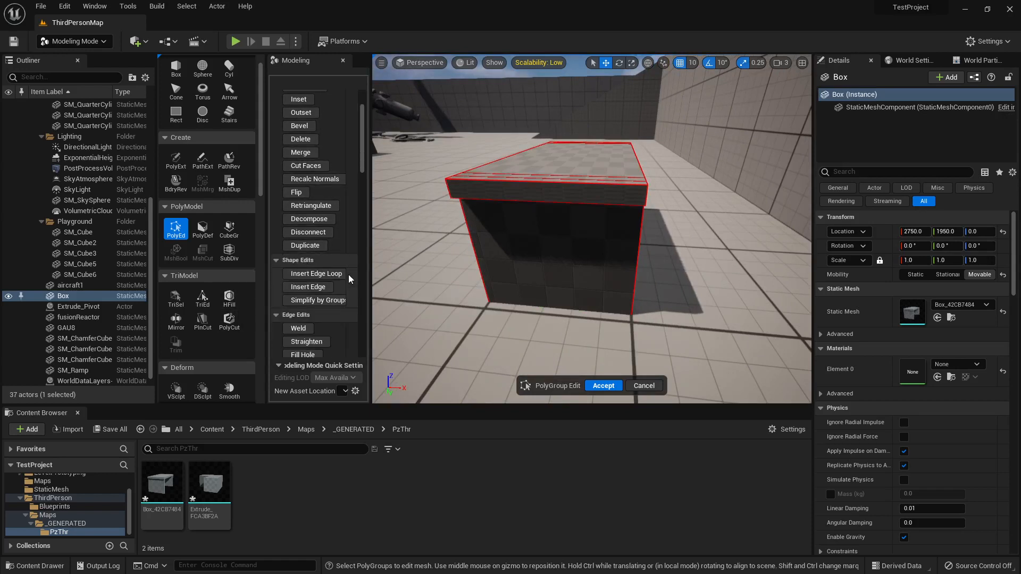
scroll(down, 3)
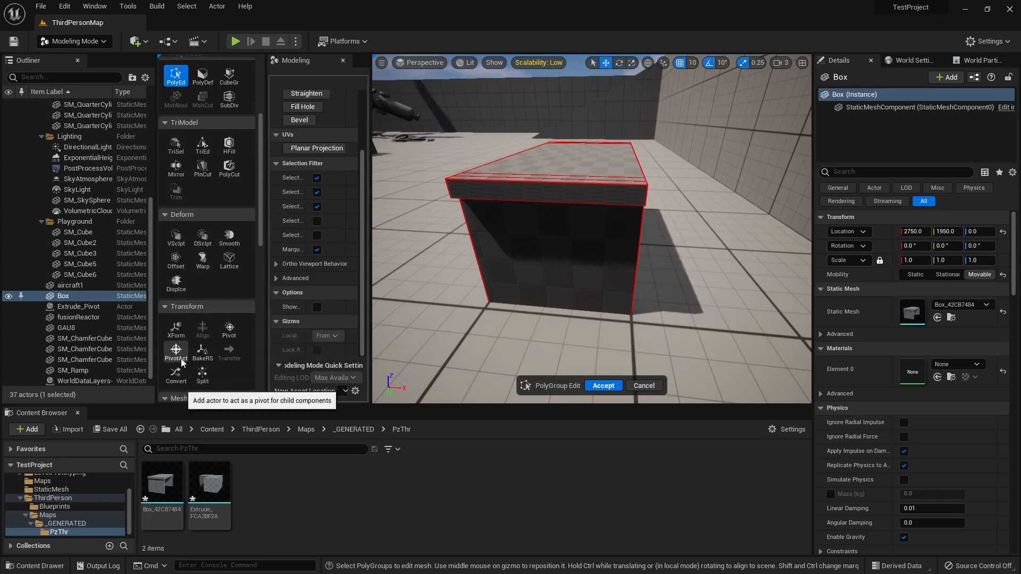
Step: Move the Box's pivot to the box corner and accept the change
click(229, 330)
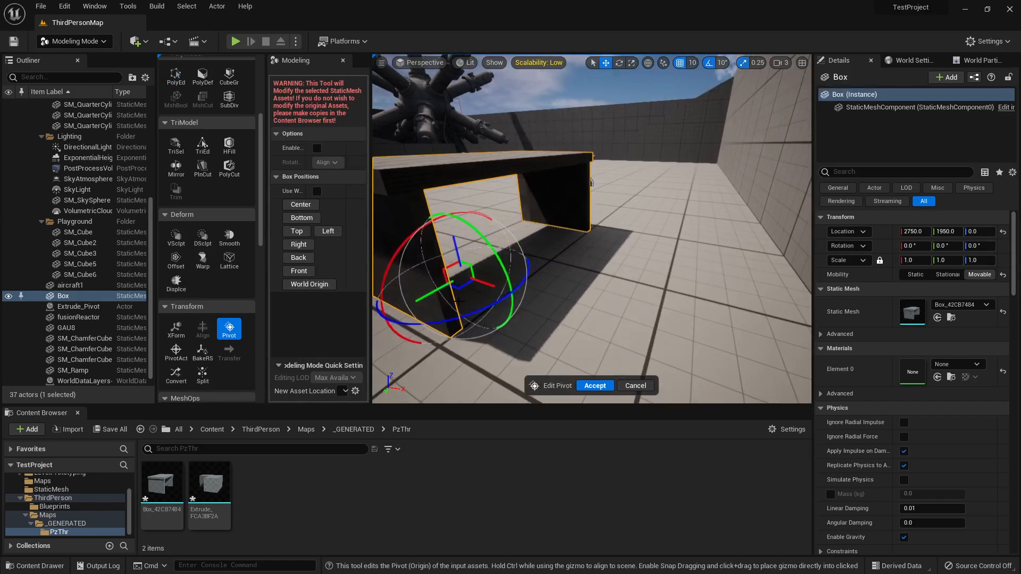
drag(462, 266, 553, 261)
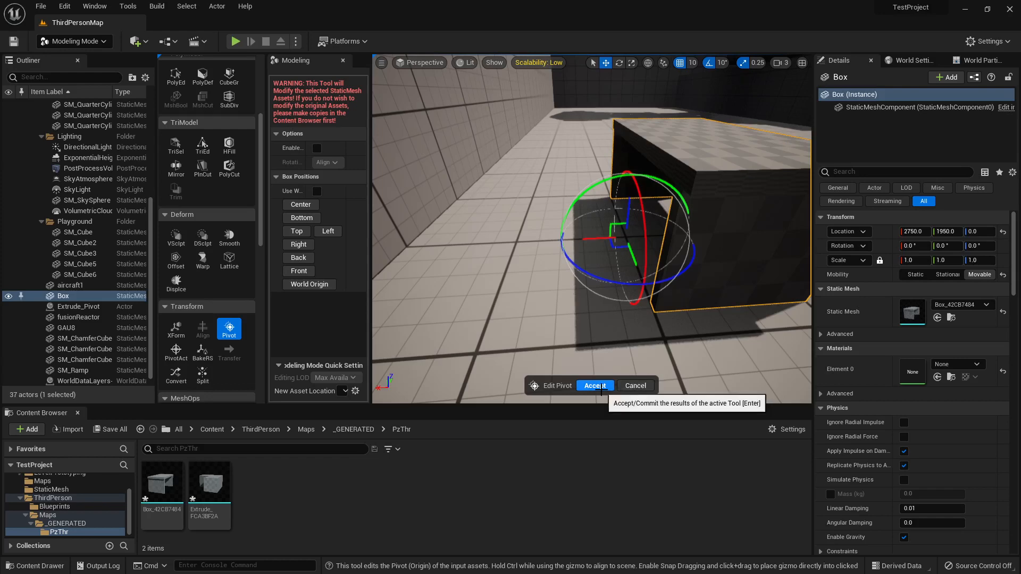
click(594, 385)
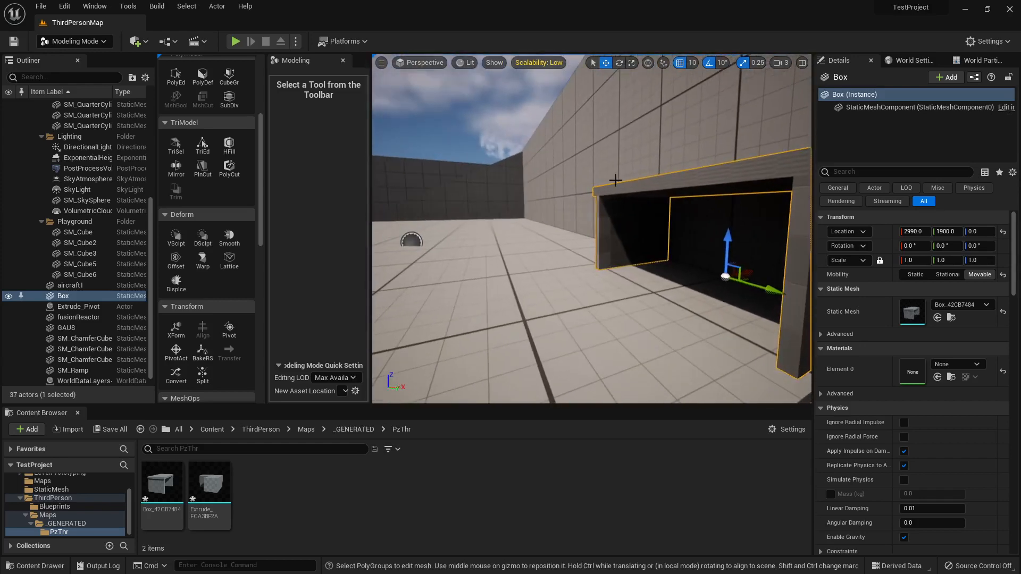
Step: Select the unused Extrude_FCA3BF2A mesh asset in the Content Browser for deletion
click(88, 200)
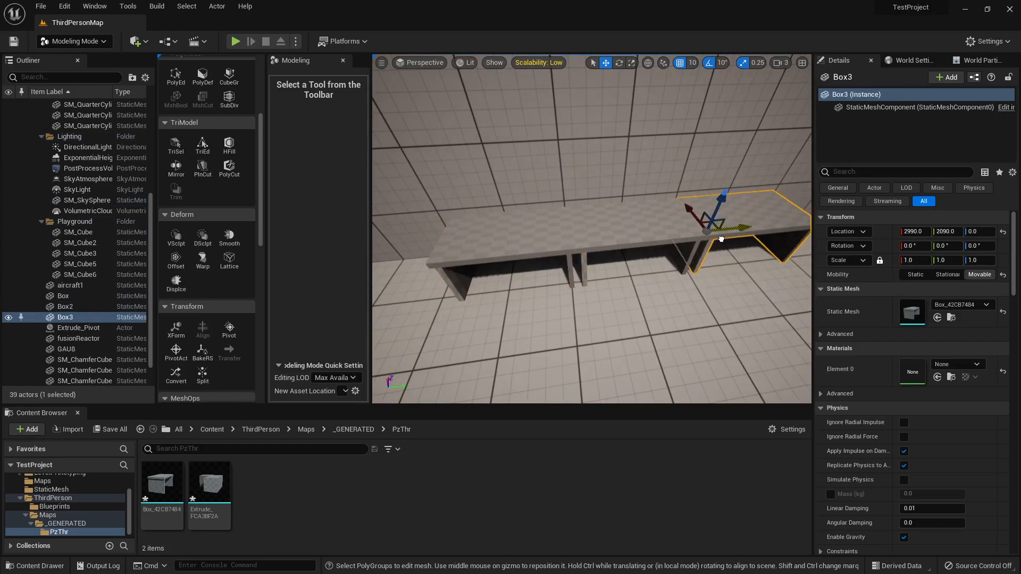
click(88, 200)
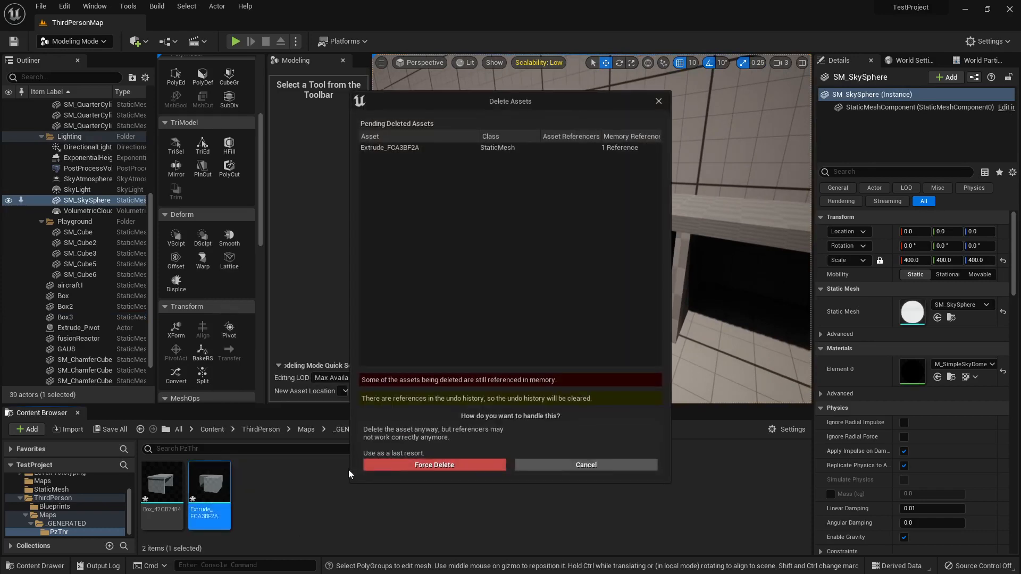
Step: Force-delete the Extrude asset and export Box_42CB7484 as an FBX to the Desktop
click(432, 464)
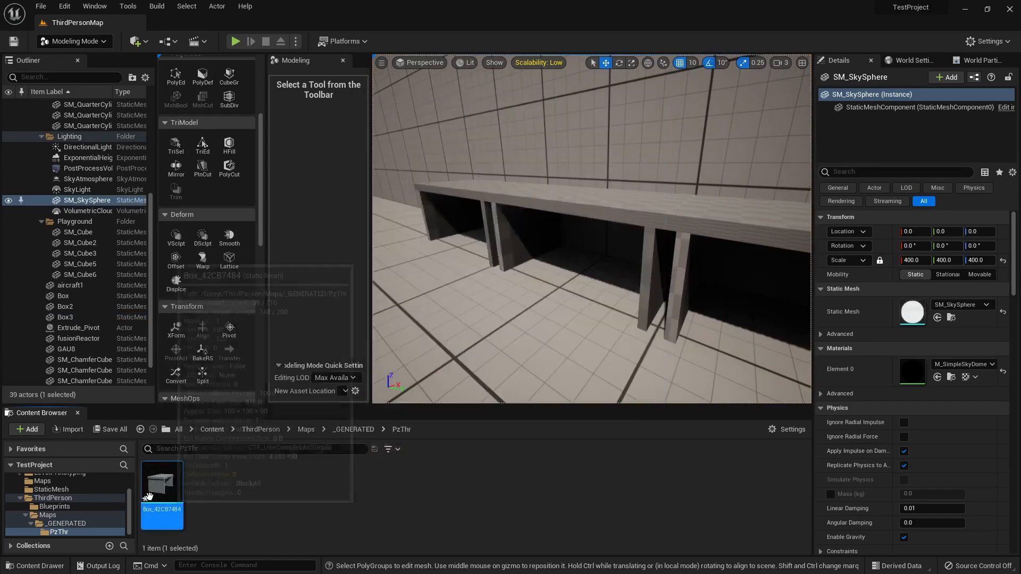
right_click(162, 488)
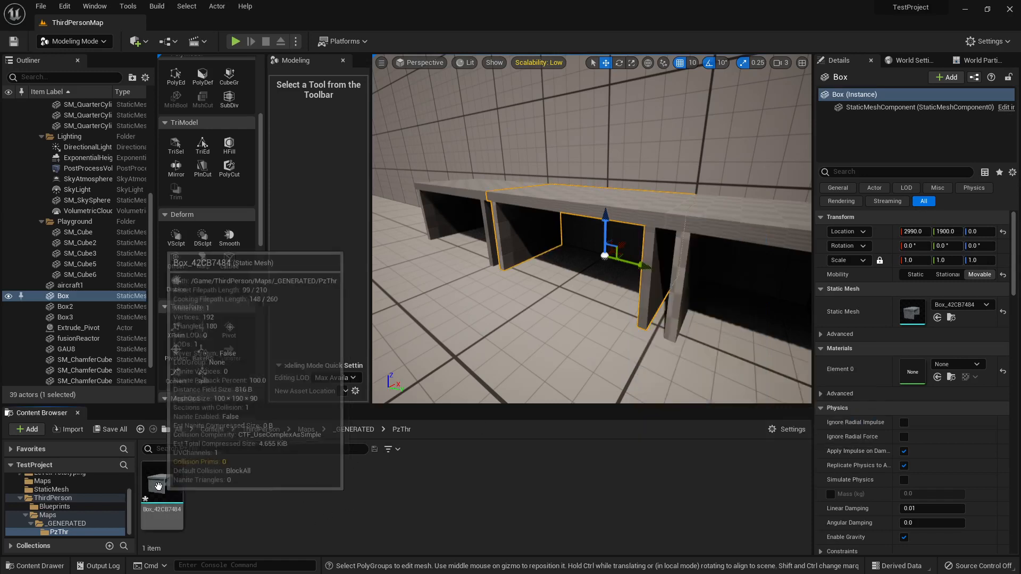
click(162, 485)
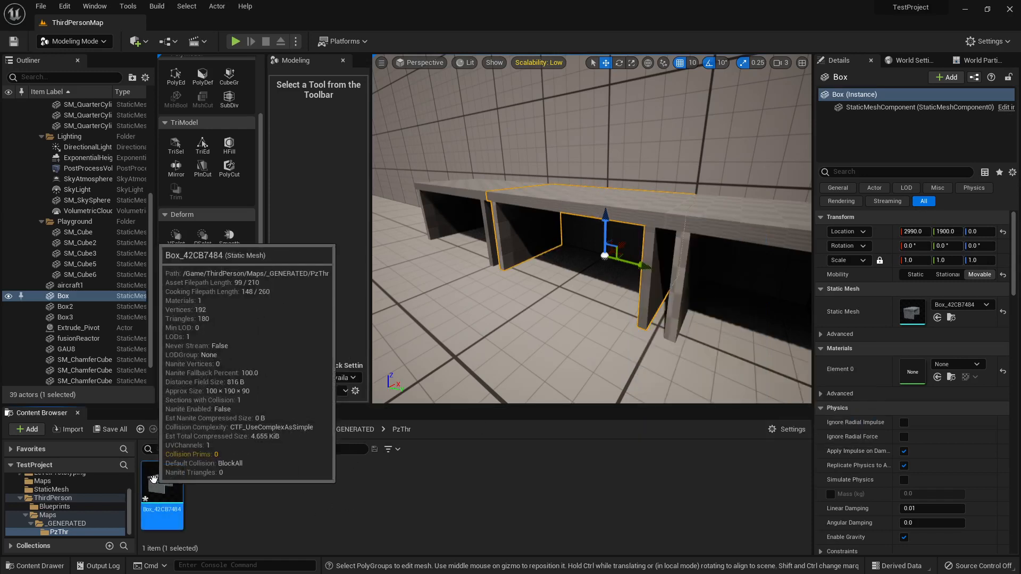
right_click(162, 488)
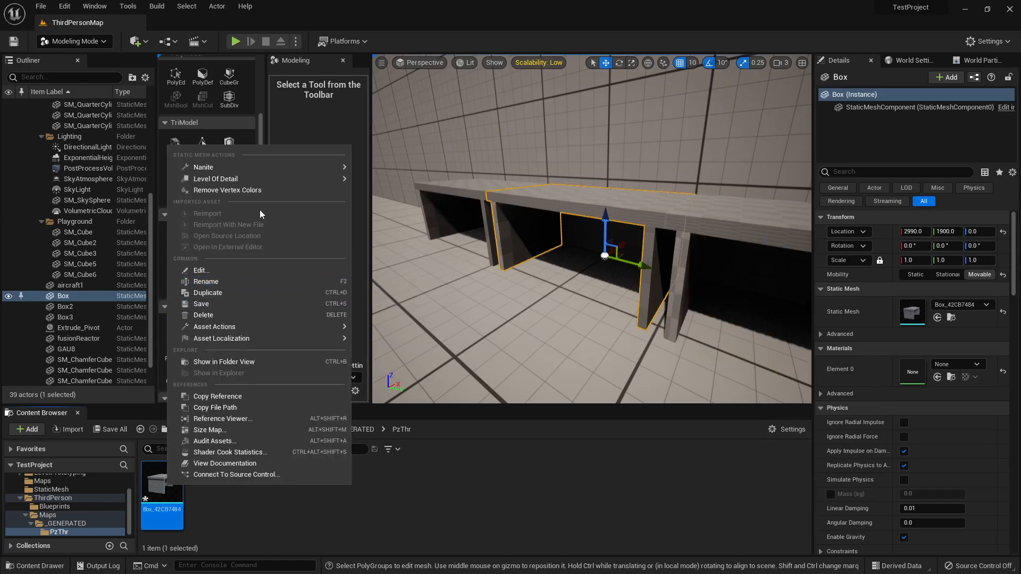
mouse_move(201, 270)
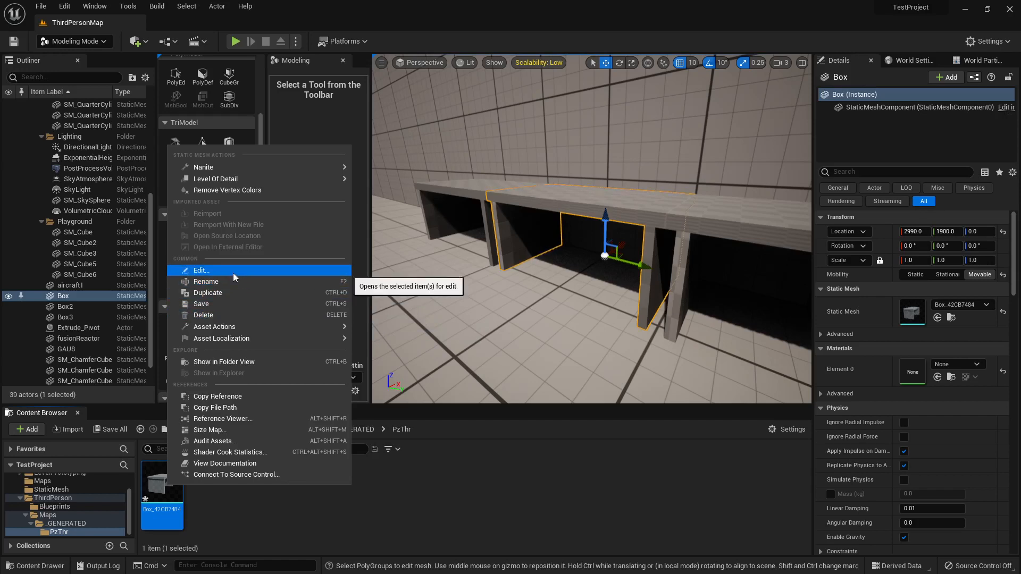
mouse_move(215, 325)
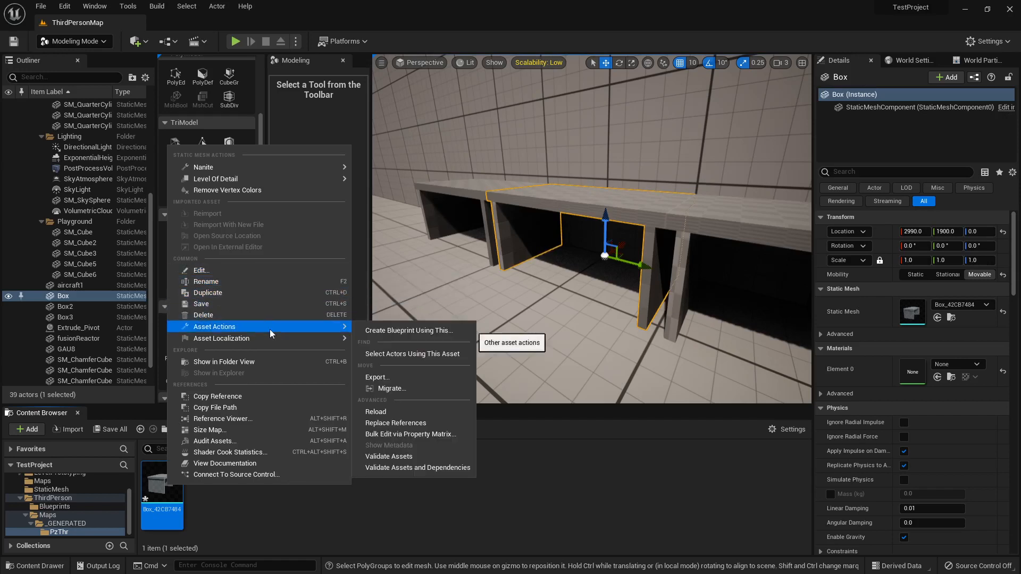
click(376, 377)
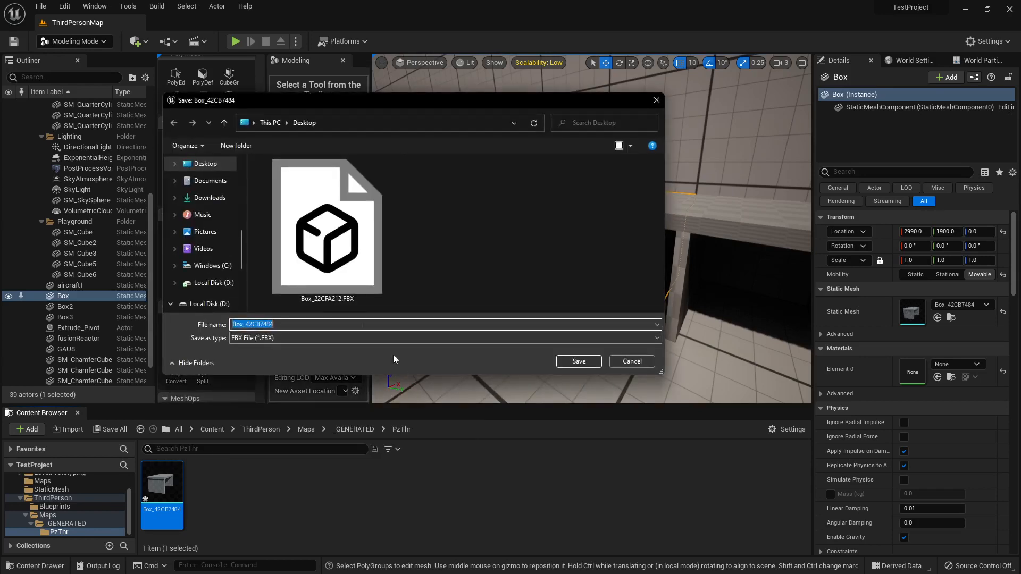
click(326, 232)
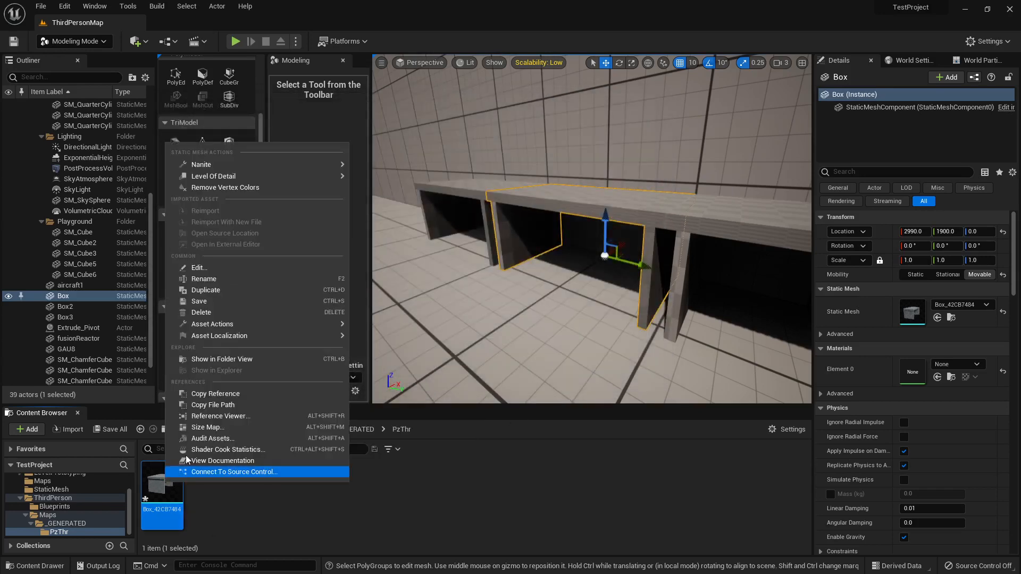
mouse_move(220, 324)
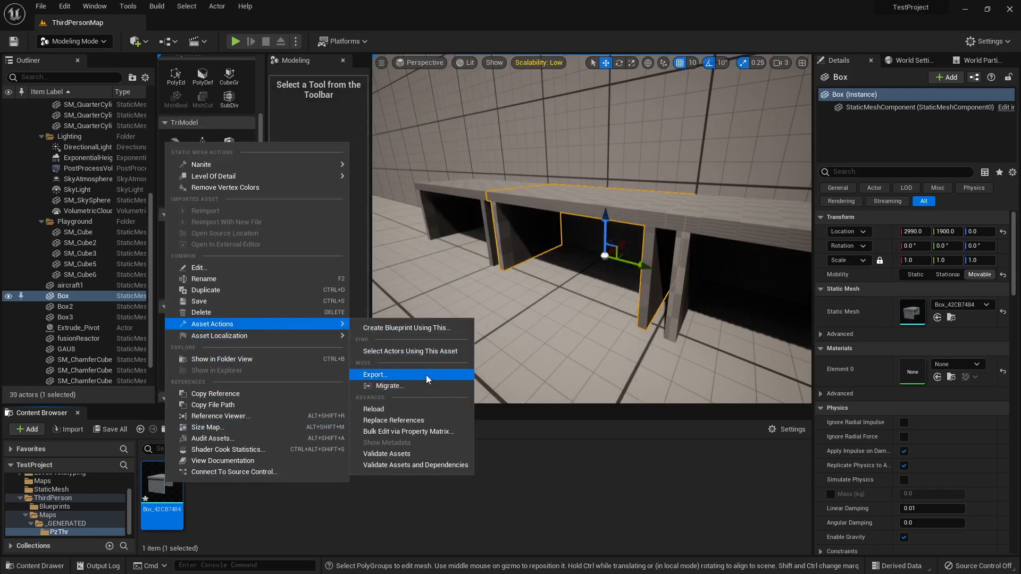
click(374, 374)
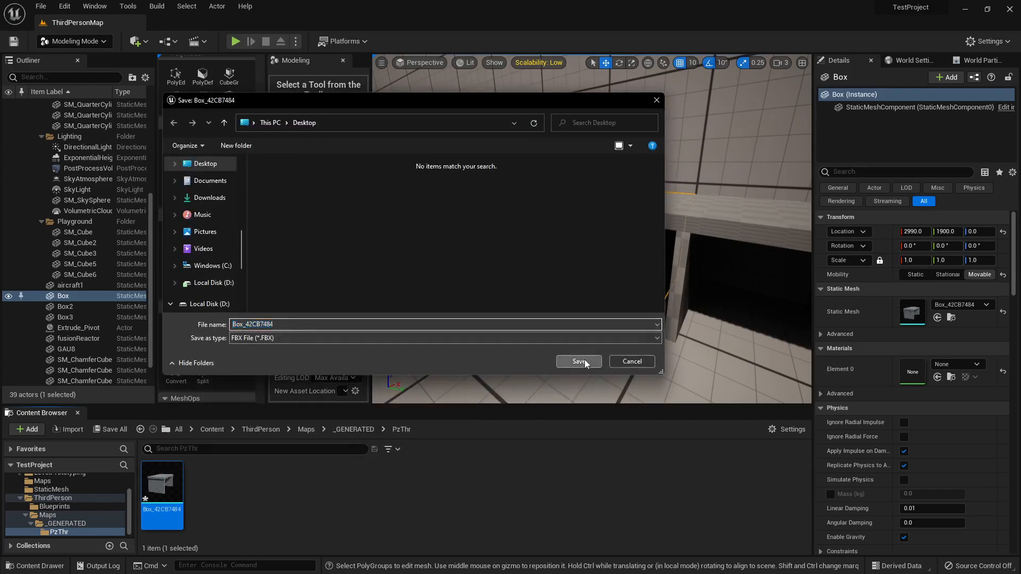
click(577, 361)
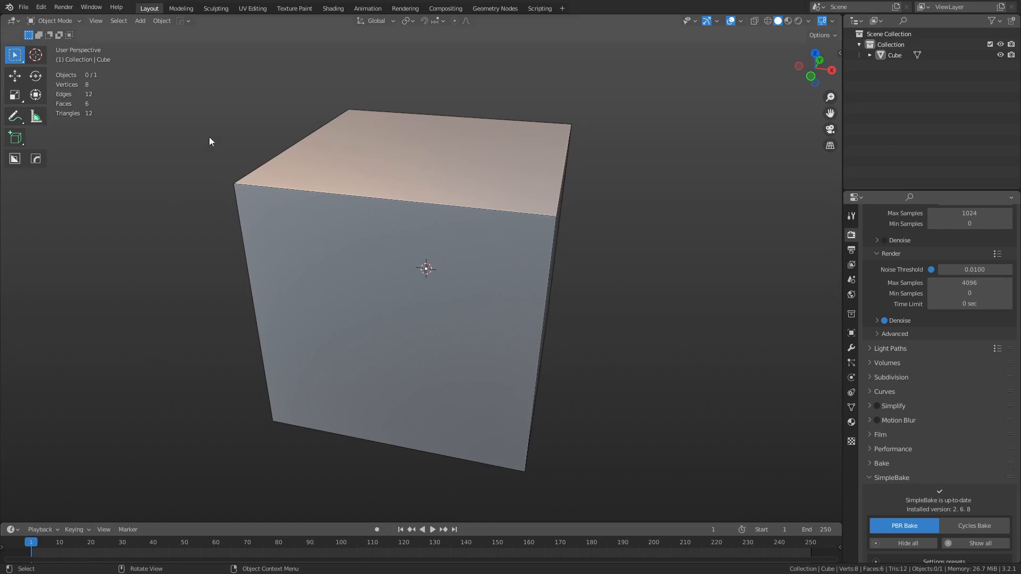
Step: Import Box_42CB7484.FBX into Blender via File > Import > FBX
click(23, 8)
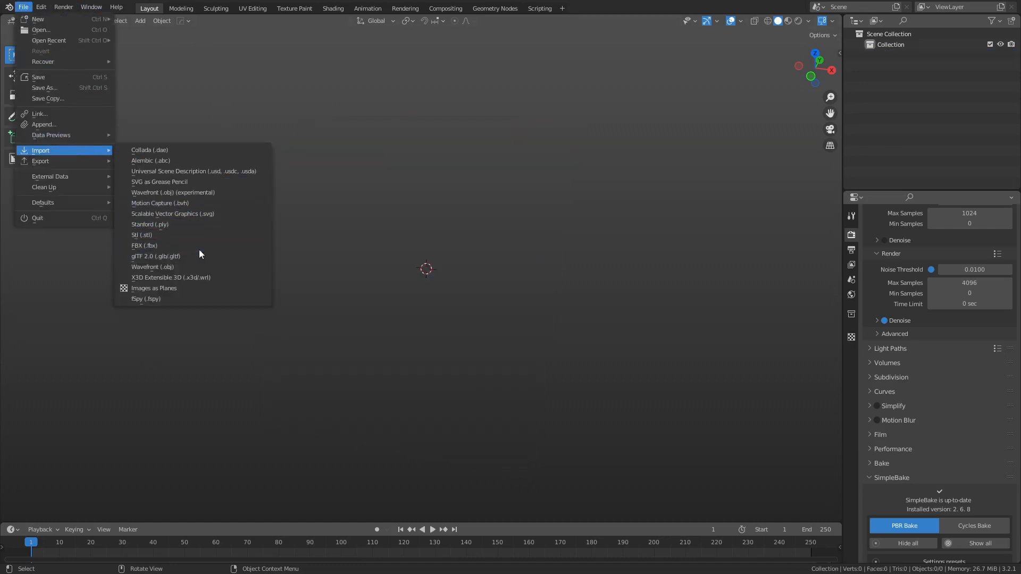
click(144, 245)
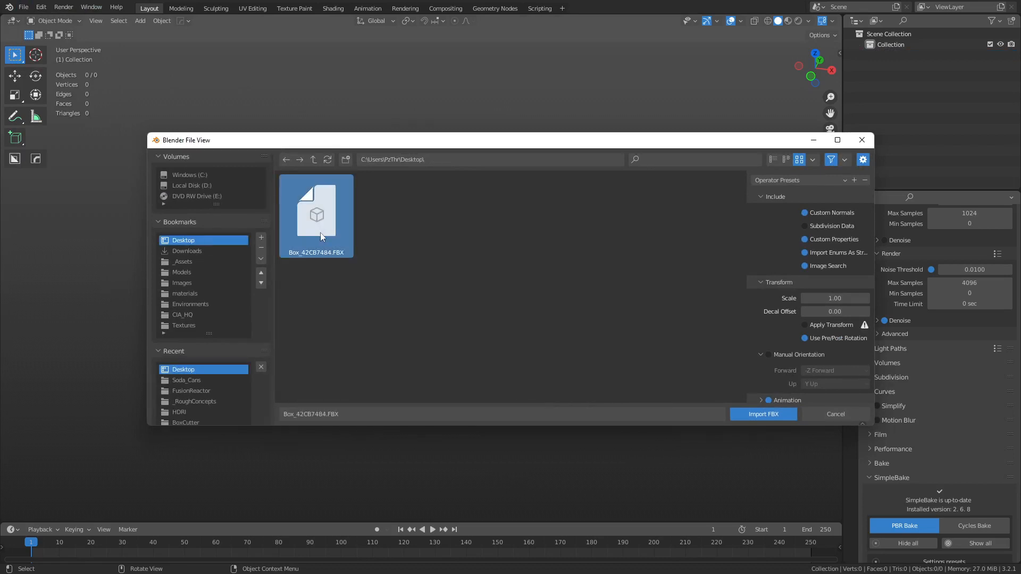
click(762, 414)
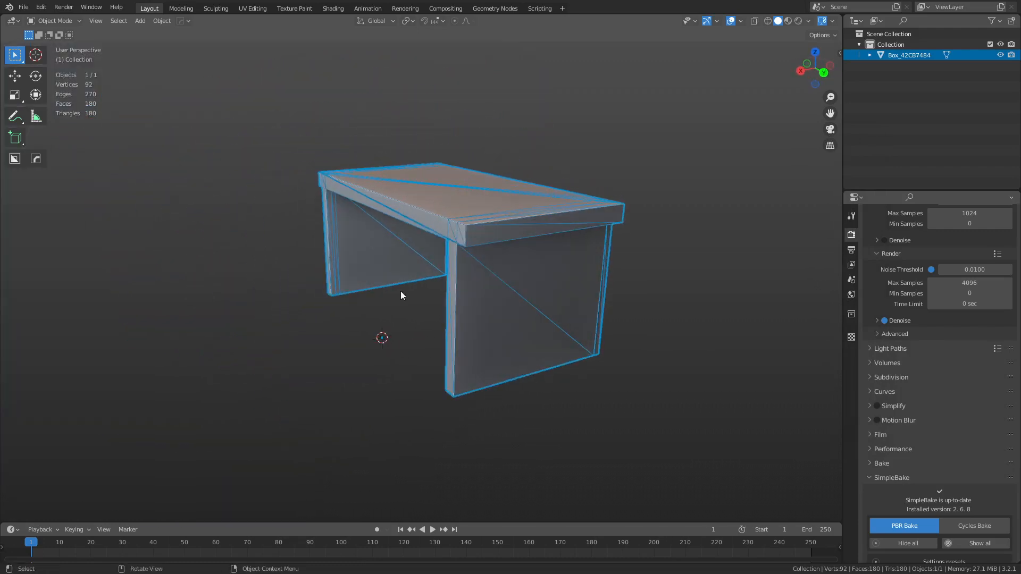
Step: Convert the desk mesh's triangles to quads and limited-dissolve it to 24 vertices, 14 faces
drag(400, 295, 490, 293)
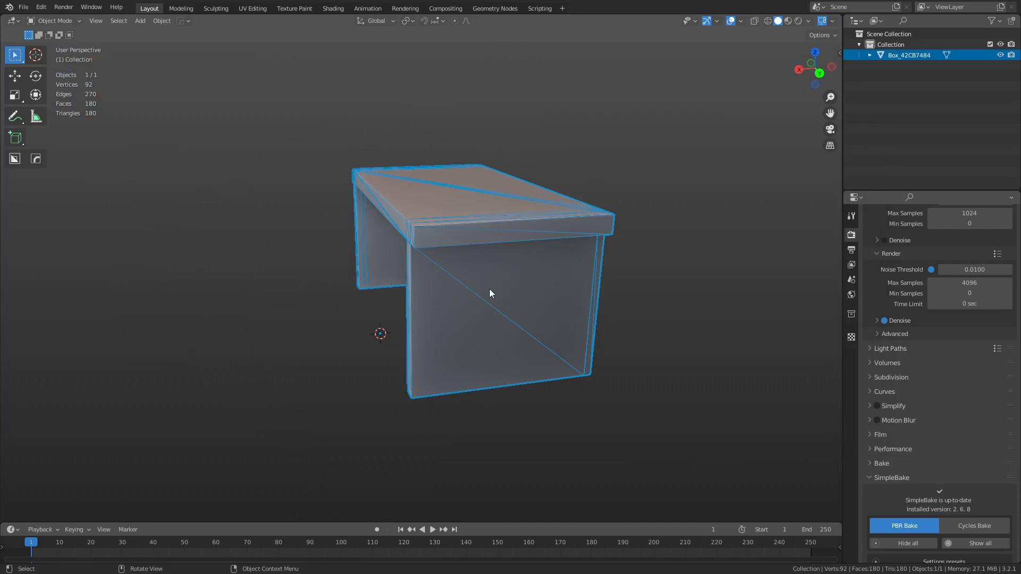
key(Tab)
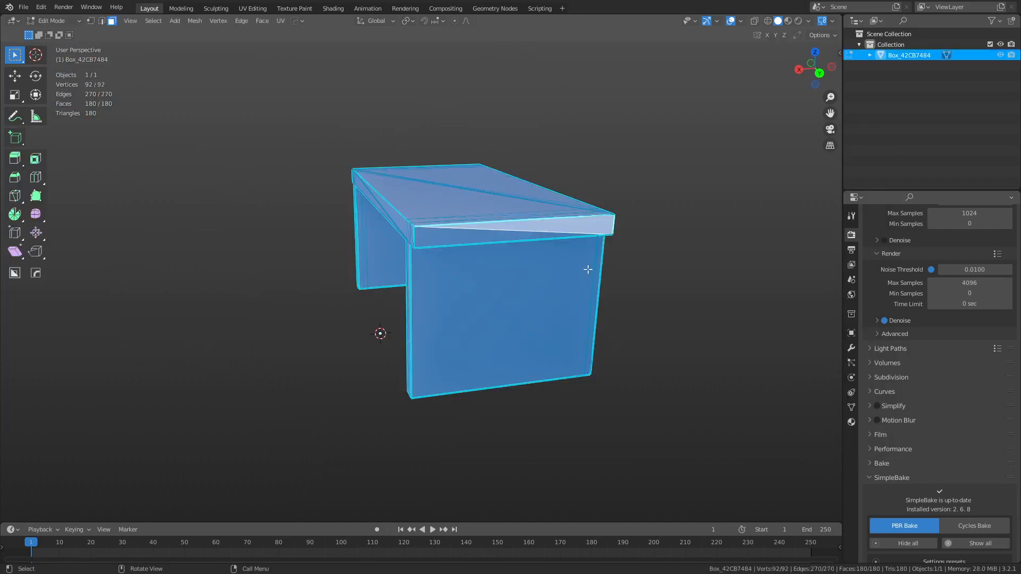
right_click(586, 269)
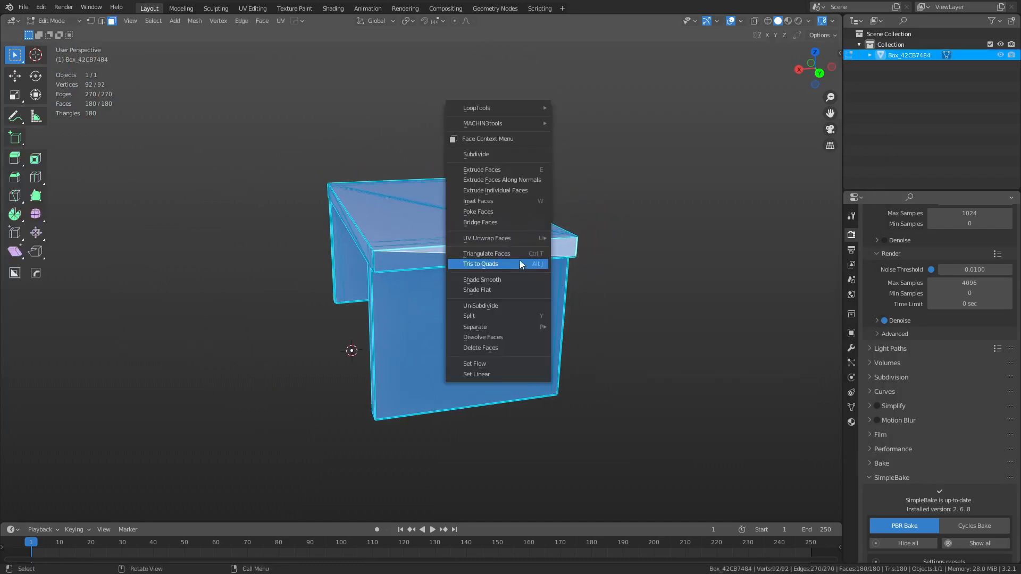
click(480, 264)
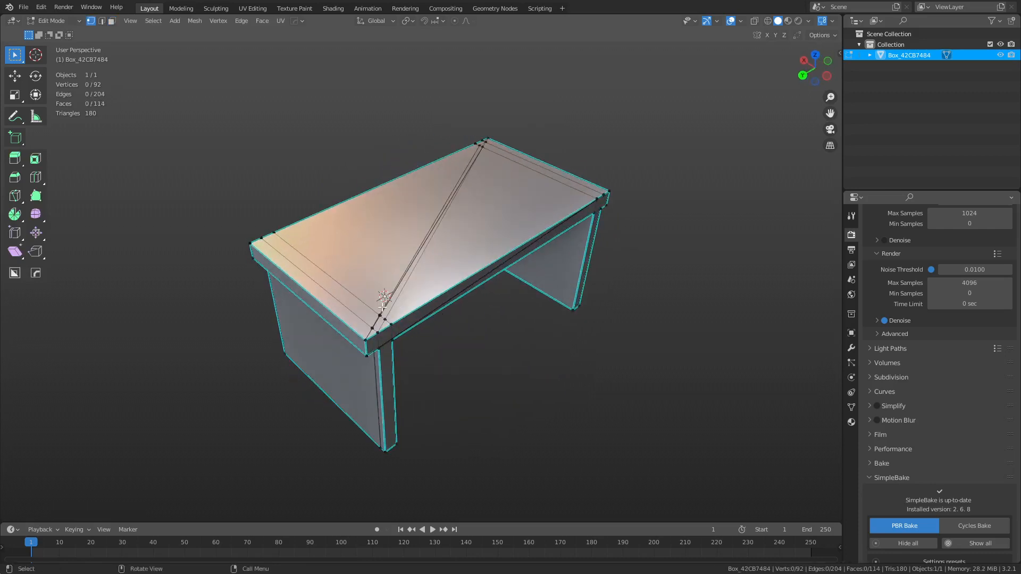
key(a)
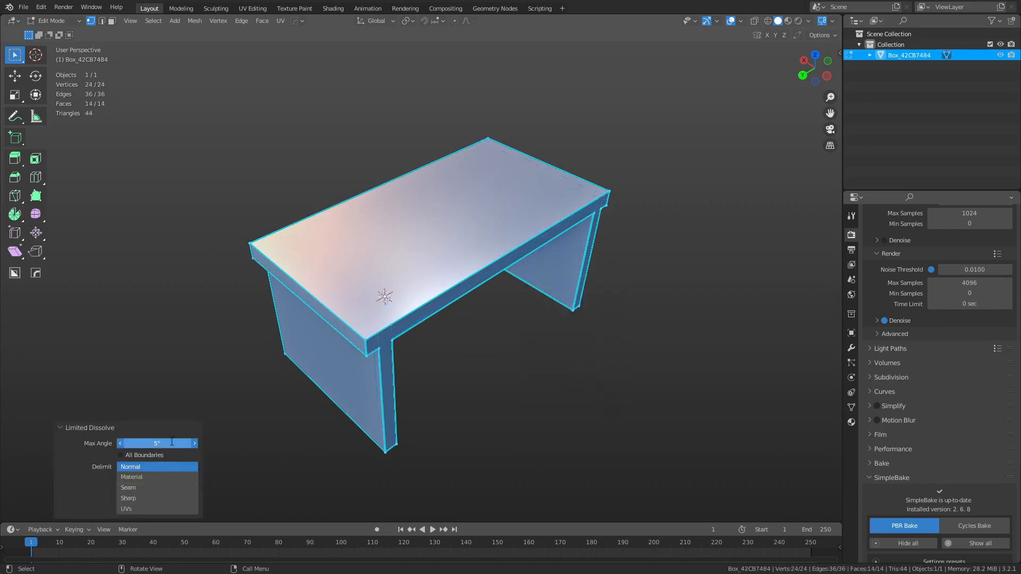
drag(156, 443, 120, 443)
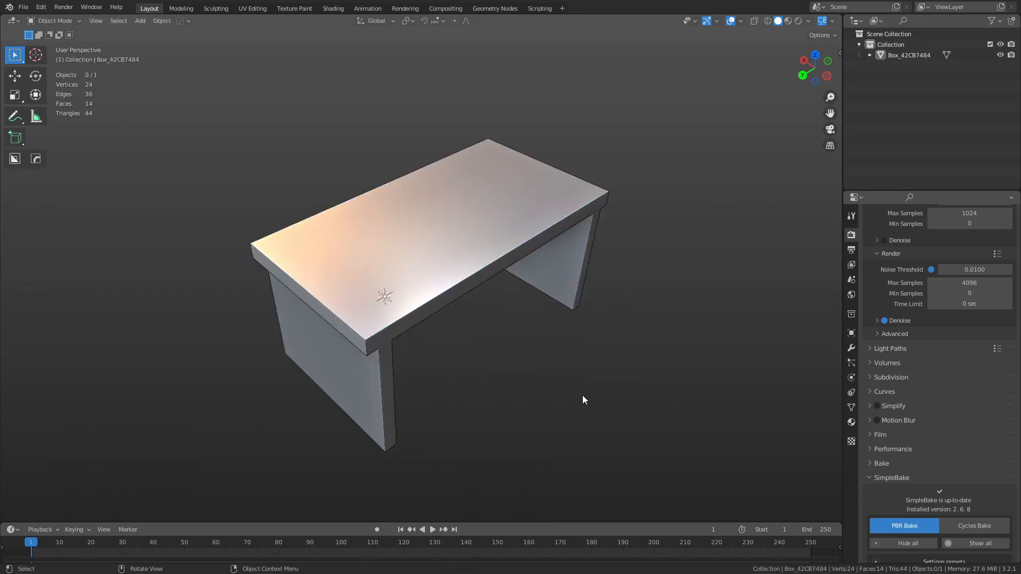
drag(583, 399, 391, 397)
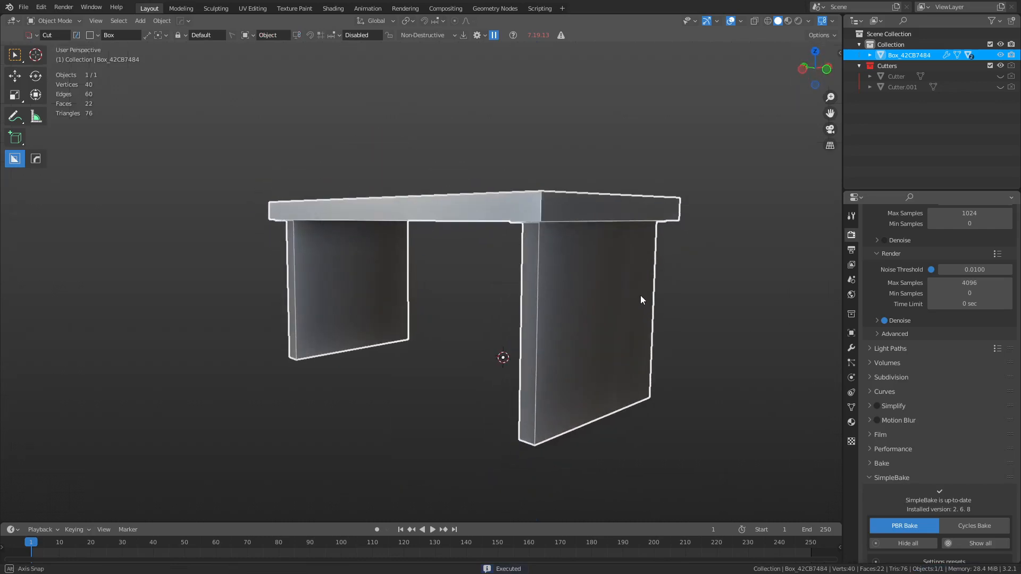
Step: Orbit and zoom in to inspect the cut desk's top-to-leg joints
drag(641, 299, 540, 234)
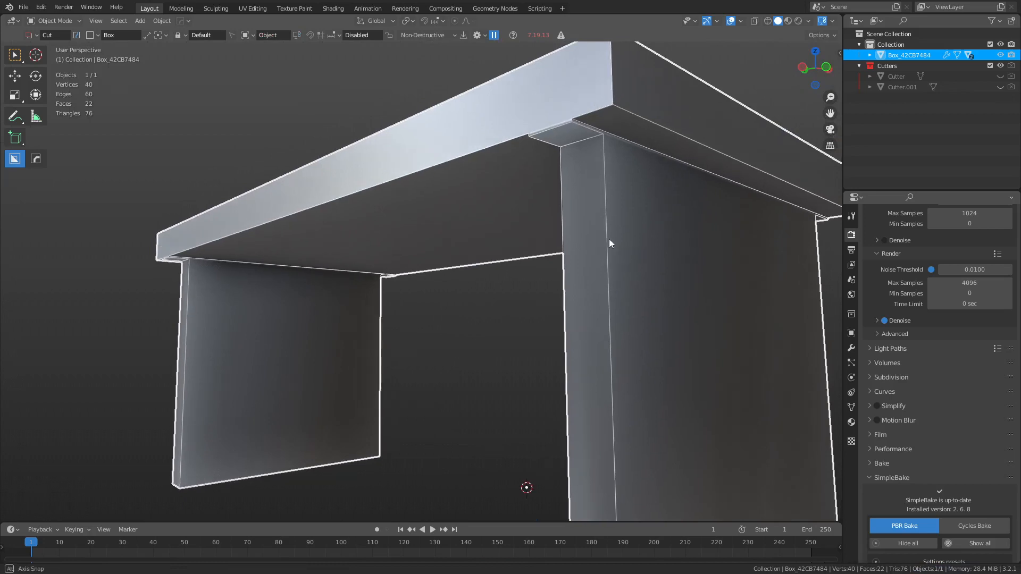
drag(605, 241, 565, 221)
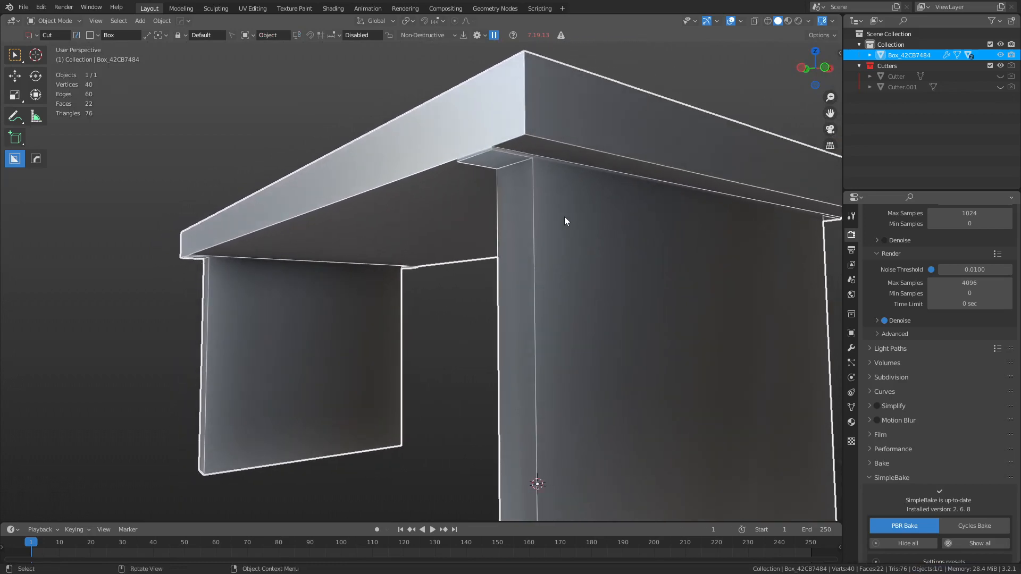
drag(565, 221, 638, 305)
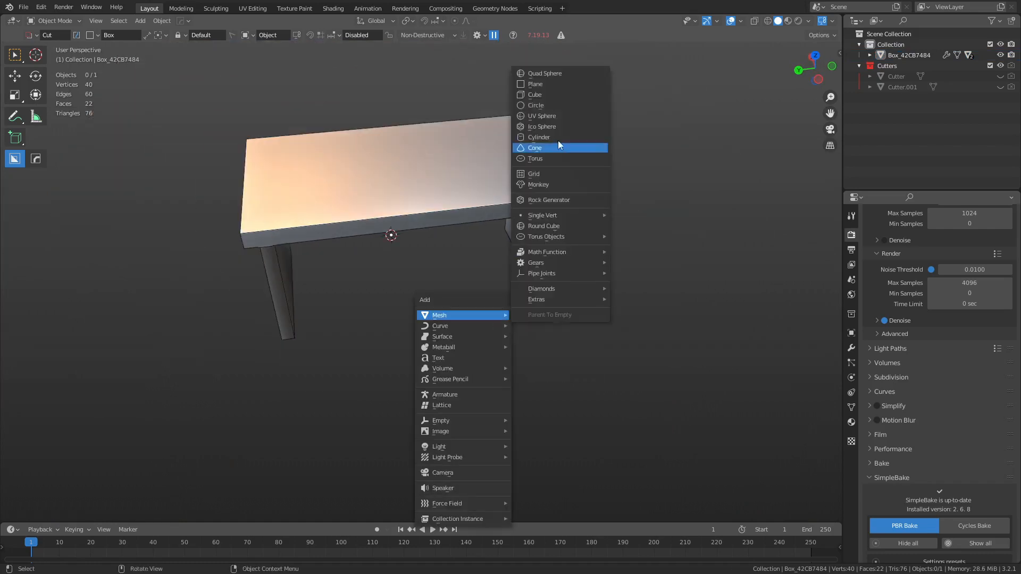
Step: Add a mesh and confirm the small cube's rotation among the desk props
click(534, 94)
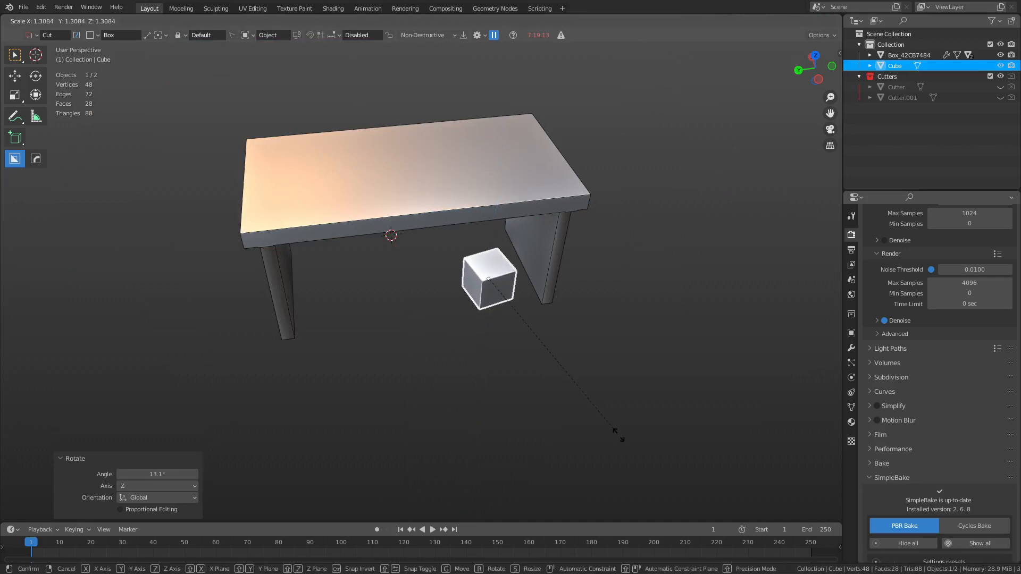
click(533, 414)
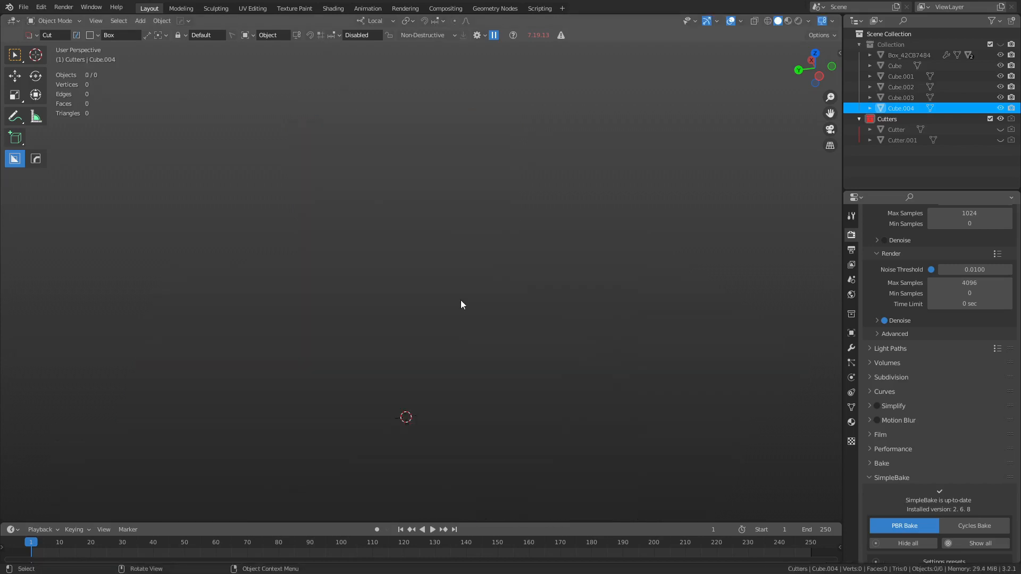
Step: Leave Edit Mode, add a cube scaled into a tall tower, and check it in side view
key(Tab)
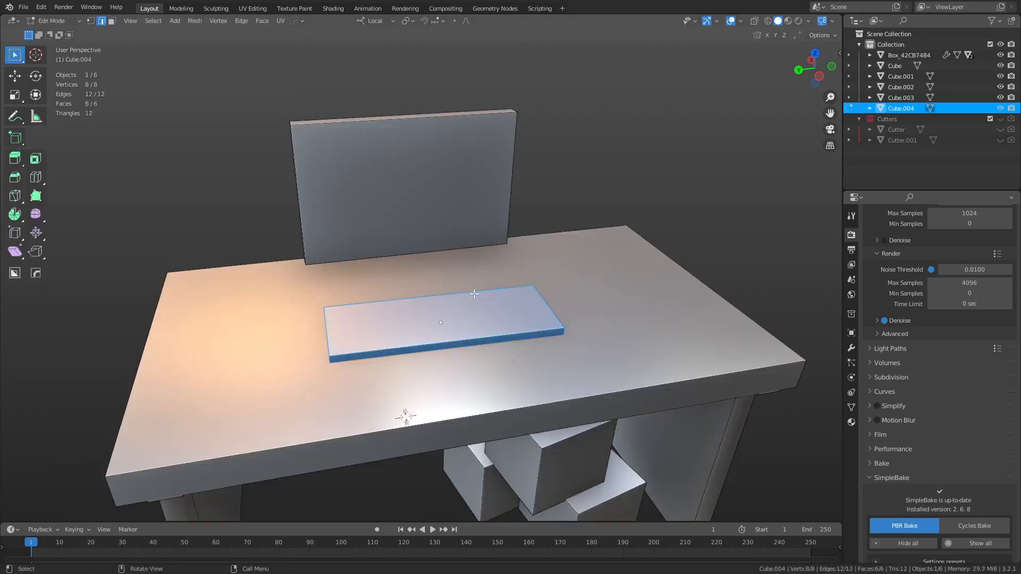
key(Tab)
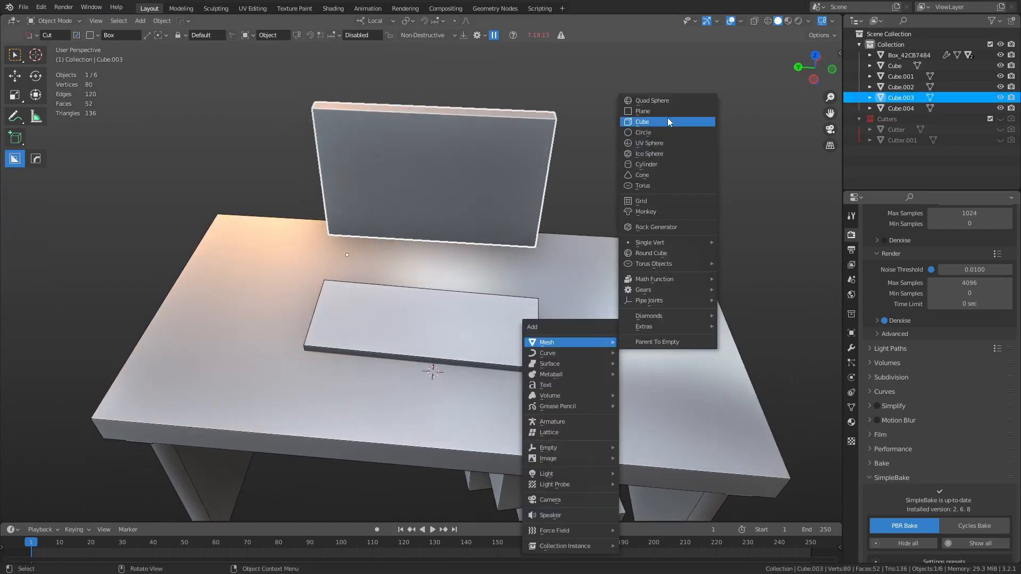
click(641, 122)
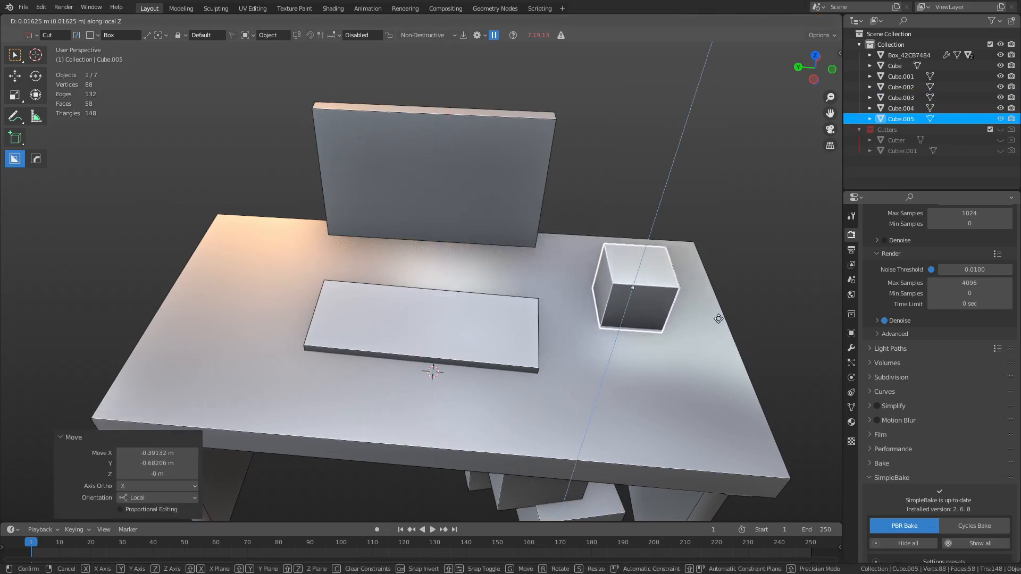
key(Tab)
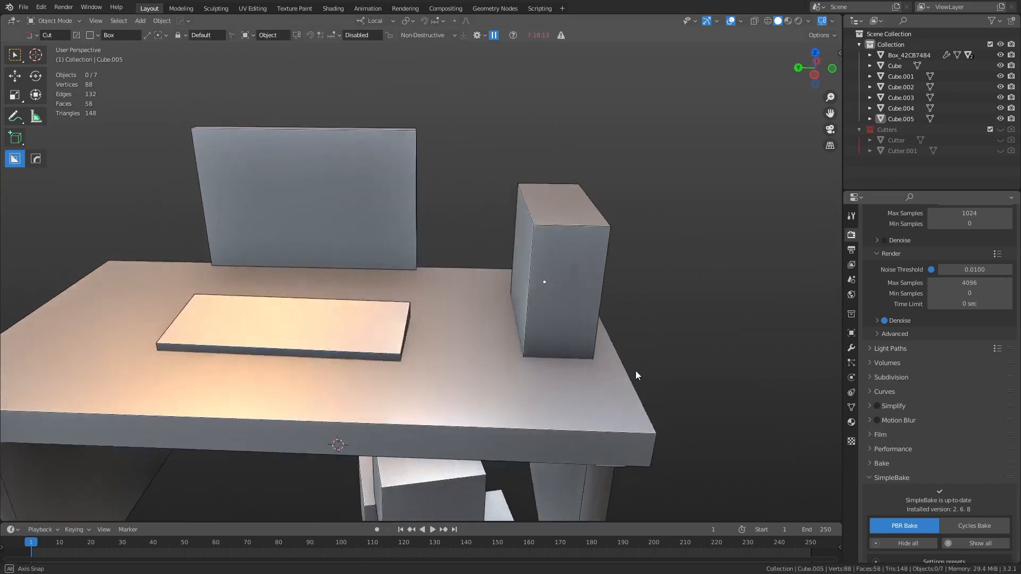
drag(637, 374, 557, 334)
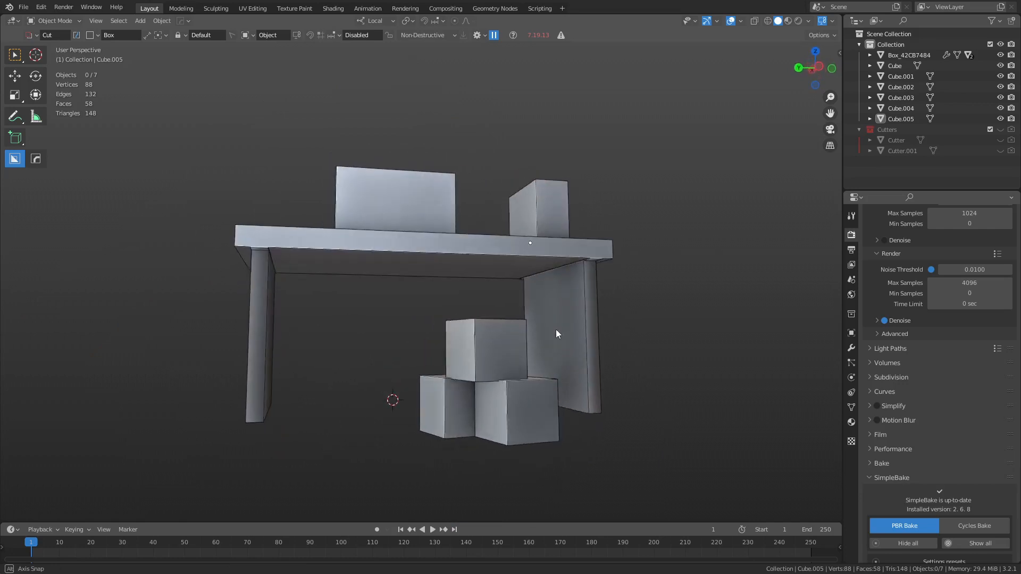
key(KP_3)
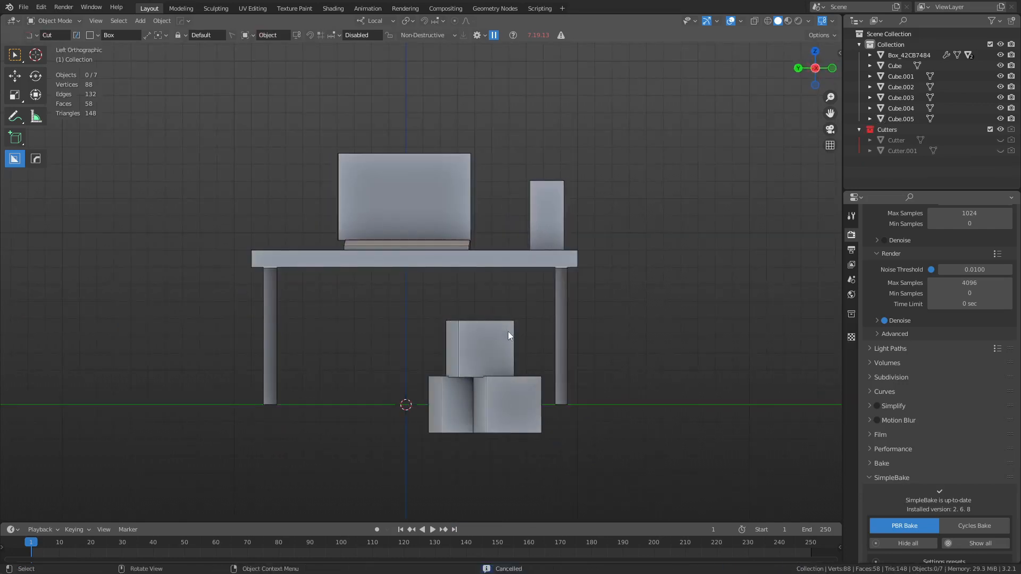
click(507, 404)
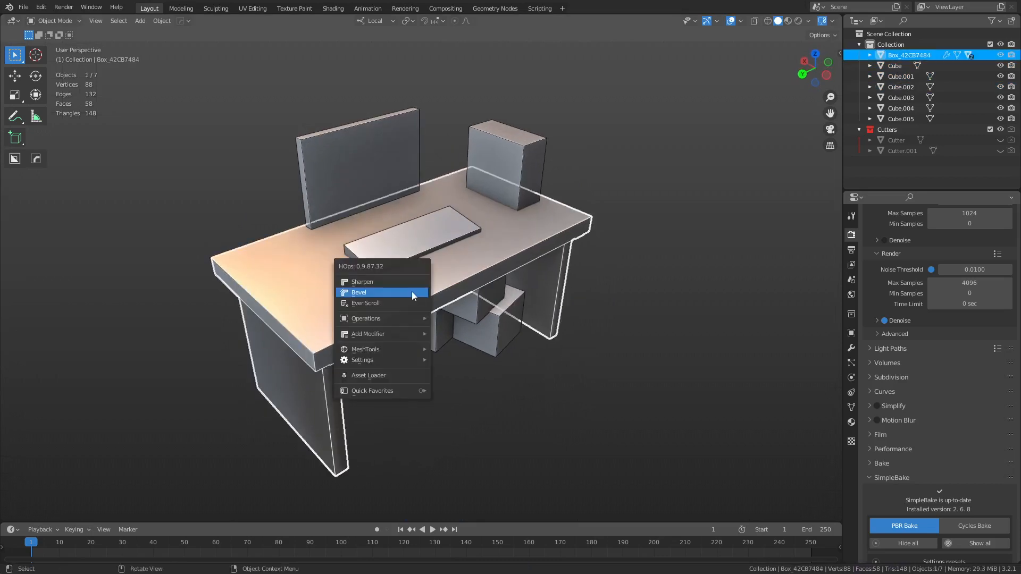
Step: Bevel the desk, sharpen the under-desk box, and convert all pieces to mesh
click(362, 262)
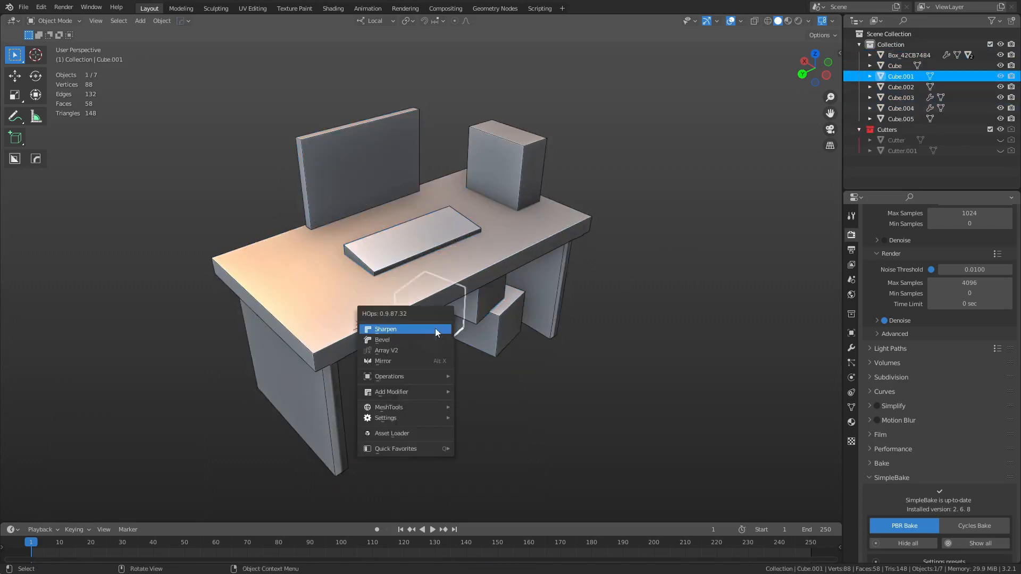
click(385, 329)
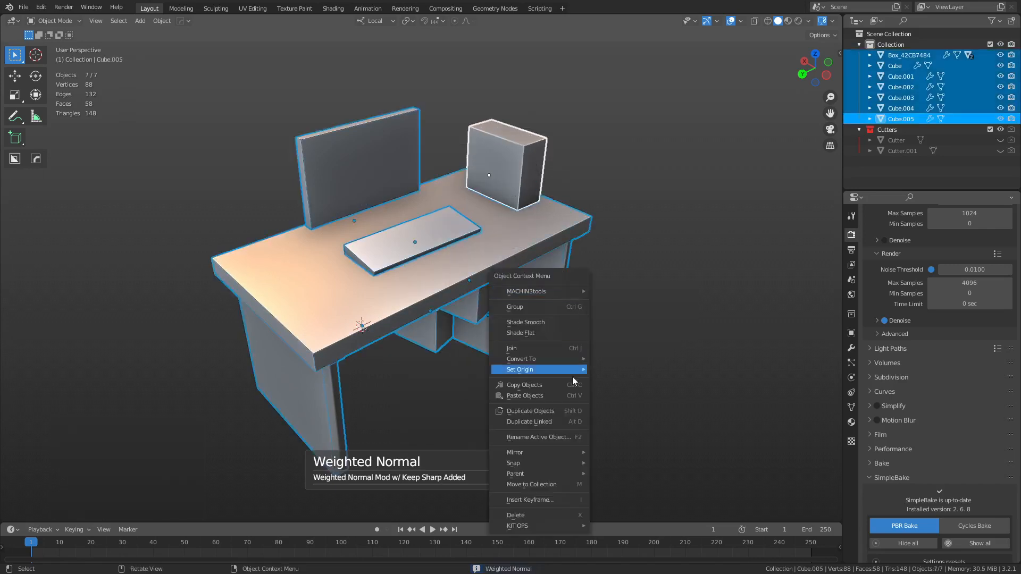
click(521, 358)
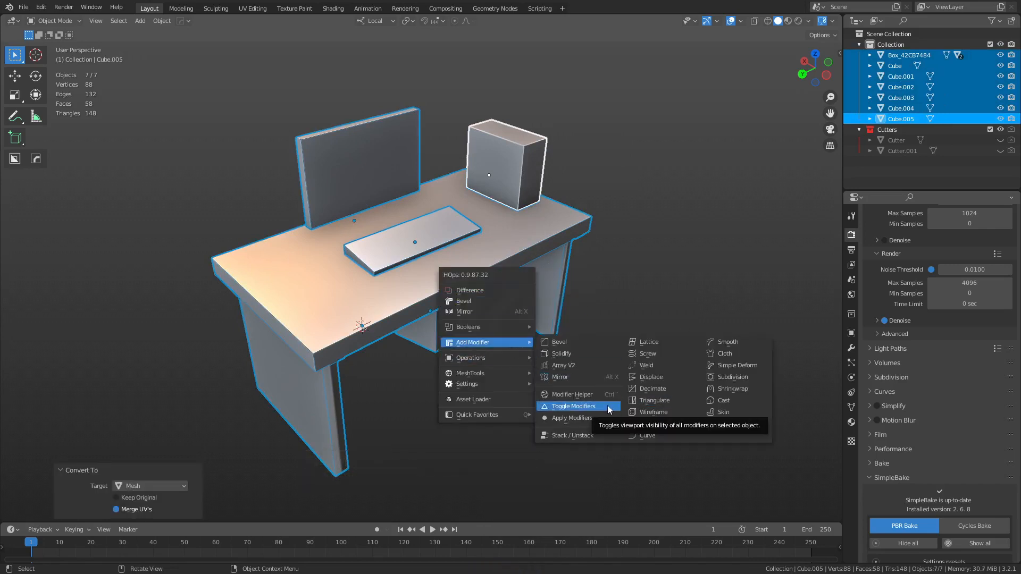
Step: Add Triangulate with Keep Normals to all selected pieces, then deselect and orbit around
click(653, 399)
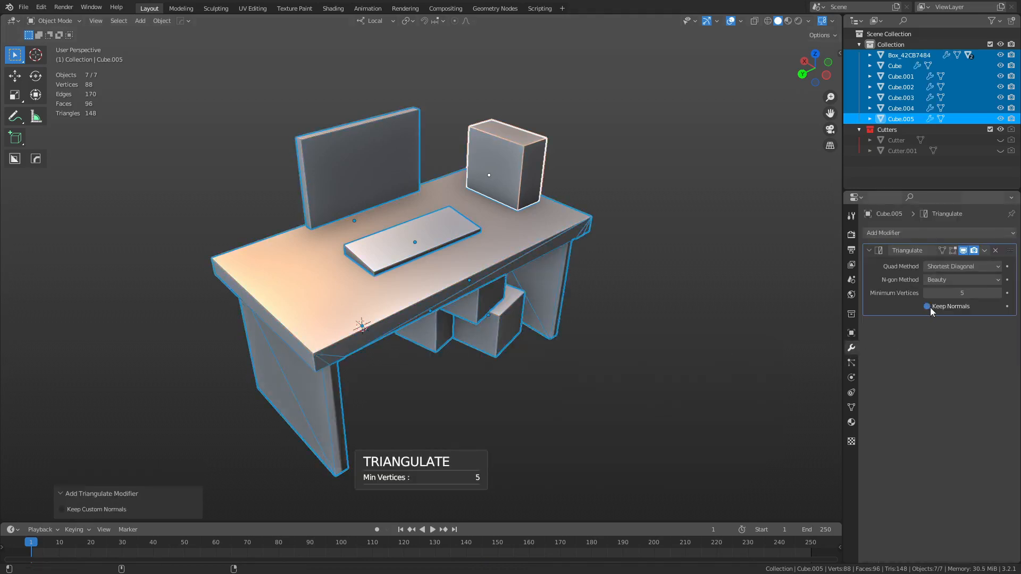
click(909, 54)
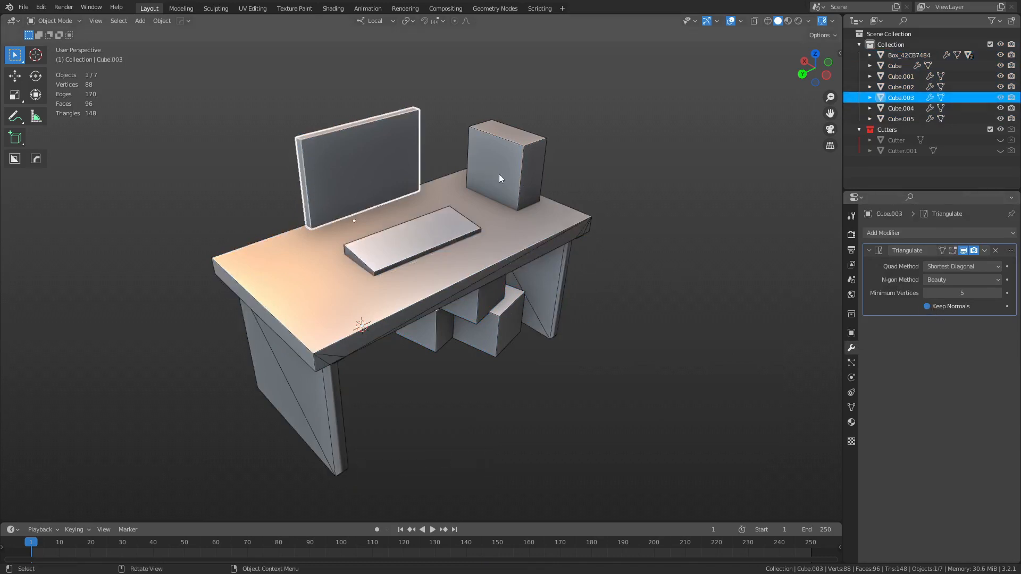
click(908, 55)
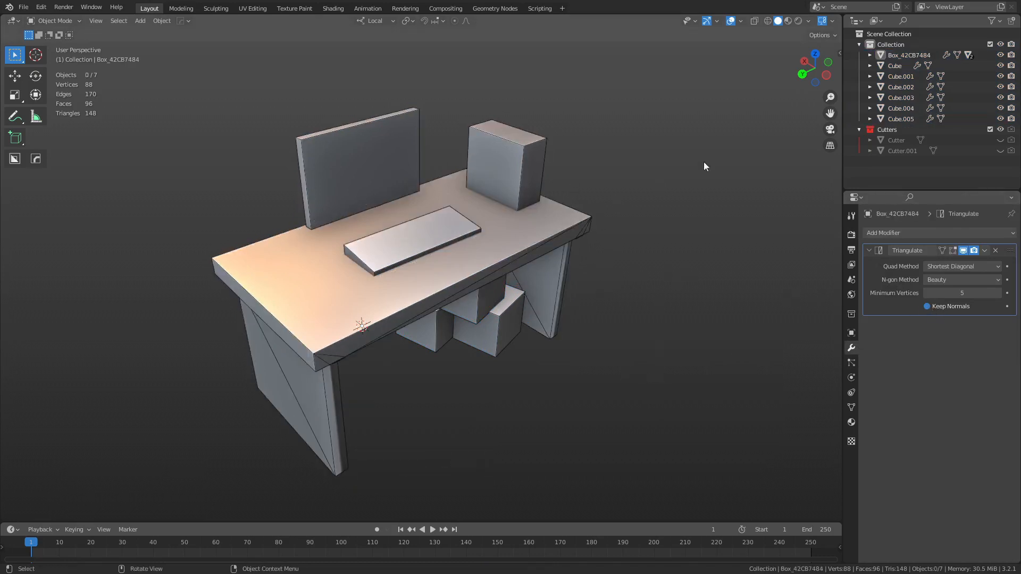
drag(703, 166, 553, 384)
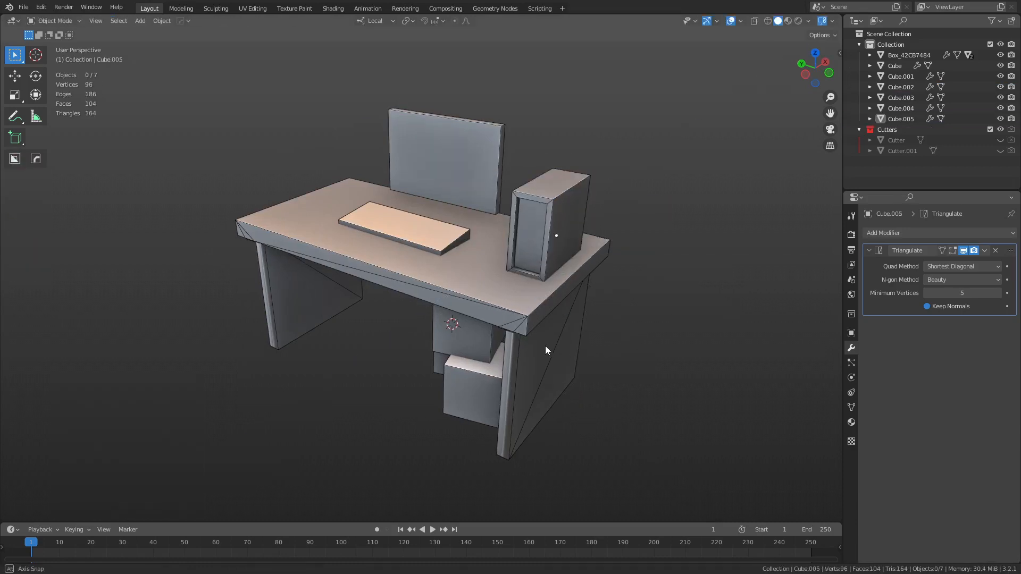
drag(545, 350, 645, 327)
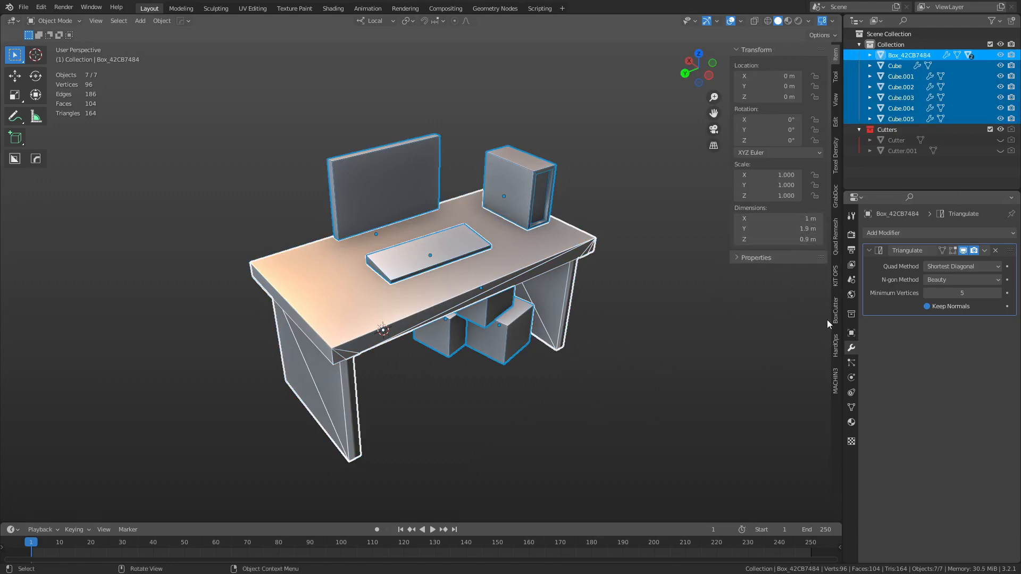
mouse_move(725, 337)
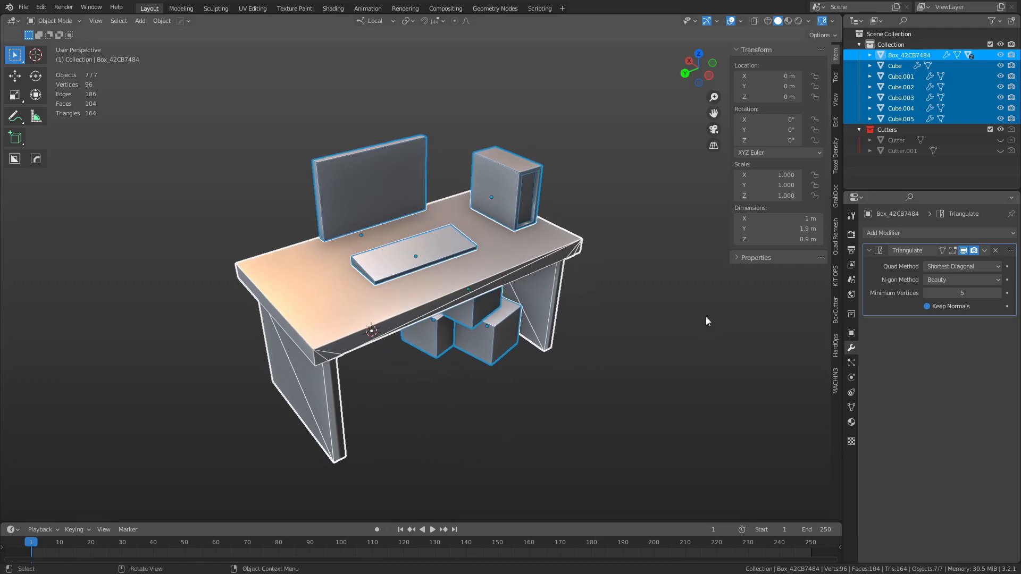
mouse_move(794, 332)
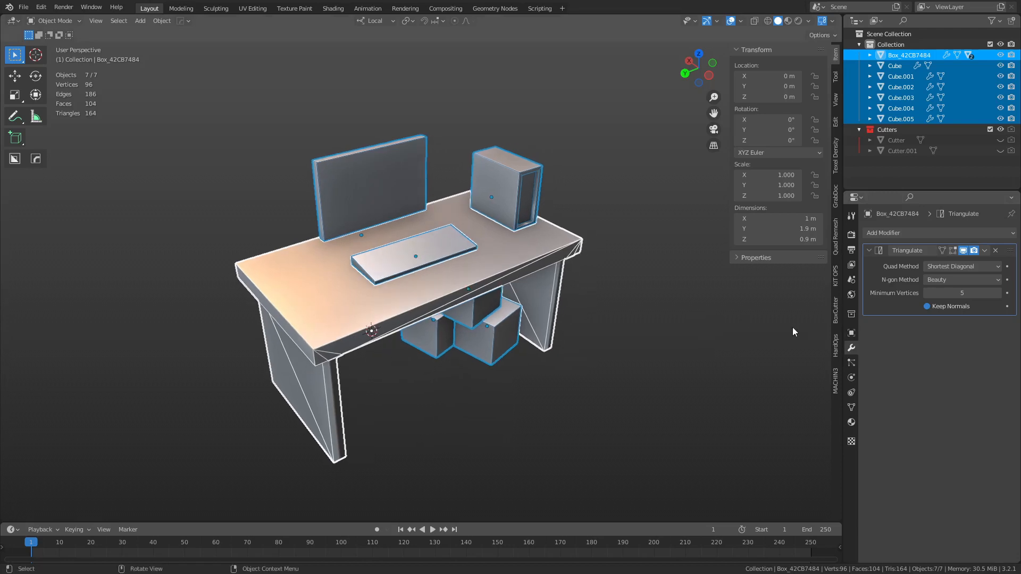
mouse_move(850, 335)
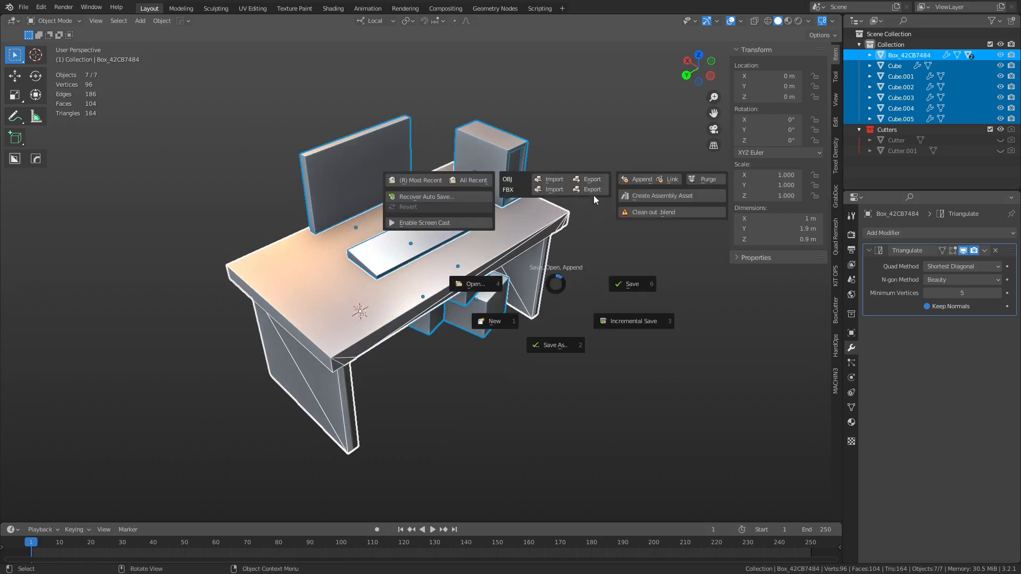
Step: Dismiss the file options menu without choosing anything
click(785, 424)
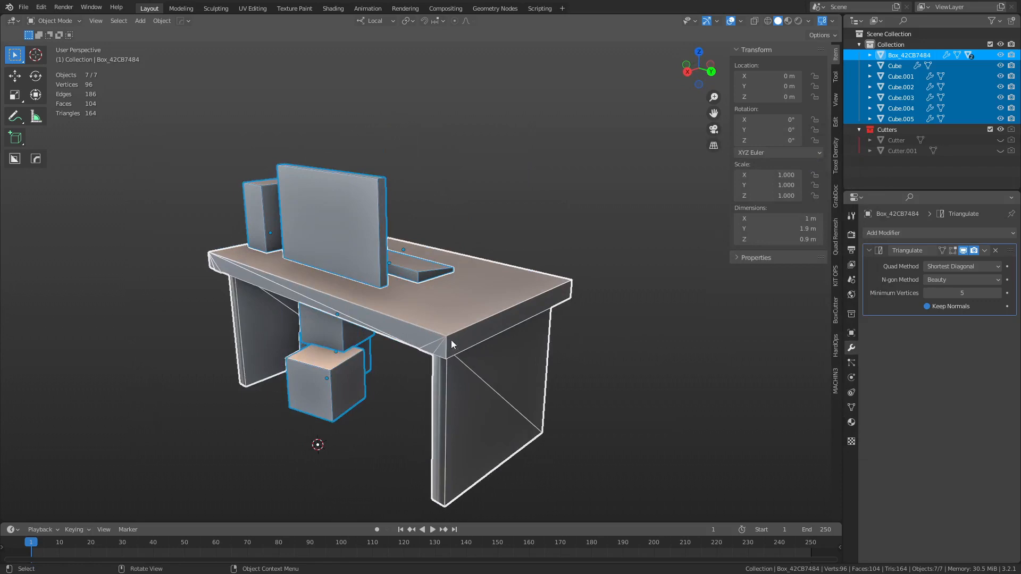
mouse_move(617, 306)
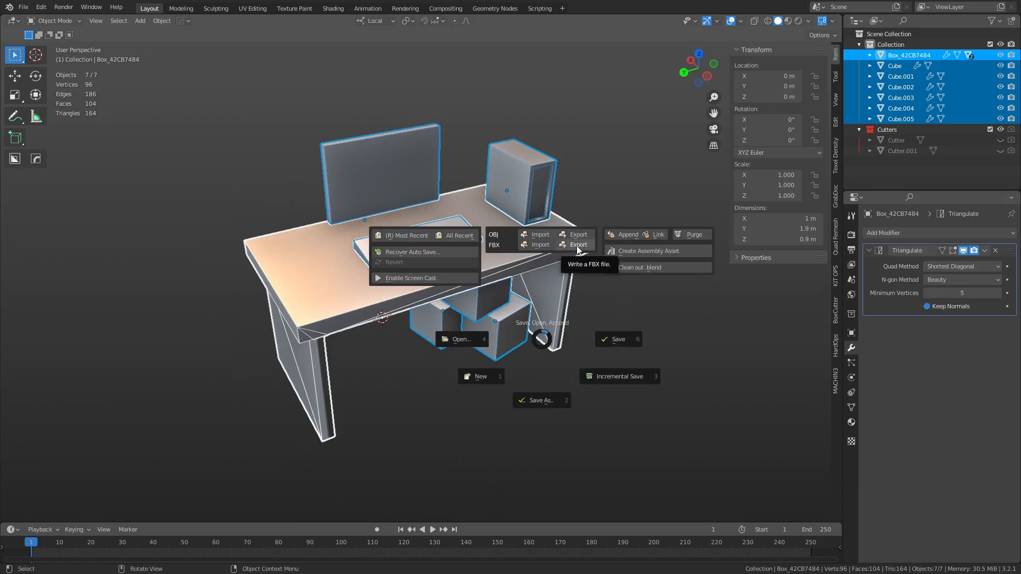
Step: Start FBX export of the selection and set Geometry smoothing to Face
click(577, 244)
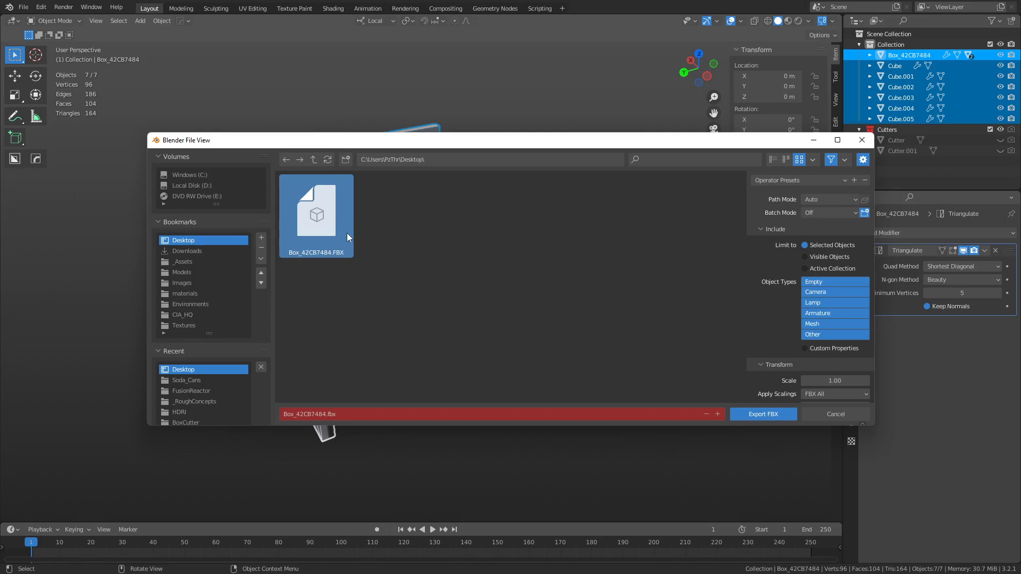
mouse_move(347, 237)
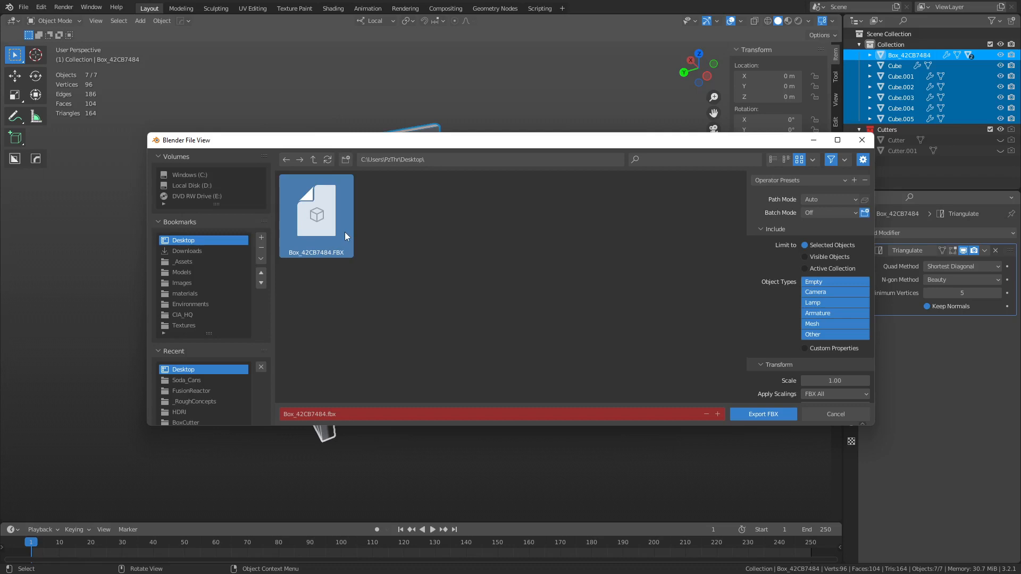
mouse_move(339, 226)
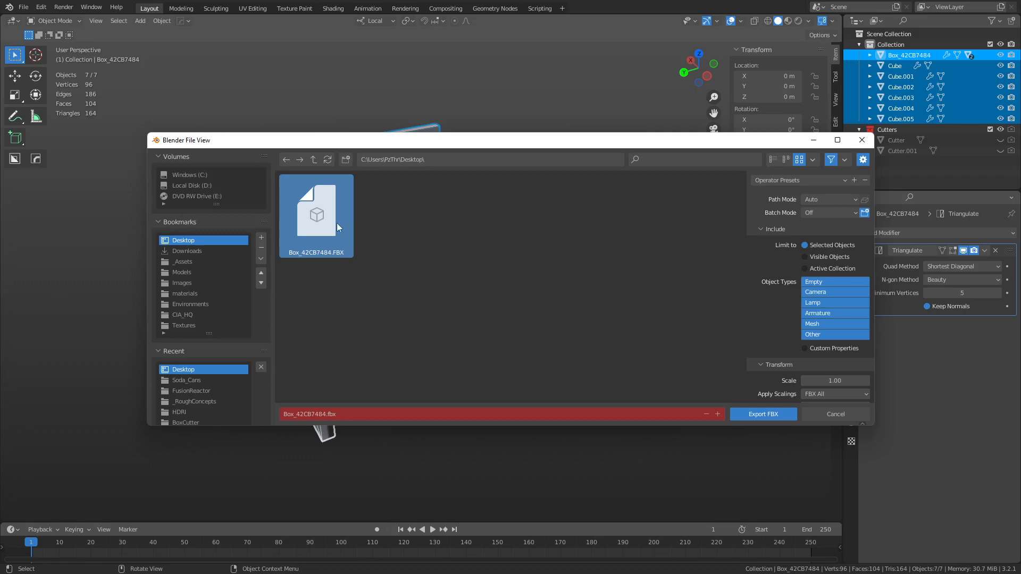
mouse_move(348, 229)
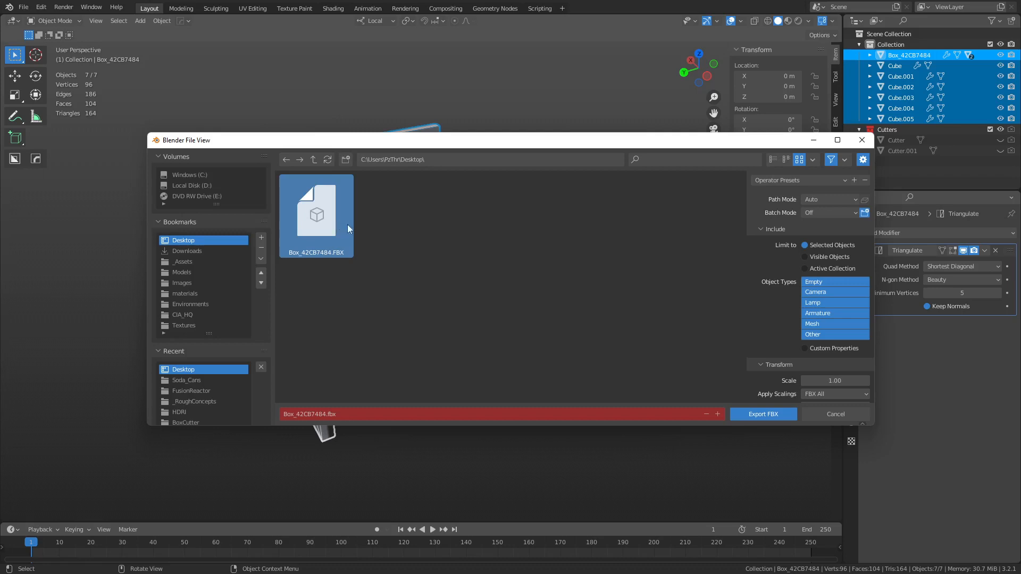
mouse_move(384, 240)
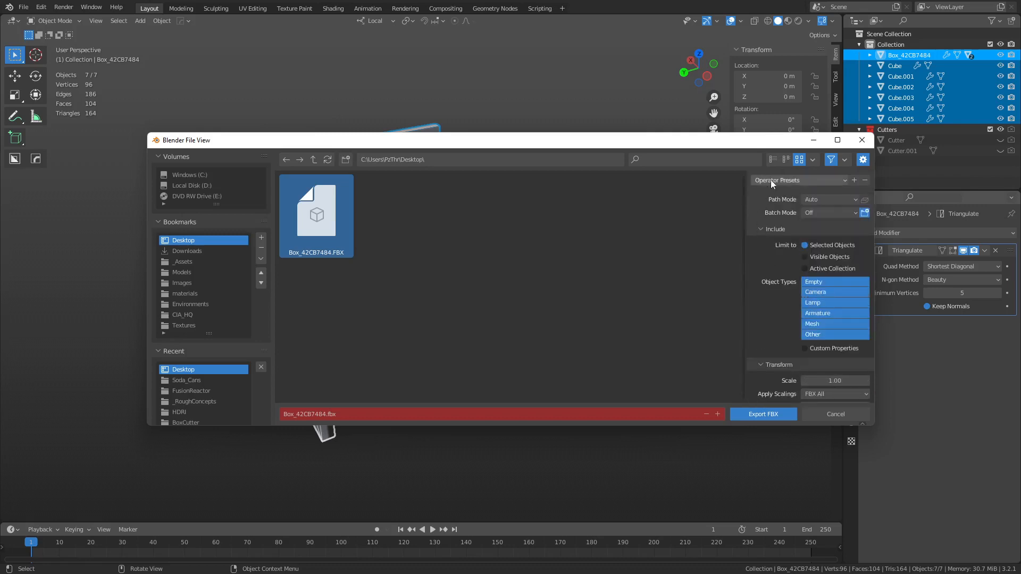
scroll(down, 3)
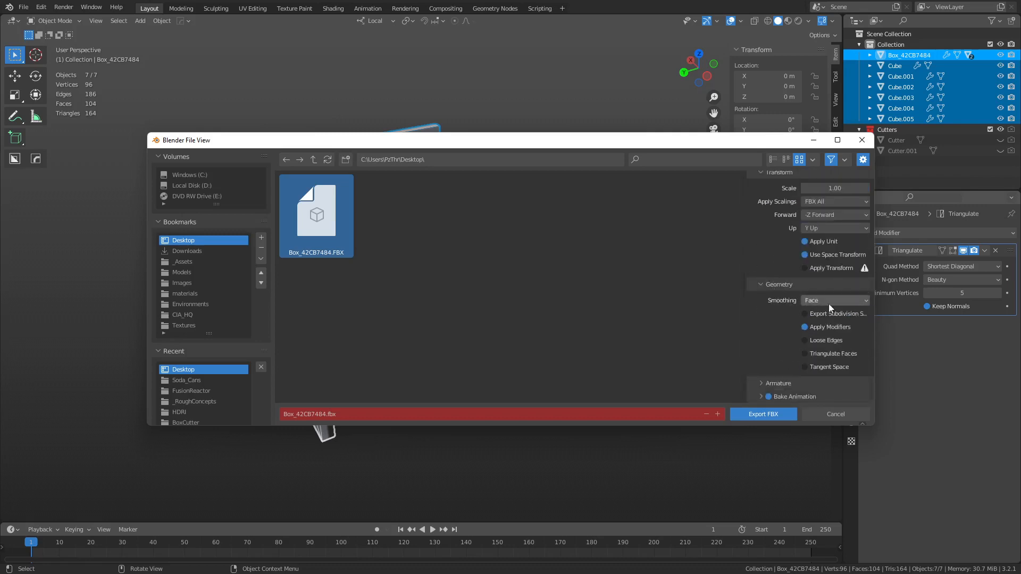
click(834, 300)
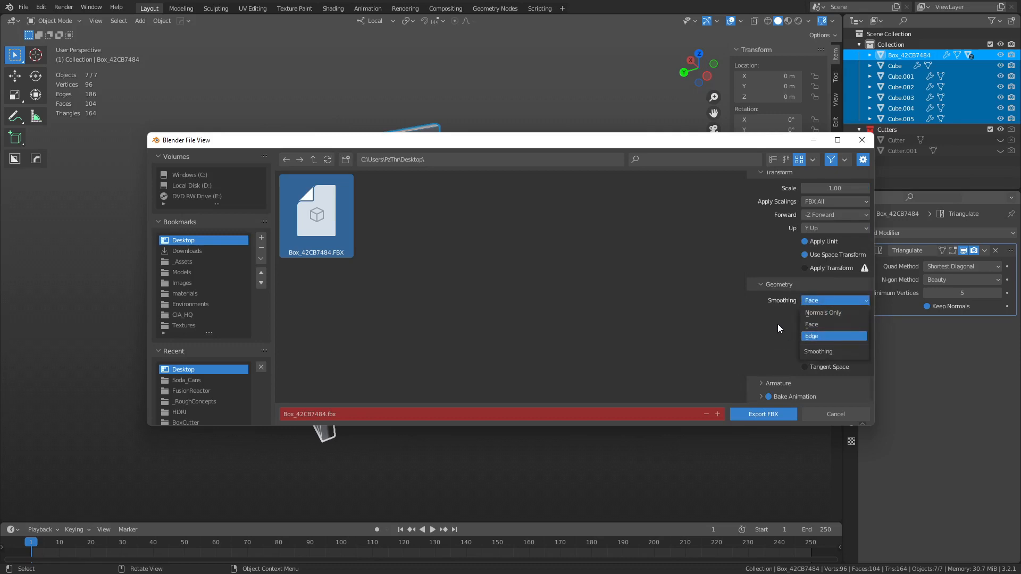
click(835, 323)
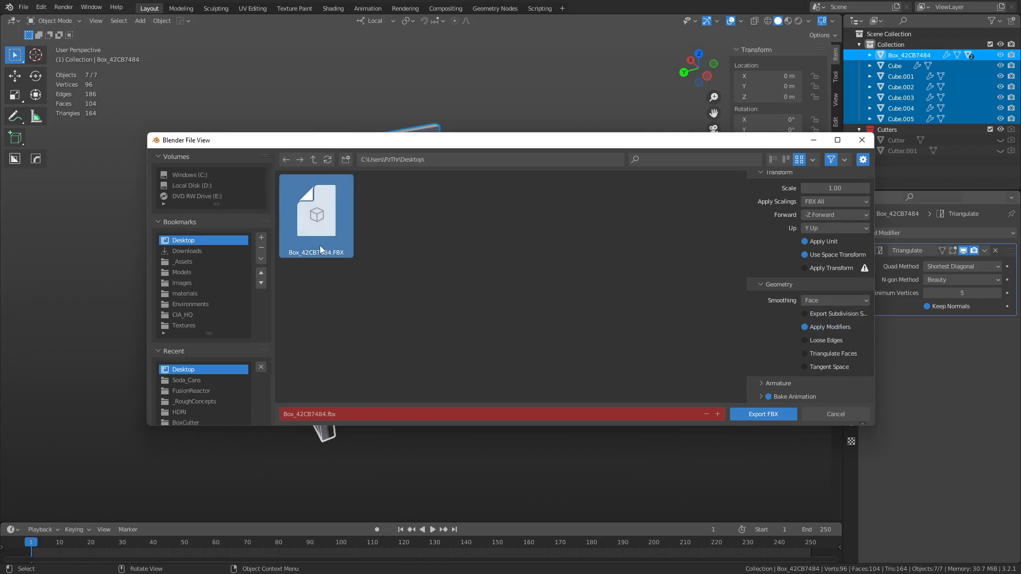
click(834, 300)
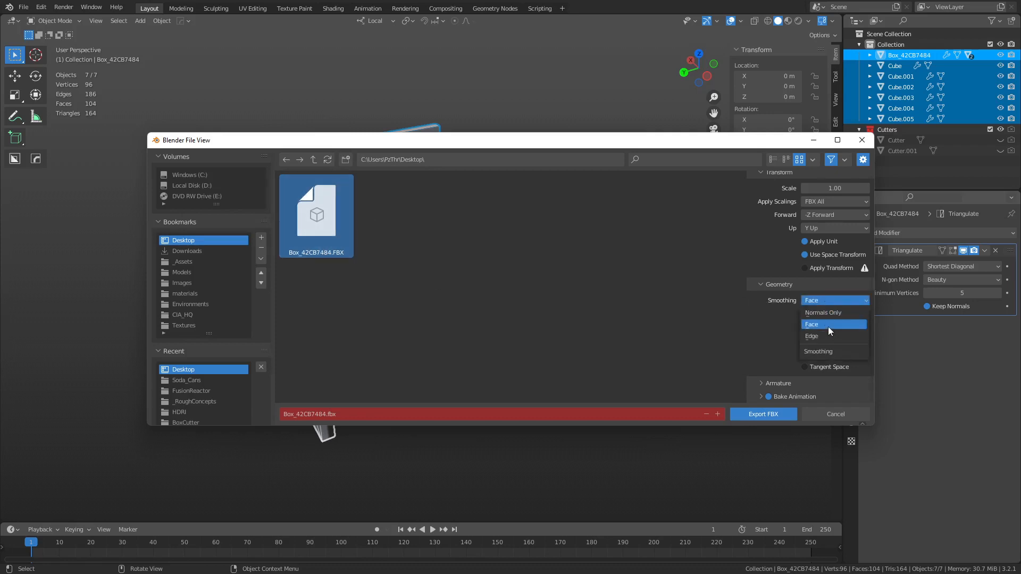
mouse_move(819, 336)
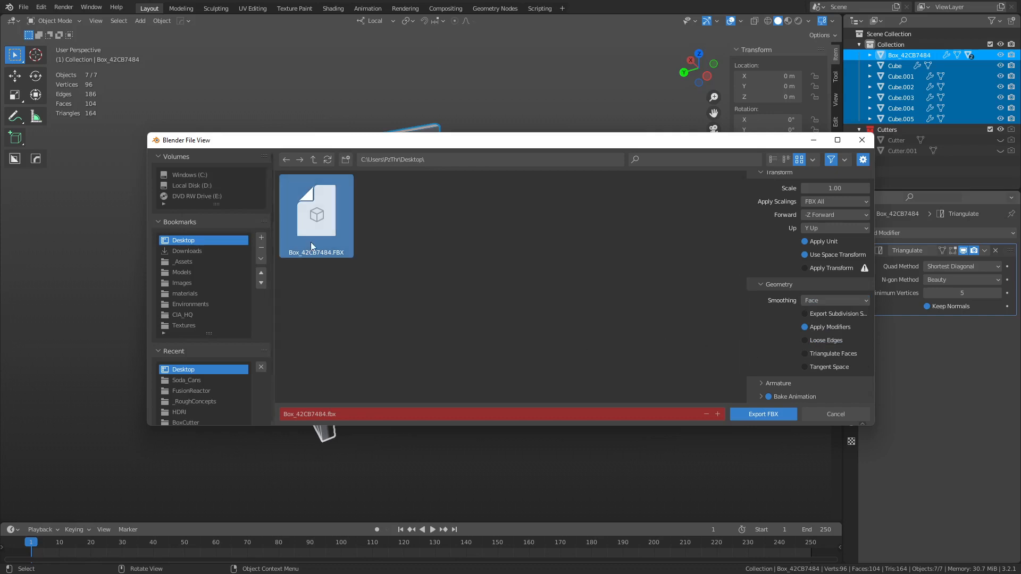
mouse_move(762, 414)
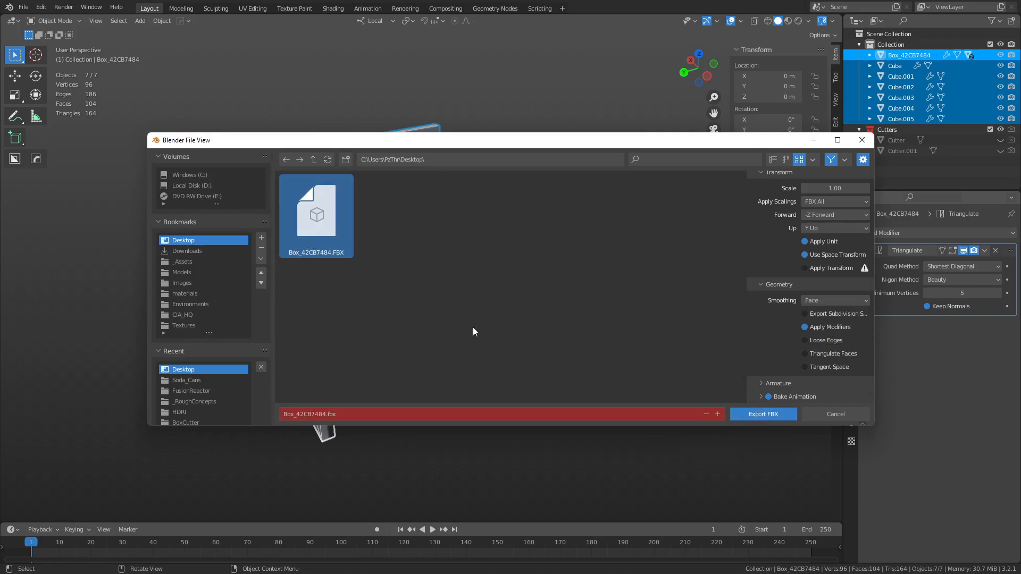
Step: Export the detailed desk FBX and start an import into the PzThr folder
click(762, 414)
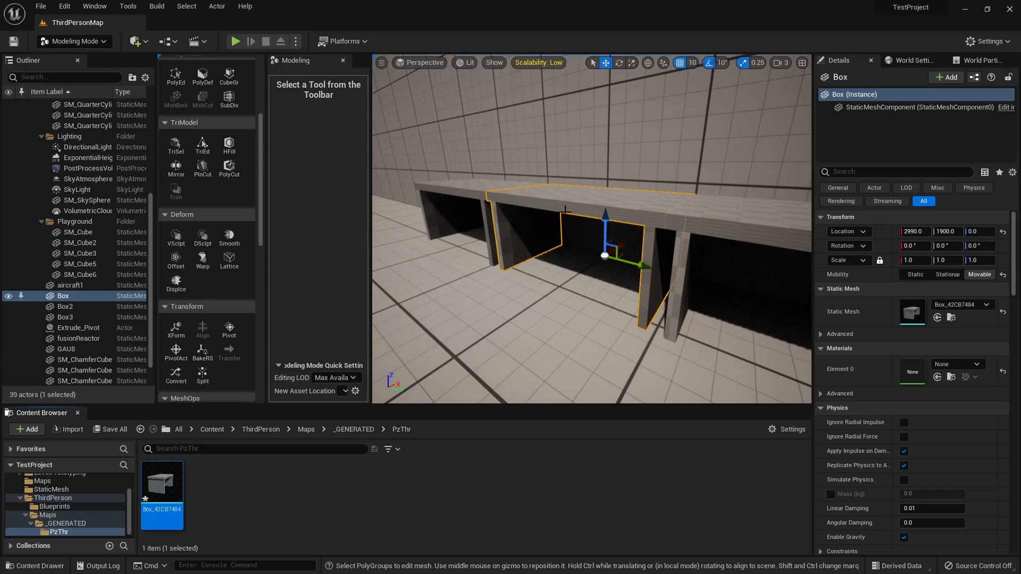
right_click(162, 490)
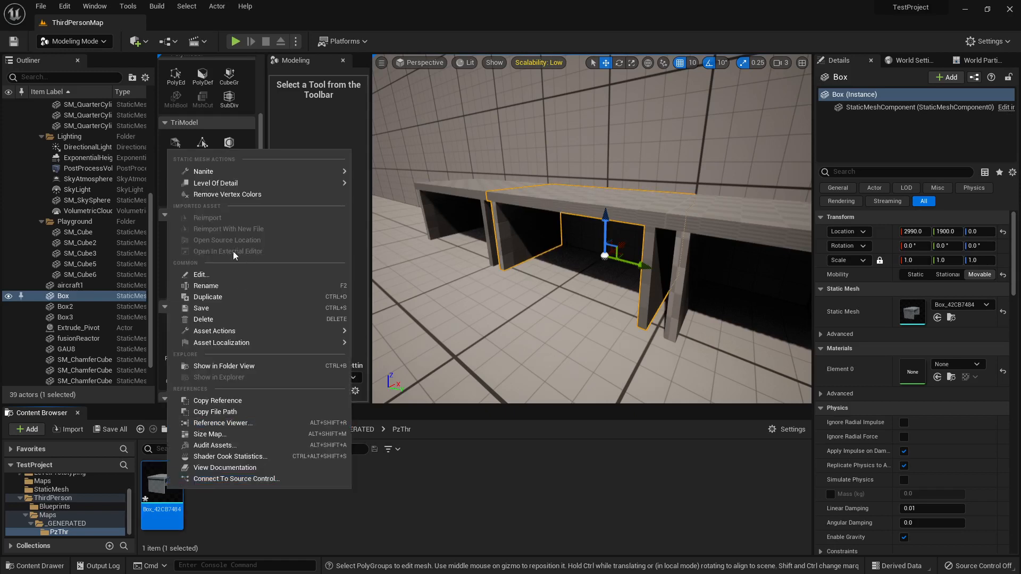
mouse_move(443, 519)
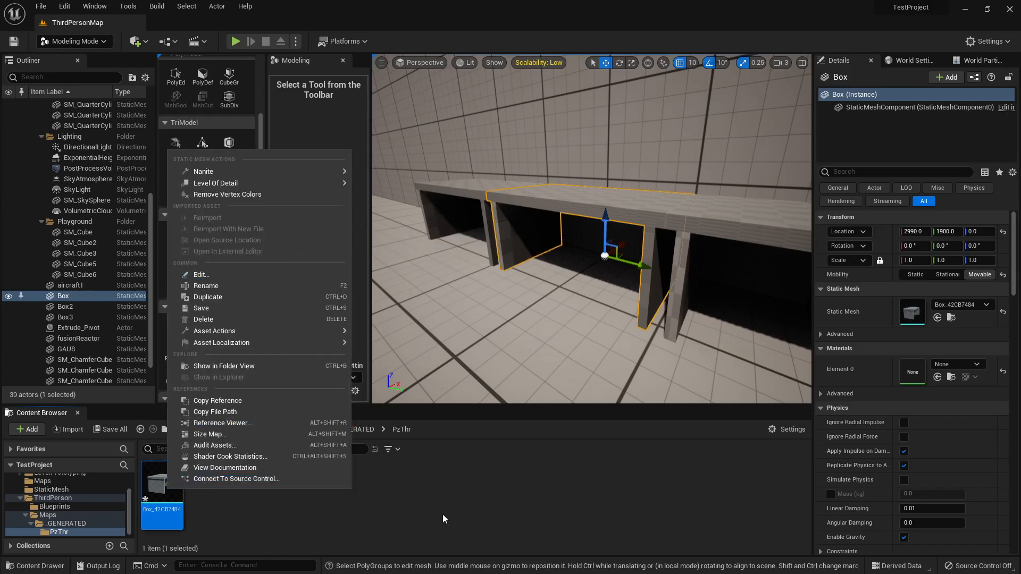
click(27, 429)
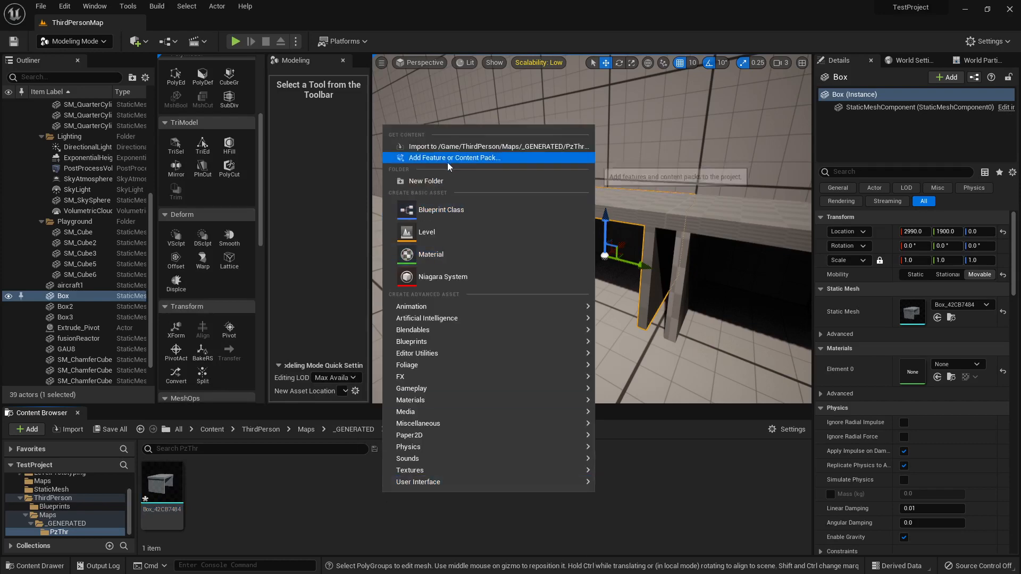
click(499, 146)
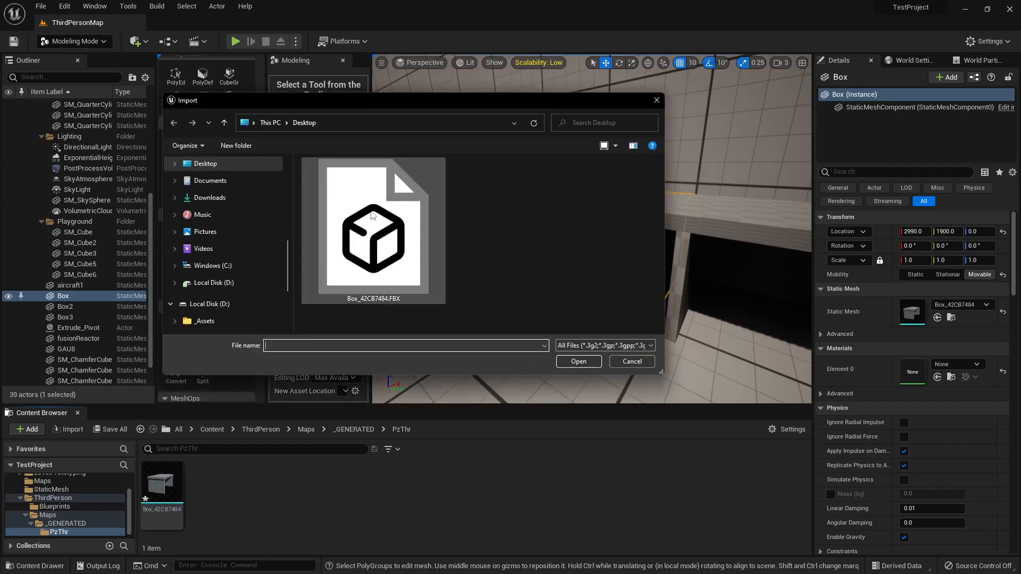
Step: Import Box_42CB7484.FBX over the existing asset and reset its materials to the FBX
click(372, 231)
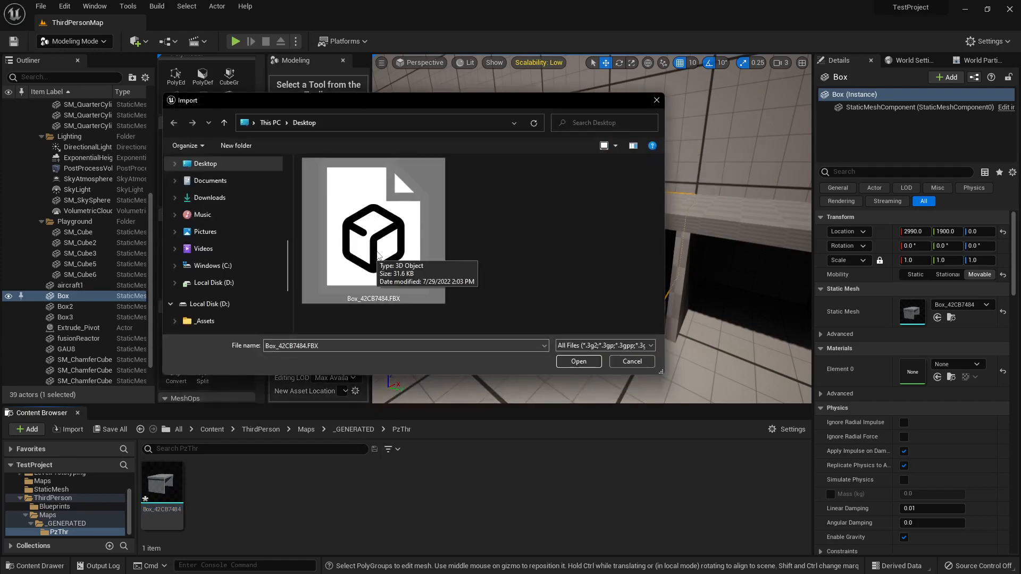
click(577, 362)
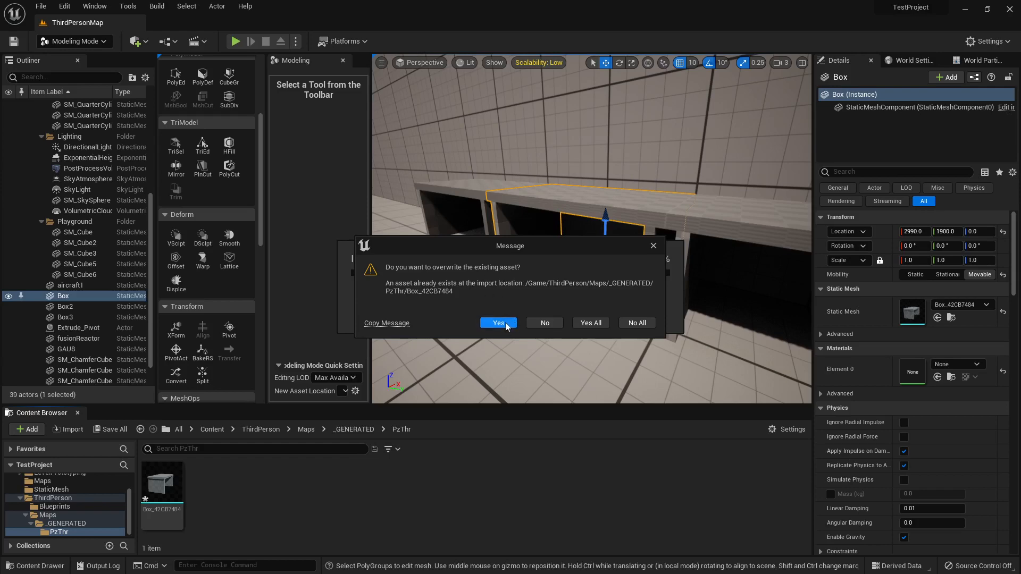
click(498, 322)
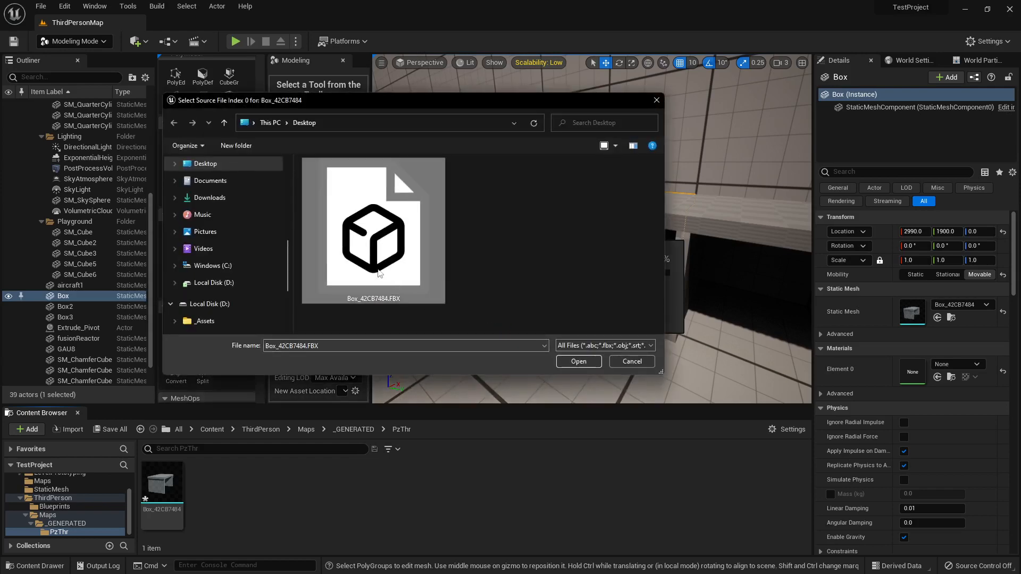
click(577, 361)
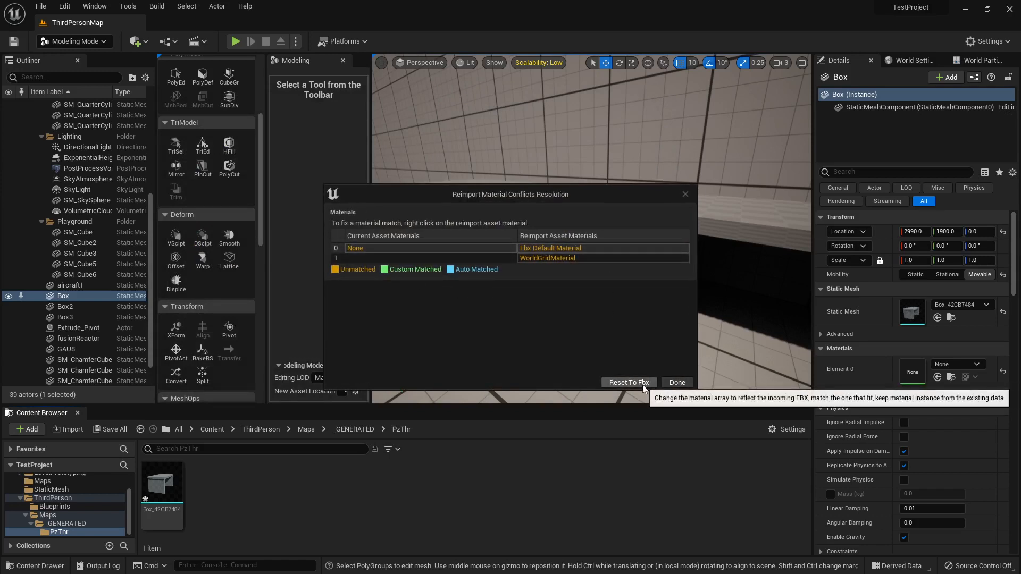
click(676, 382)
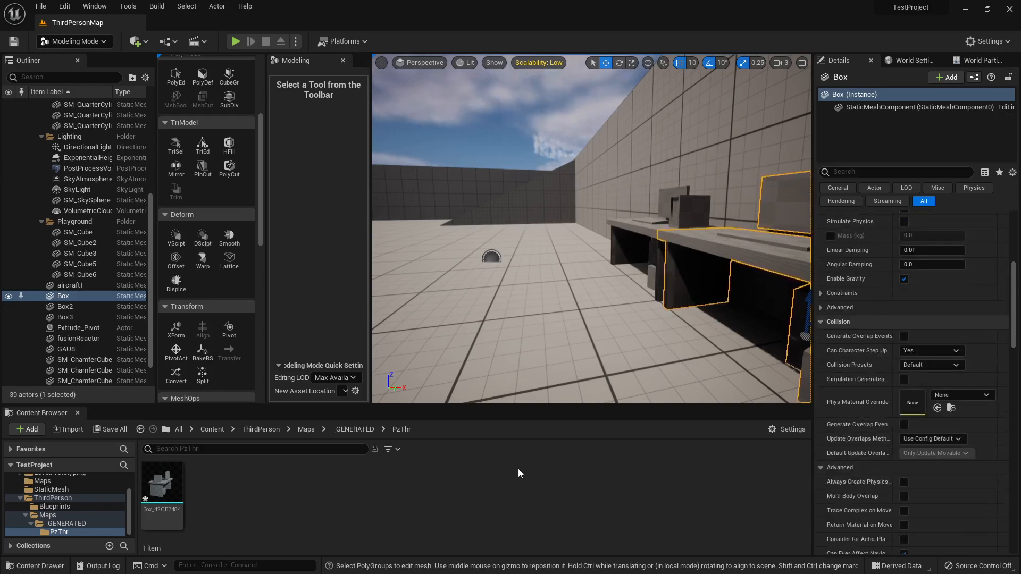
click(464, 63)
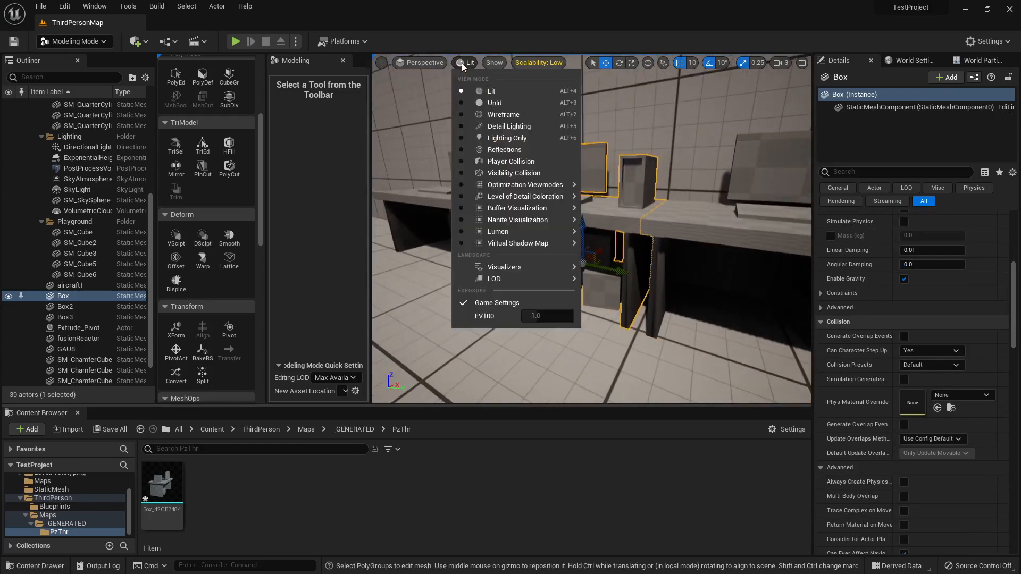
mouse_move(517, 220)
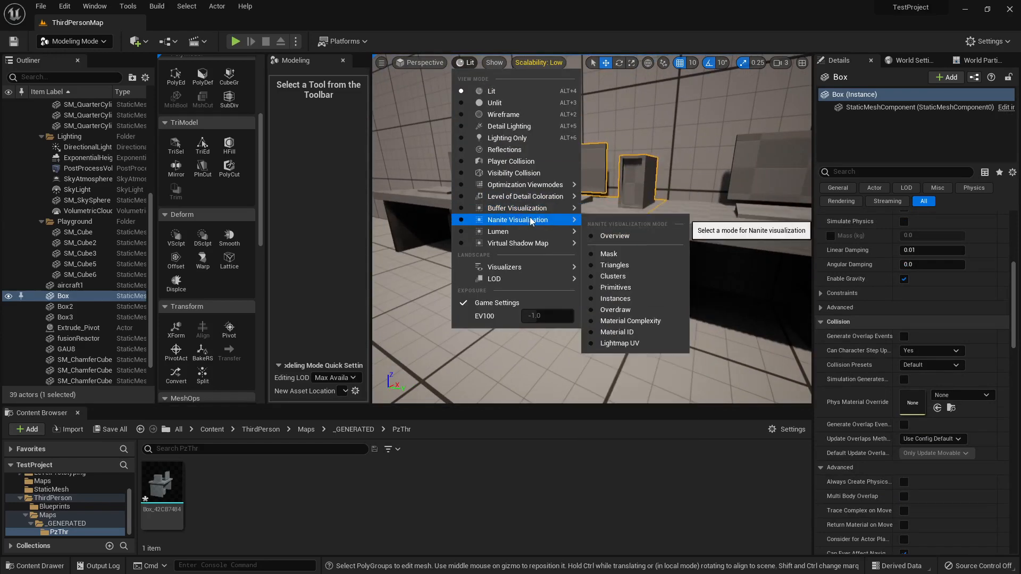
click(613, 236)
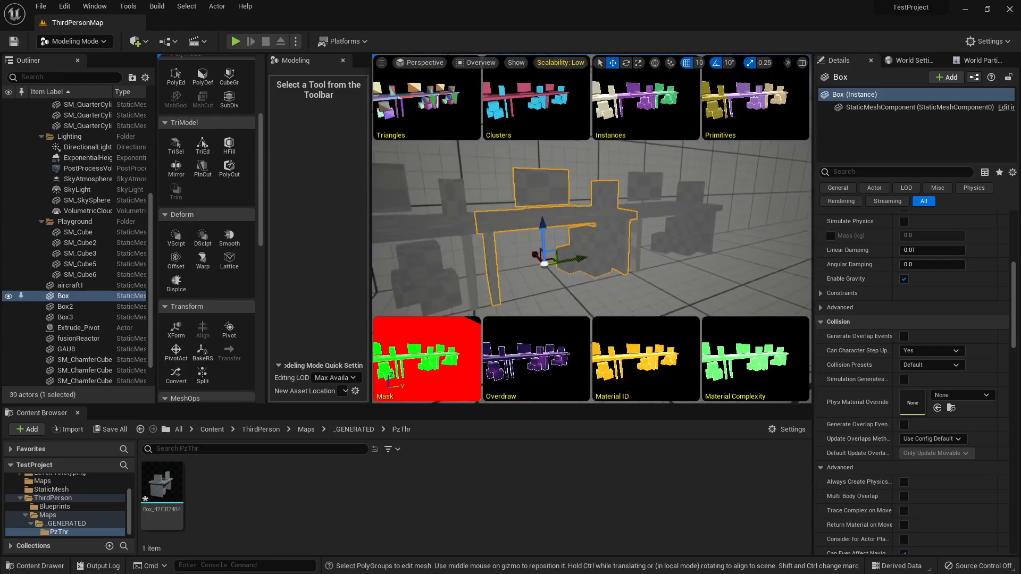
click(424, 62)
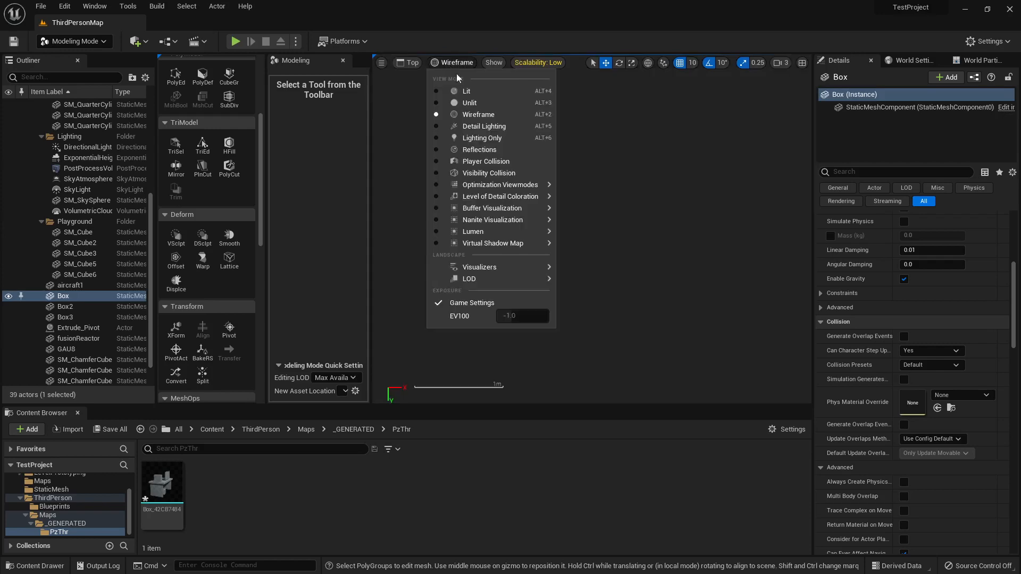
click(411, 63)
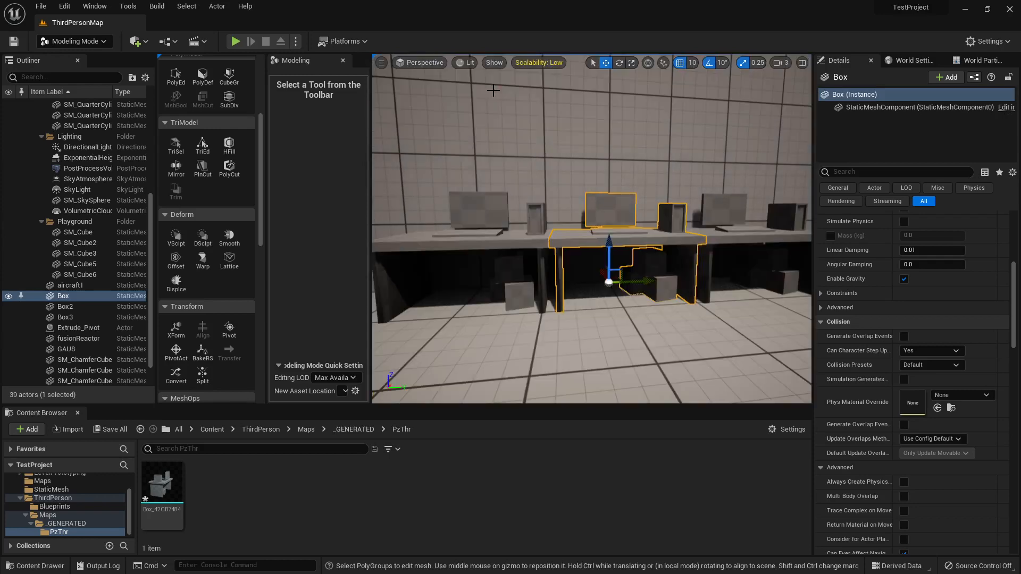
click(88, 200)
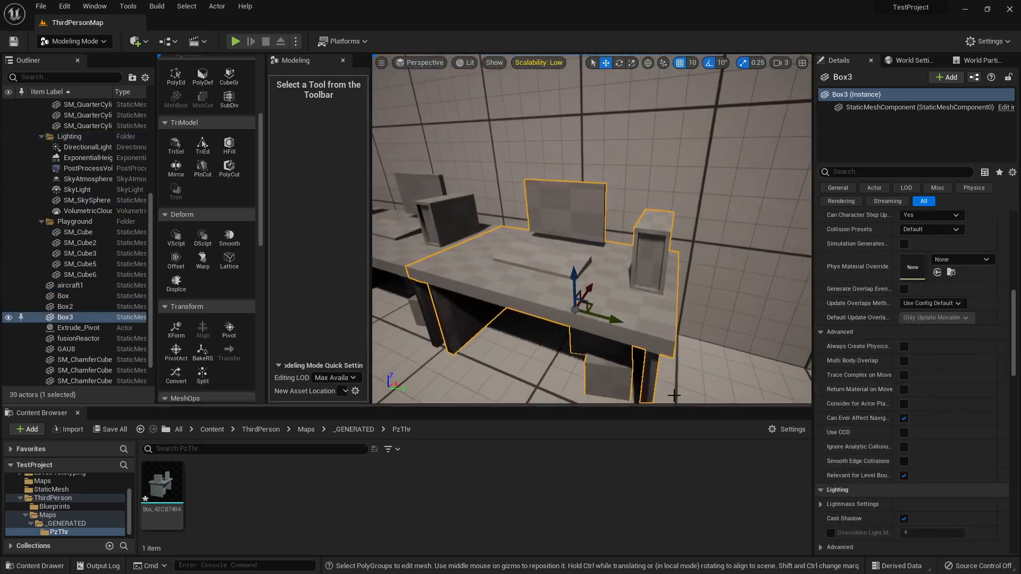
Step: Open Box_42CB7484 in the mesh editor and scroll Details to confirm Build Nanite
double_click(162, 483)
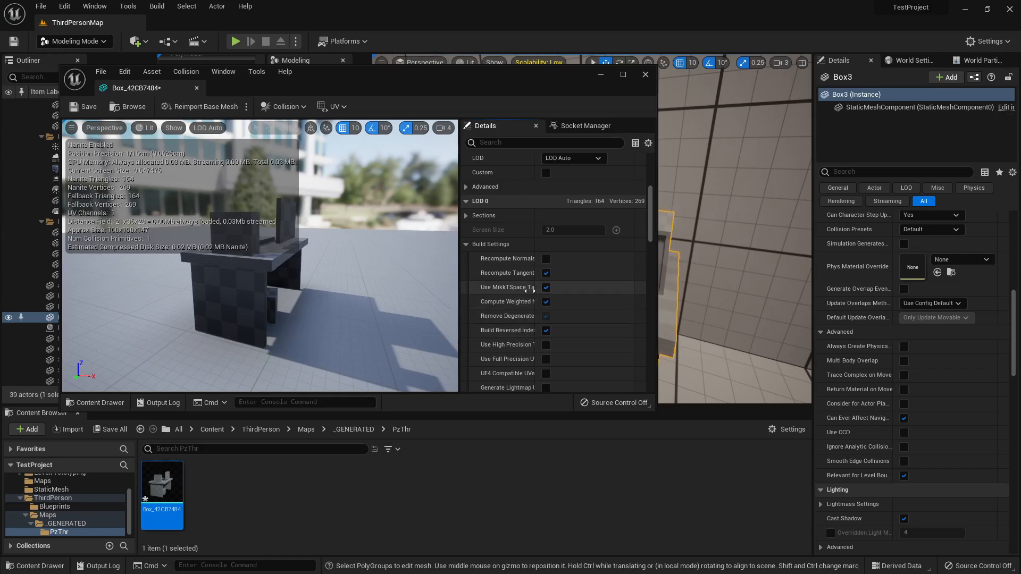
scroll(down, 3)
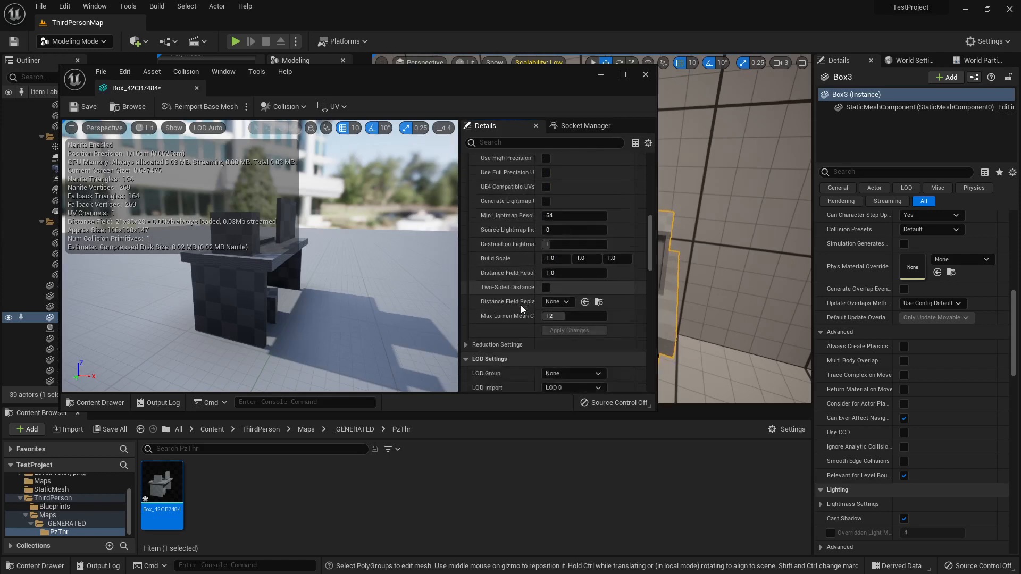
scroll(down, 3)
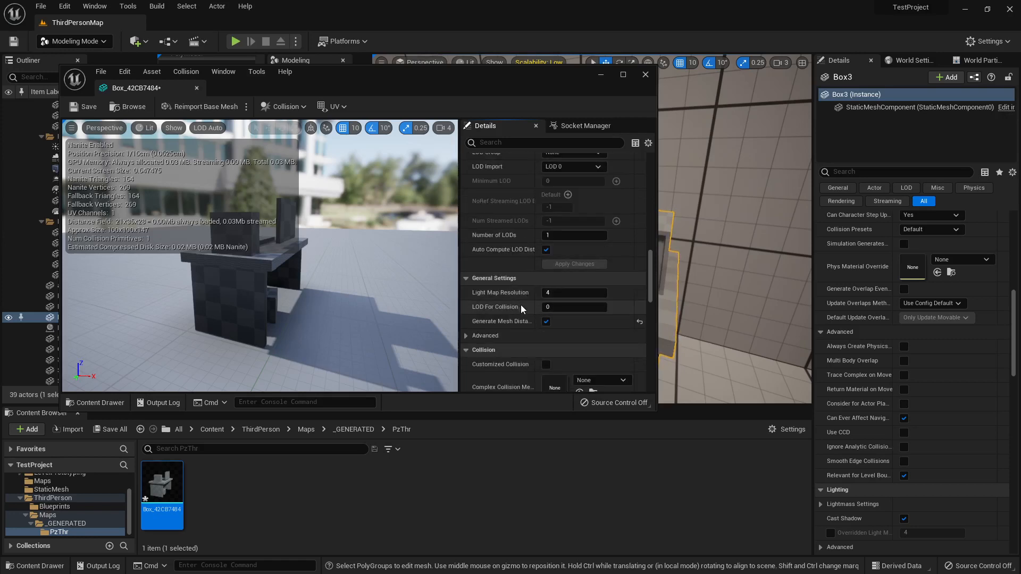
scroll(down, 3)
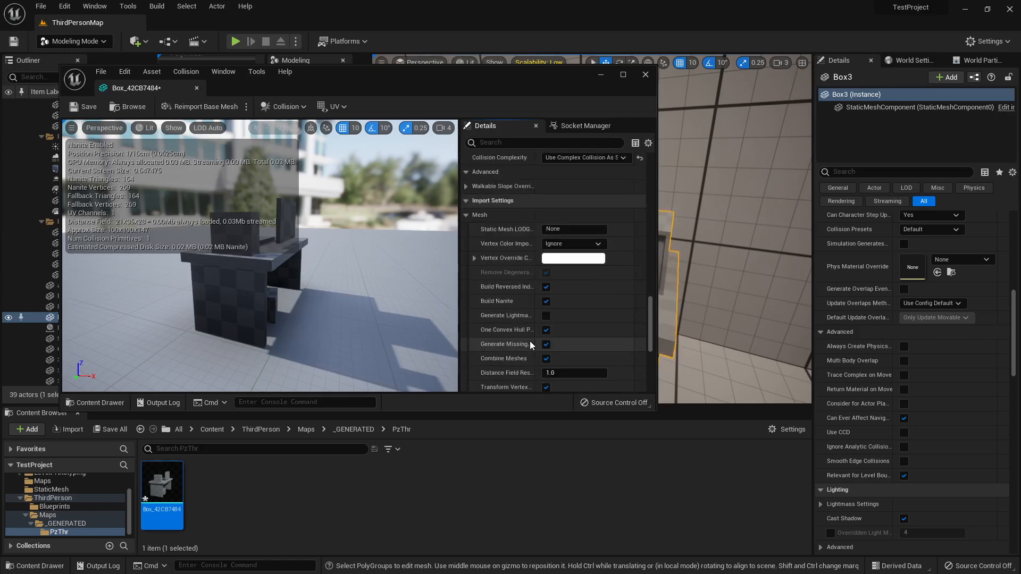
mouse_move(546, 301)
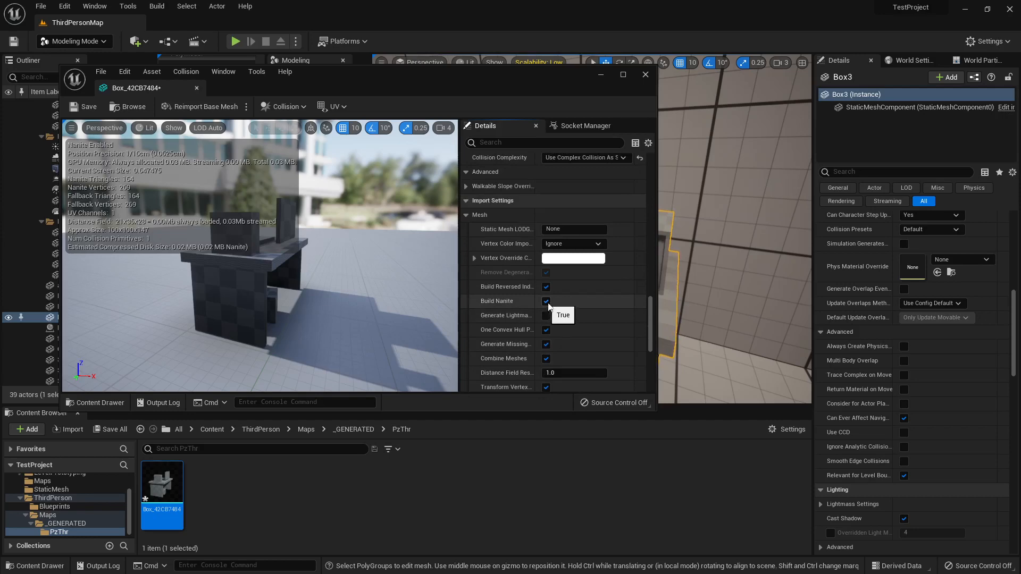
scroll(down, 3)
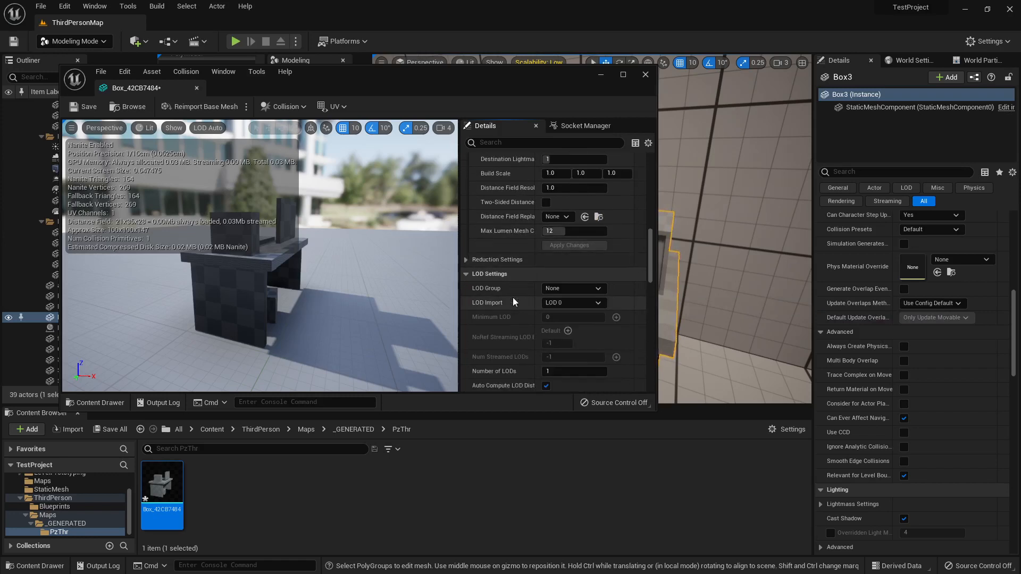
scroll(down, 3)
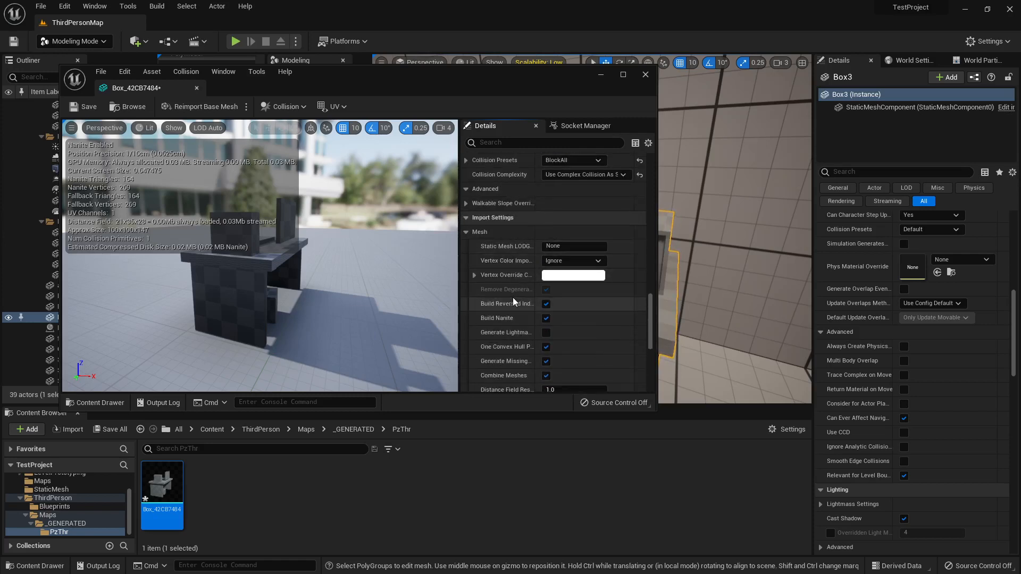
scroll(down, 3)
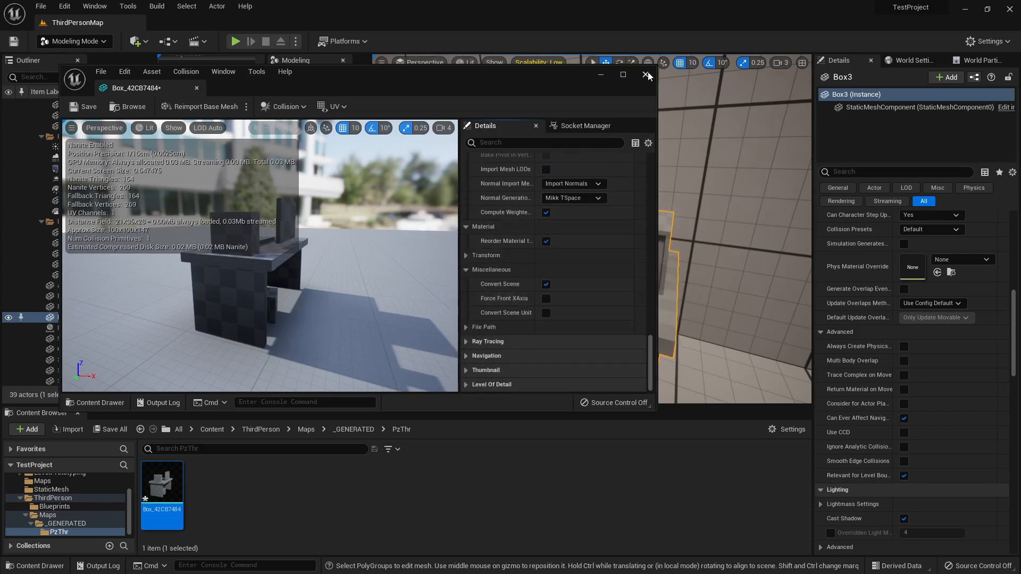
Step: Close the static mesh editor and run the level in play mode
click(647, 74)
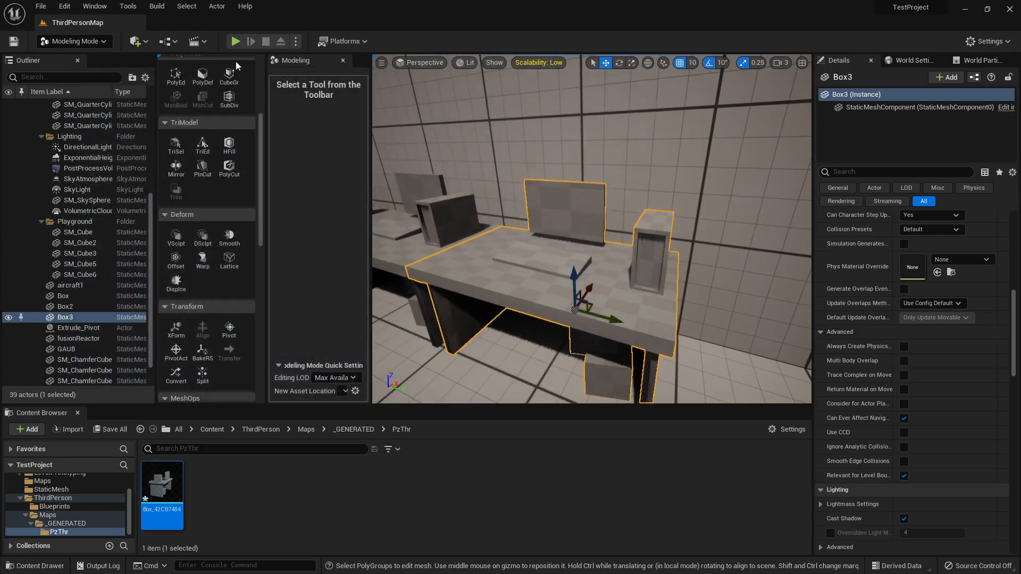
click(73, 41)
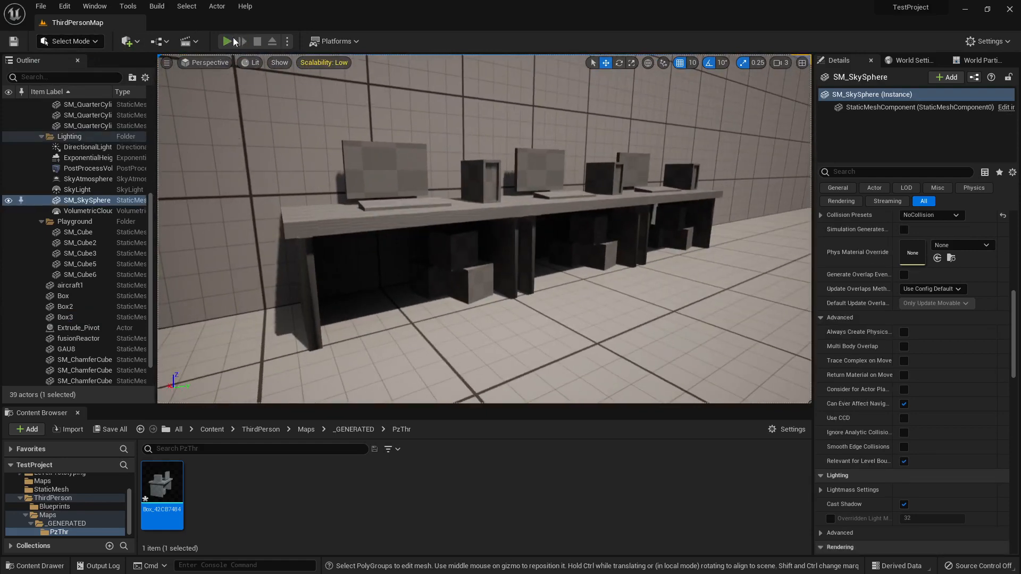
click(227, 41)
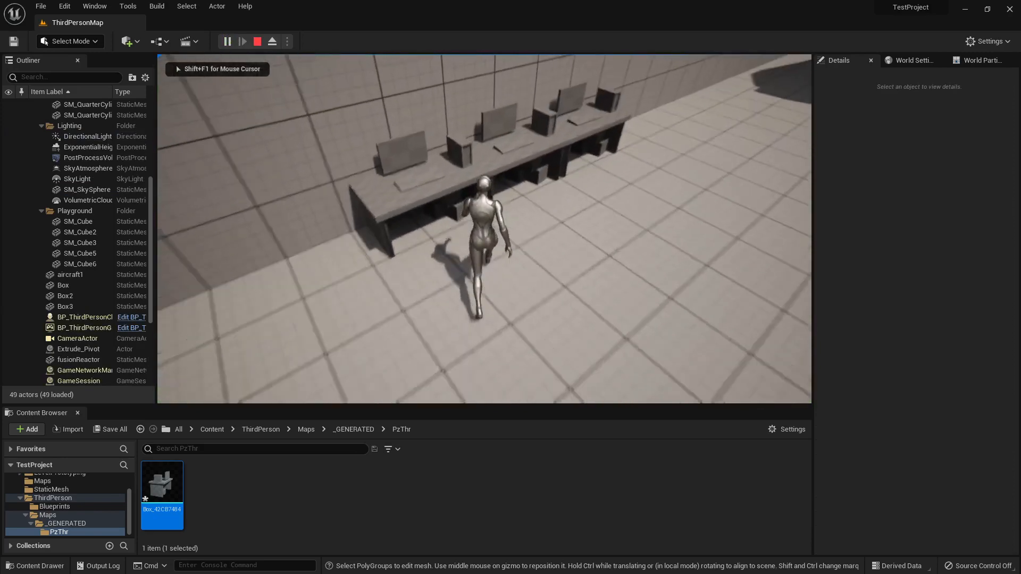